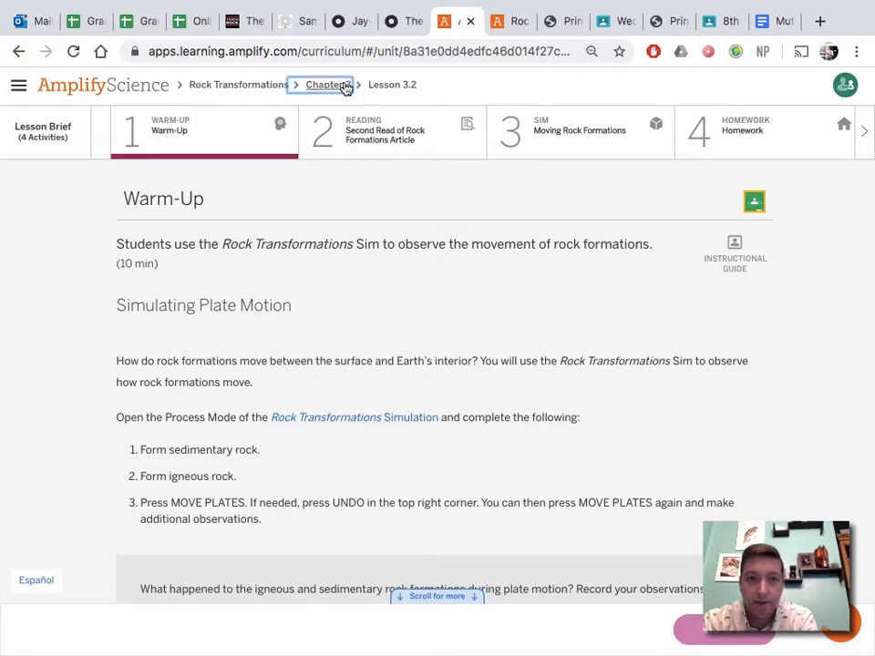
- Return to the Lesson 3.2 overview and read through the Warm-Up activity instructions
left_click(324, 86)
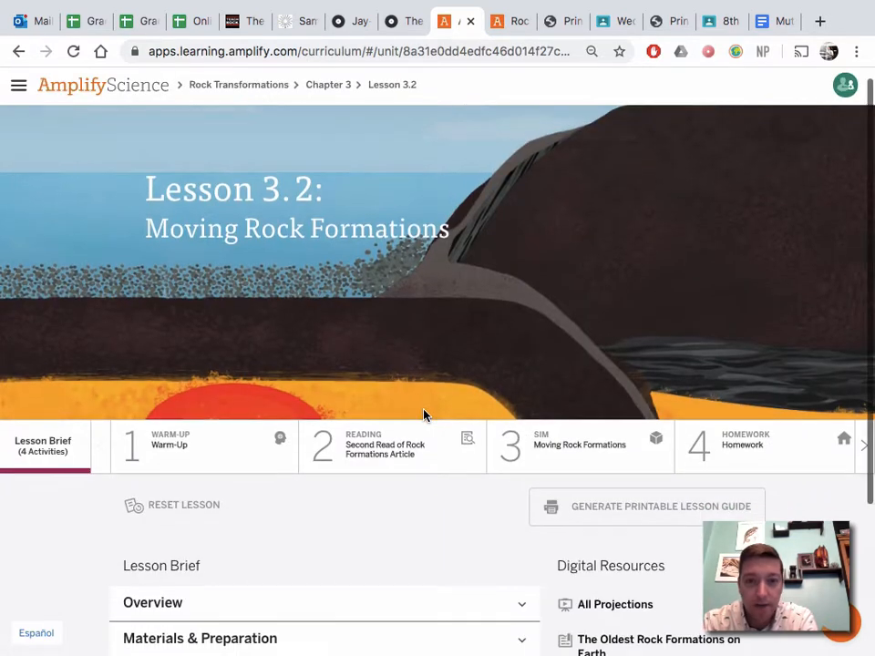
scroll("down", 3)
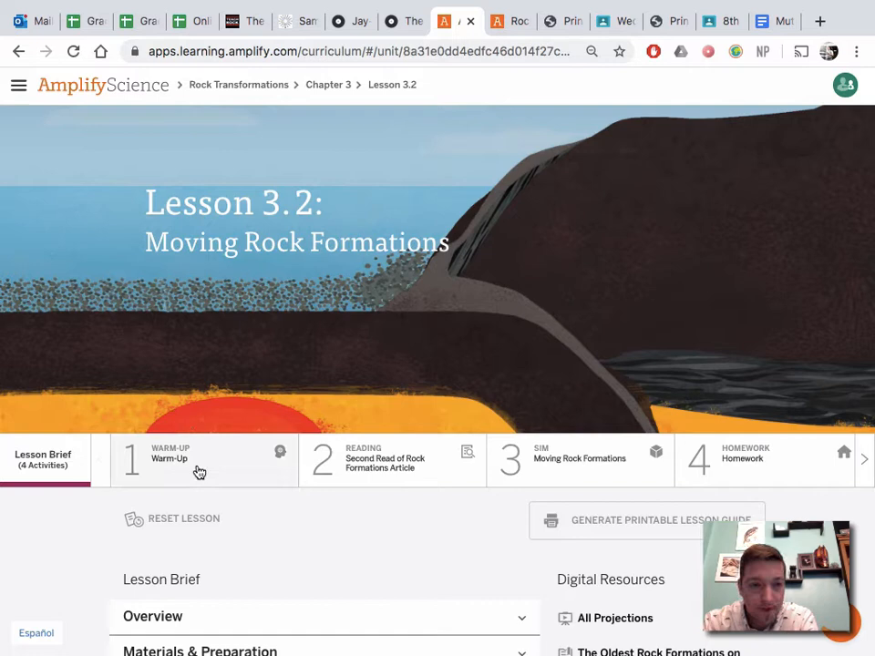
left_click(201, 460)
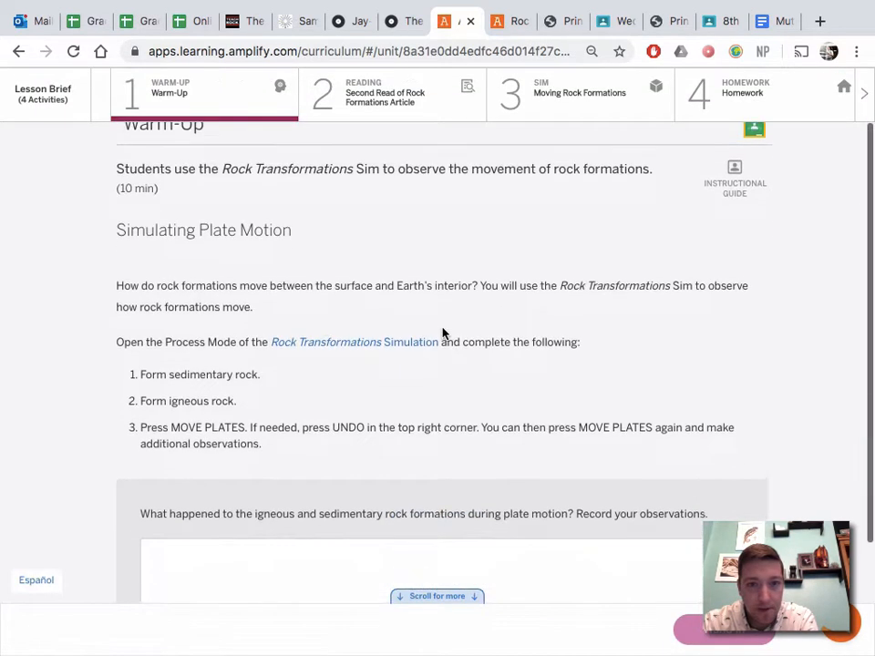
scroll("down", 3)
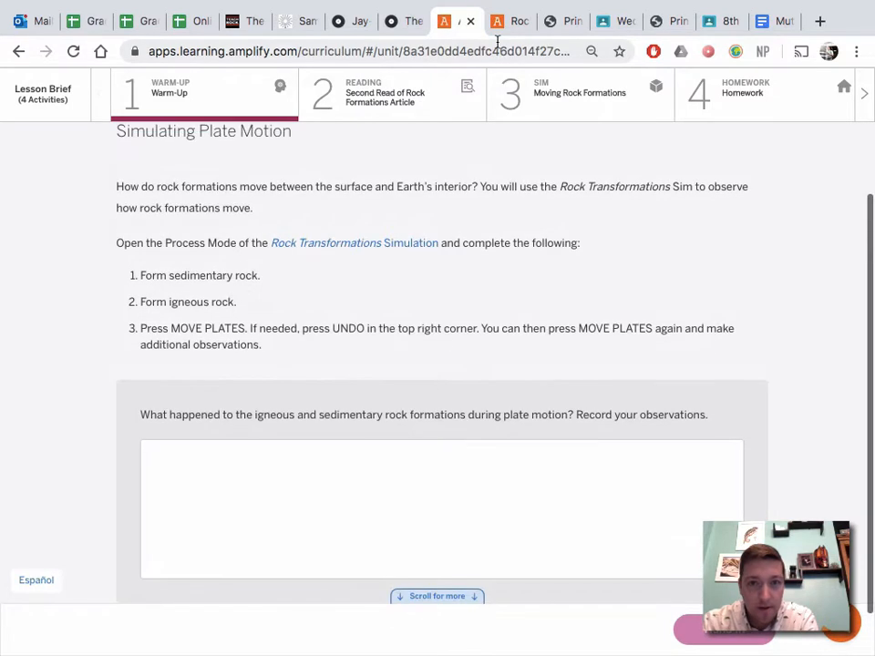
mouse_move(510, 21)
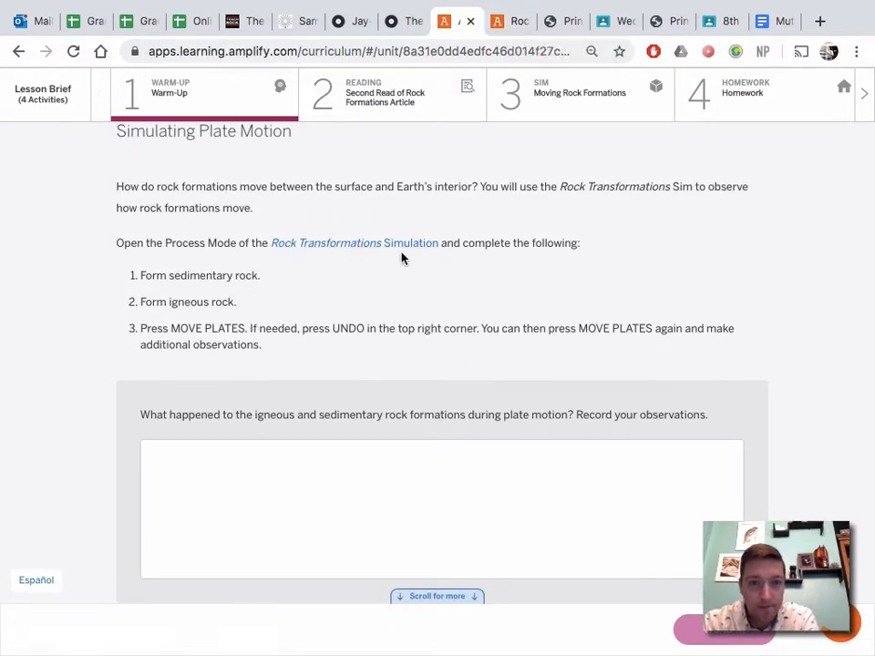
mouse_move(500, 257)
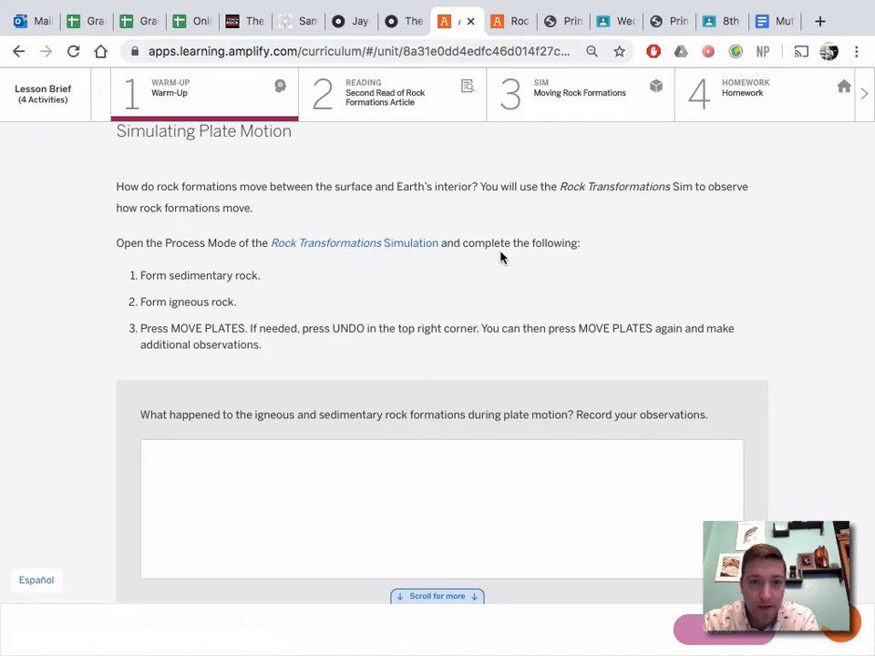
mouse_move(229, 291)
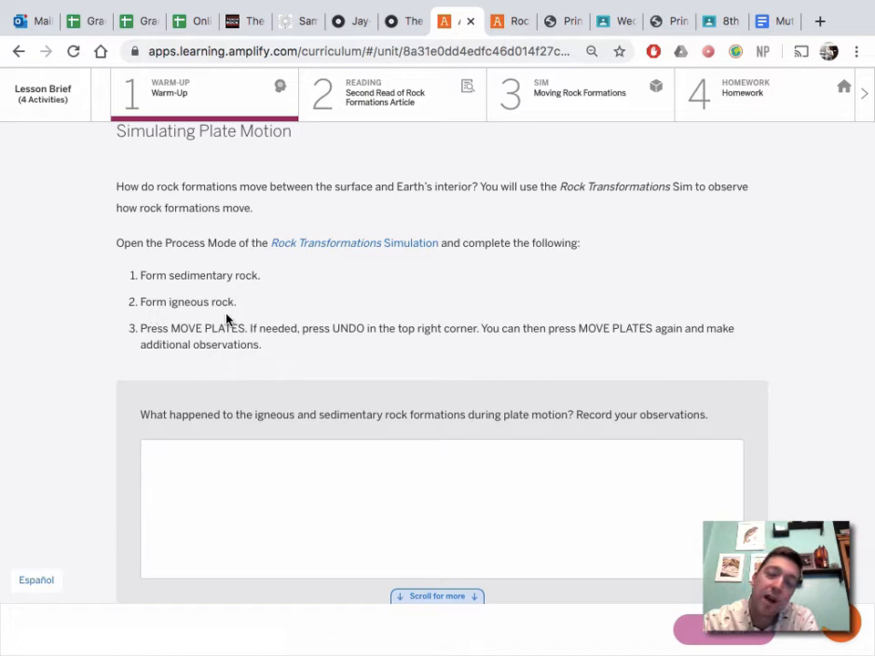
mouse_move(330, 274)
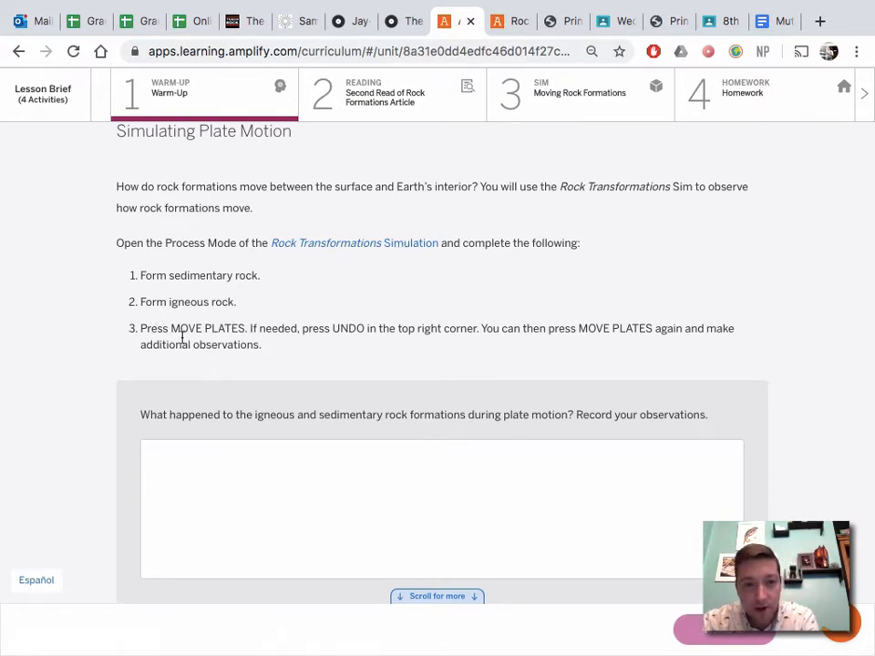
mouse_move(364, 342)
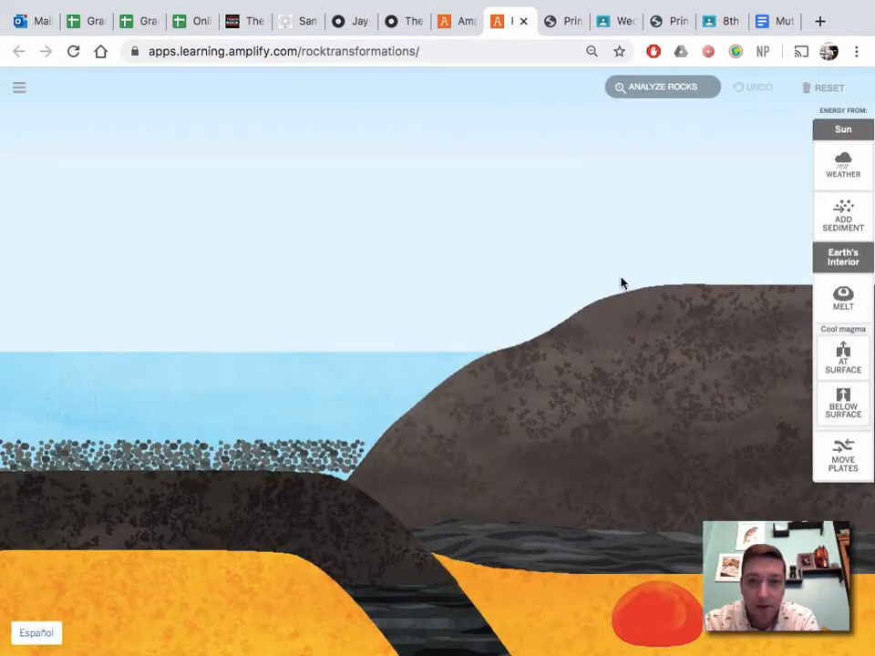
- Add sediment twice to form new sedimentary rock, checking the Warm-Up instructions between
left_click(842, 215)
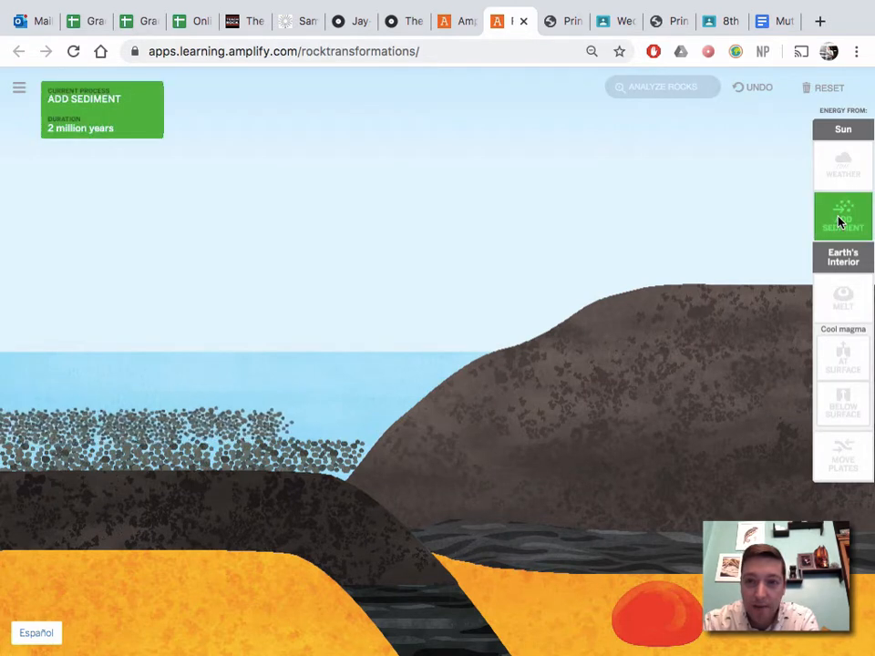
left_click(842, 217)
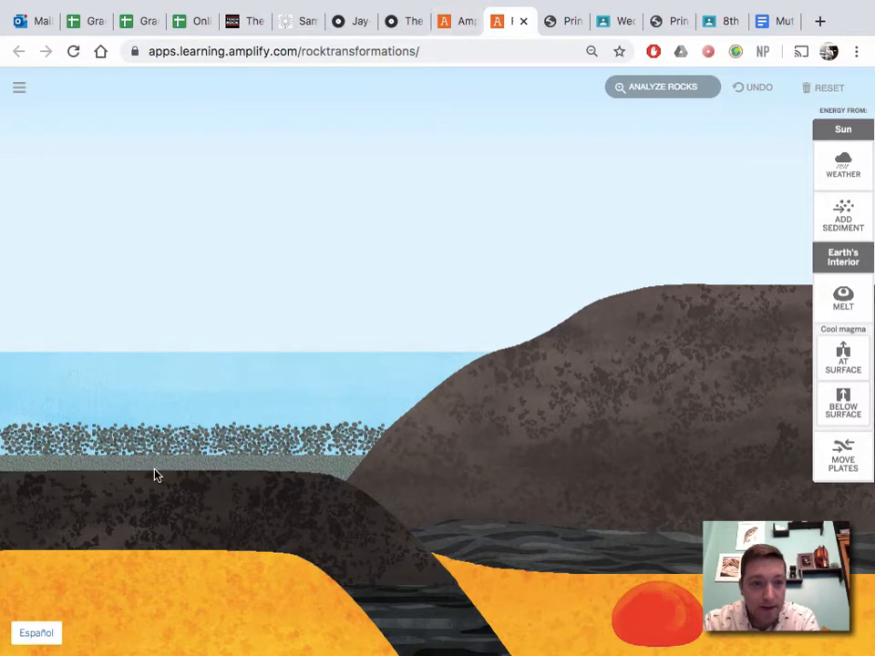
left_click(456, 20)
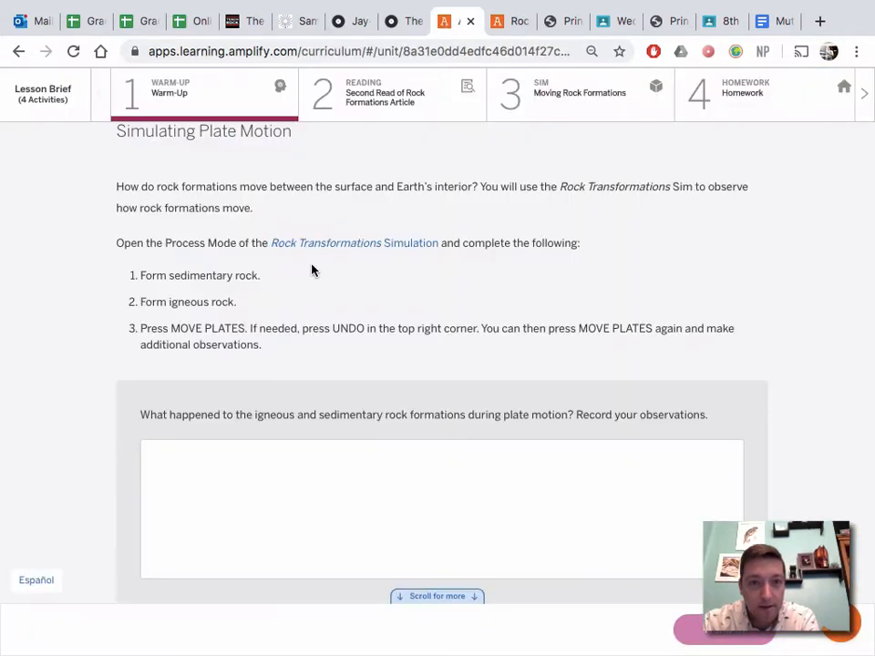
left_click(354, 242)
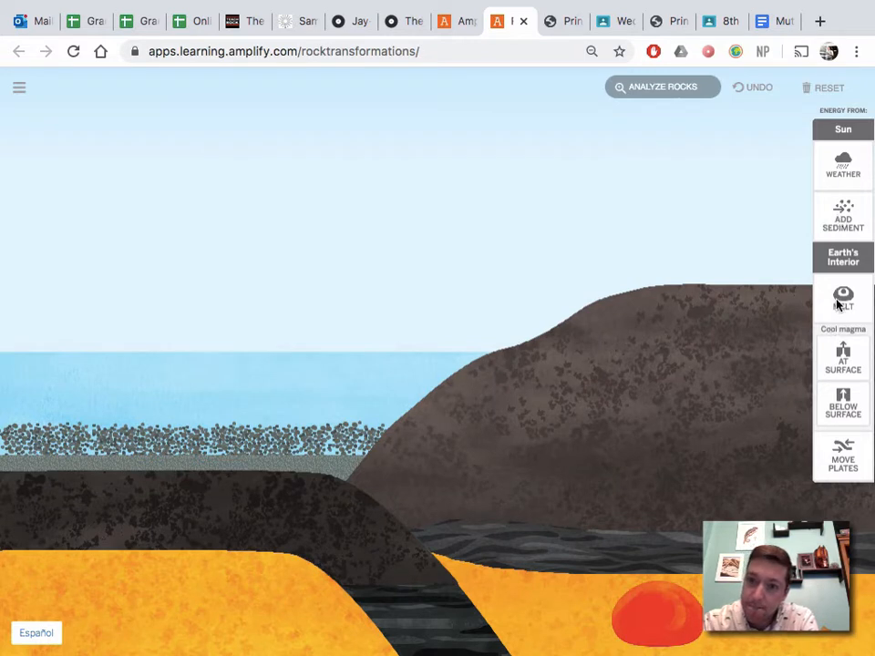
- Melt rock into magma and choose where the rock melts
left_click(843, 299)
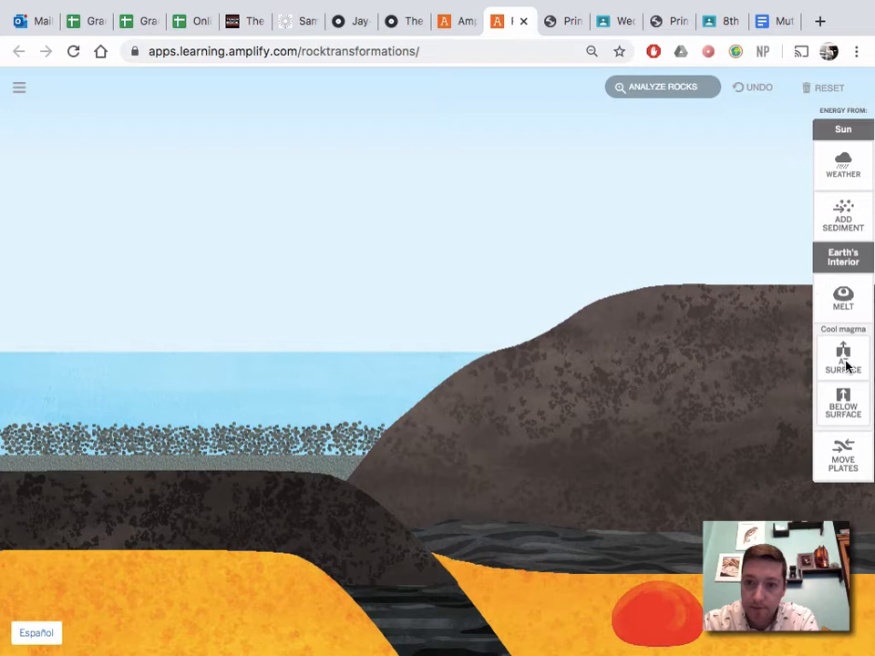
left_click(842, 357)
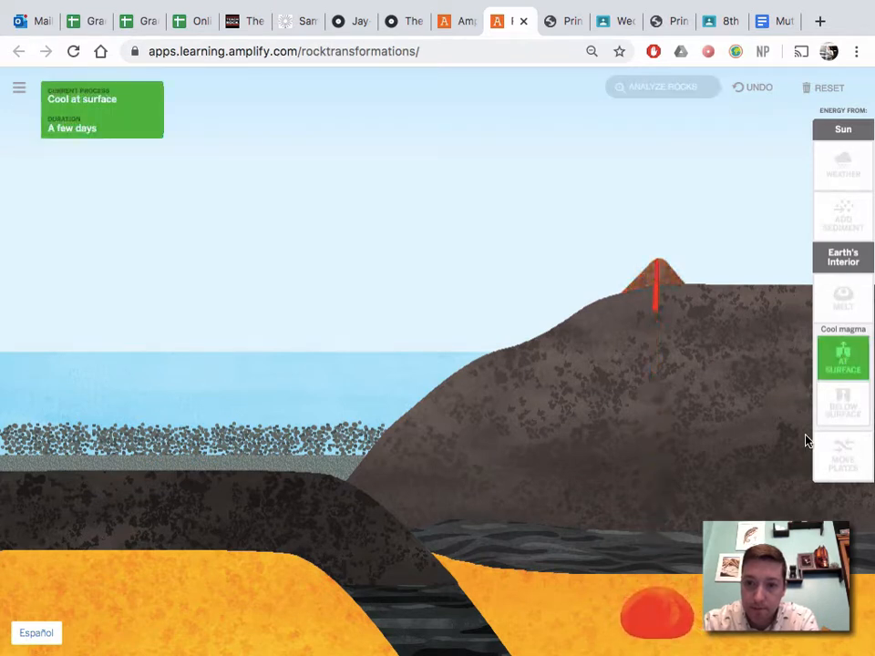
left_click(842, 404)
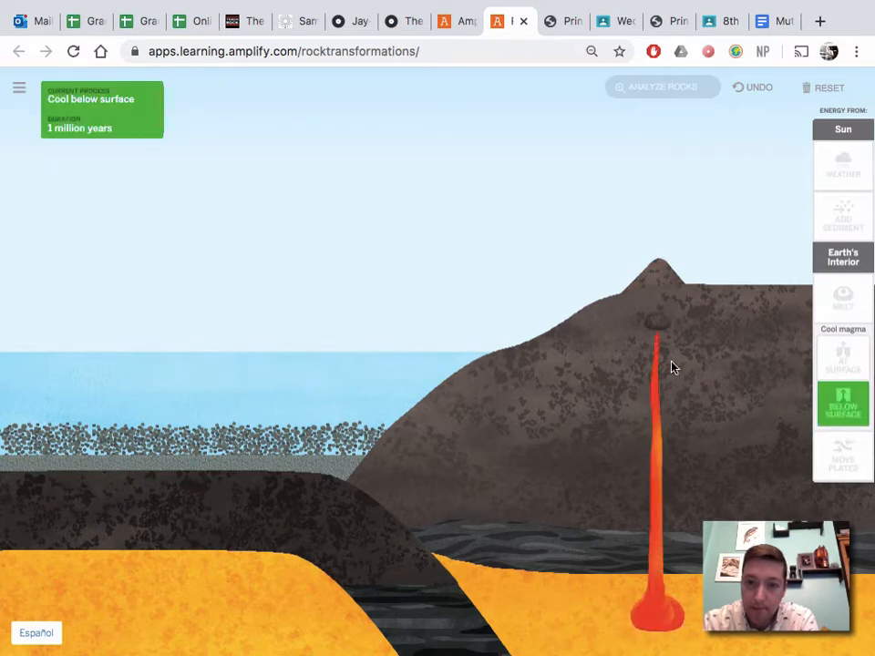
left_click(842, 299)
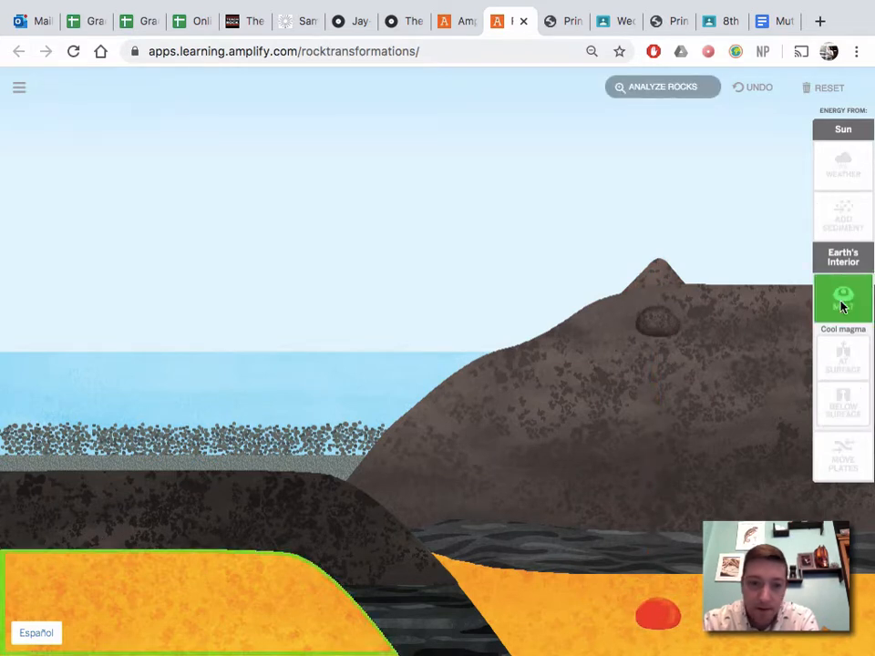
left_click(842, 299)
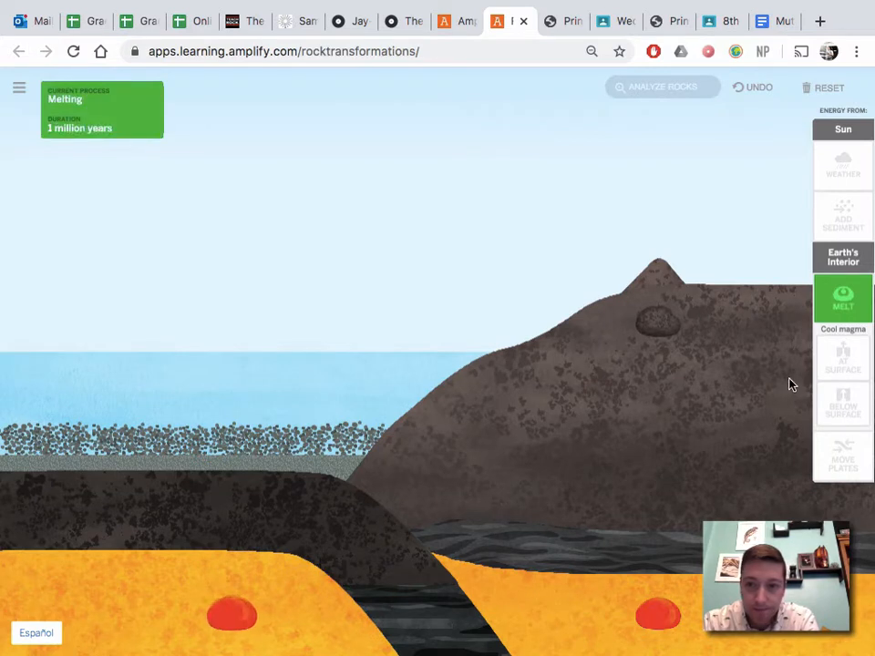
- Cool magma at the surface into a volcano and below the surface into igneous rock
left_click(843, 357)
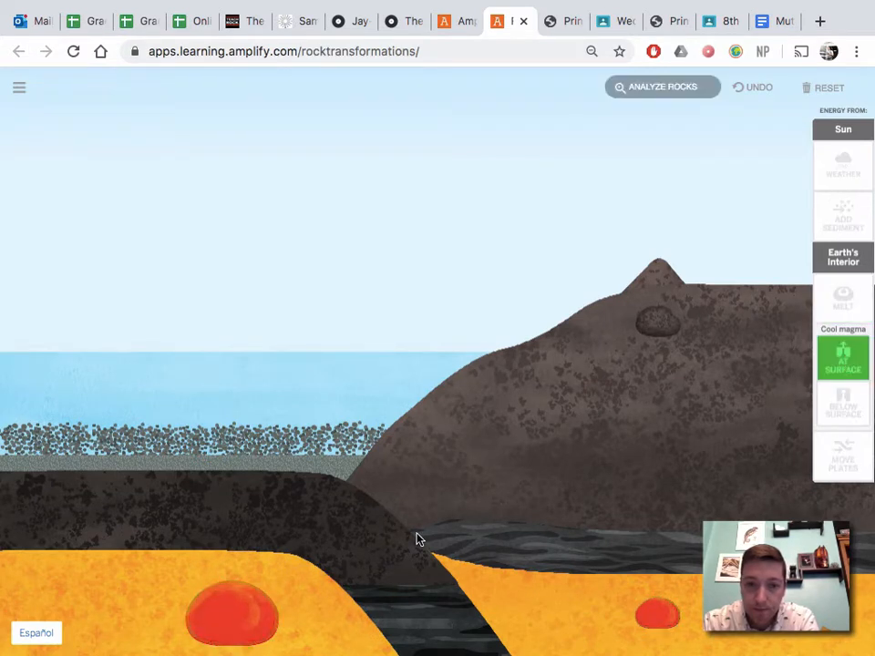
left_click(842, 355)
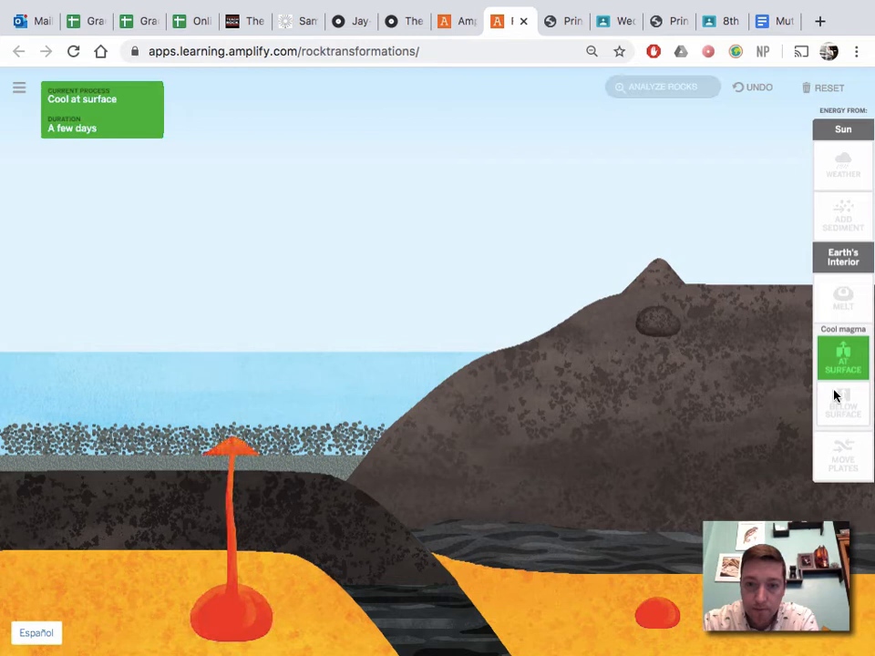
left_click(842, 403)
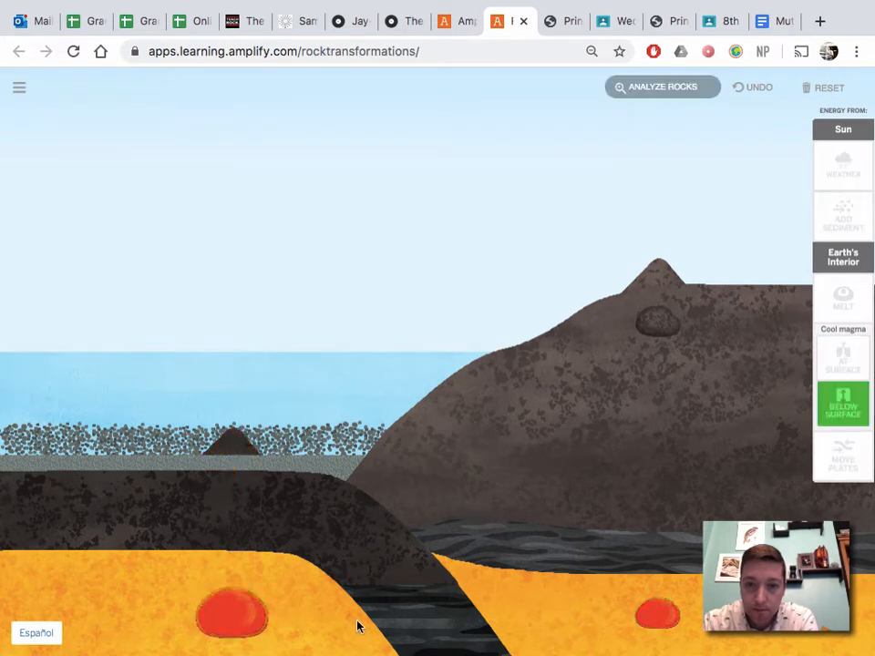
left_click(842, 404)
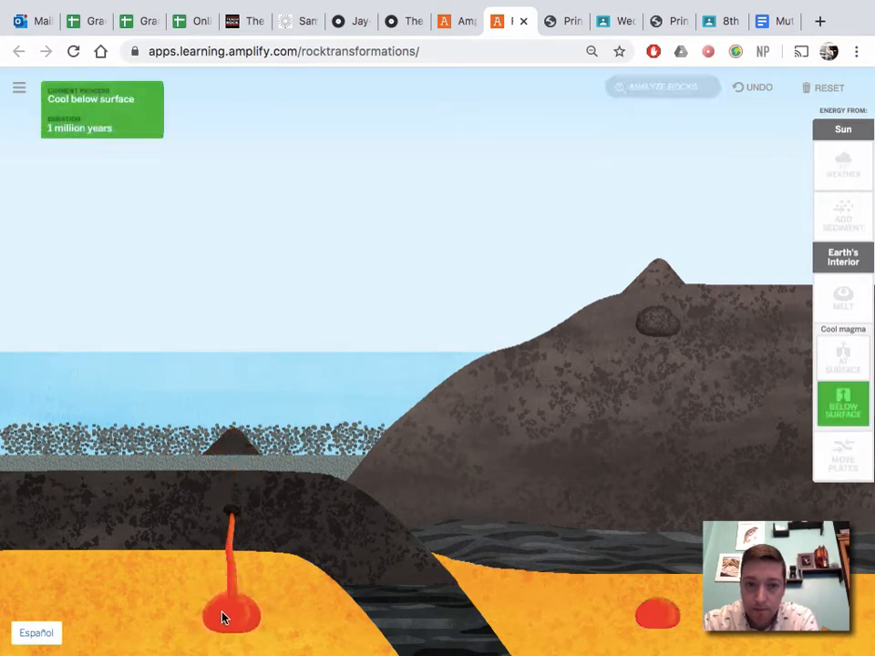
left_click(842, 403)
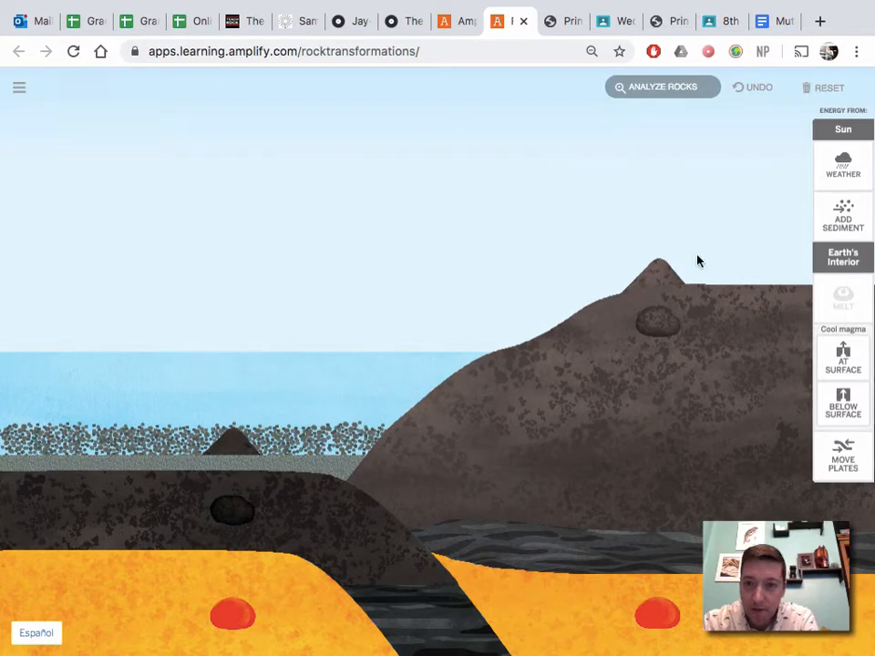
left_click(842, 164)
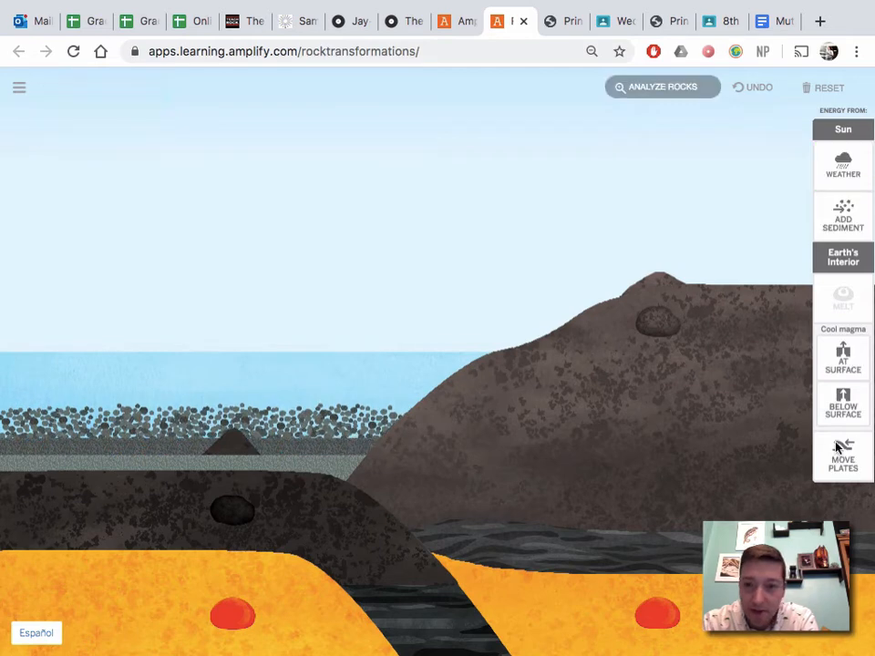
- Move the plates four times to shift the sedimentary and igneous rock formations
left_click(843, 456)
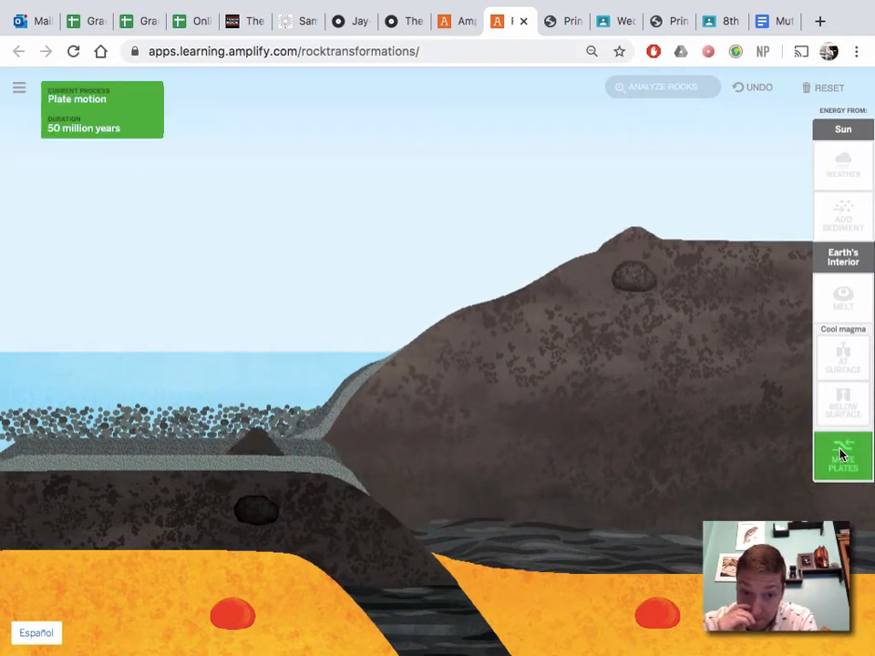
left_click(842, 456)
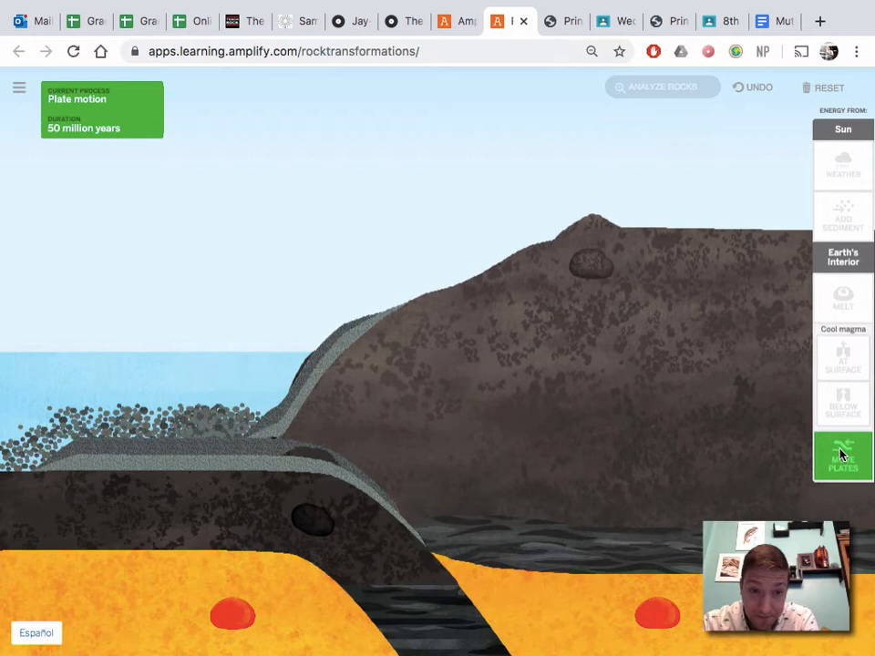
left_click(842, 456)
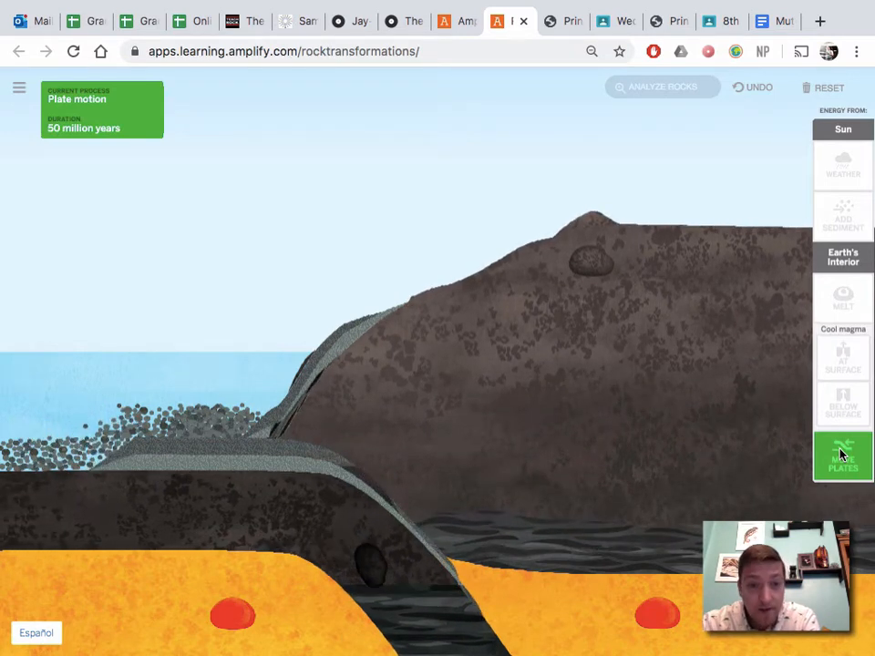
left_click(843, 458)
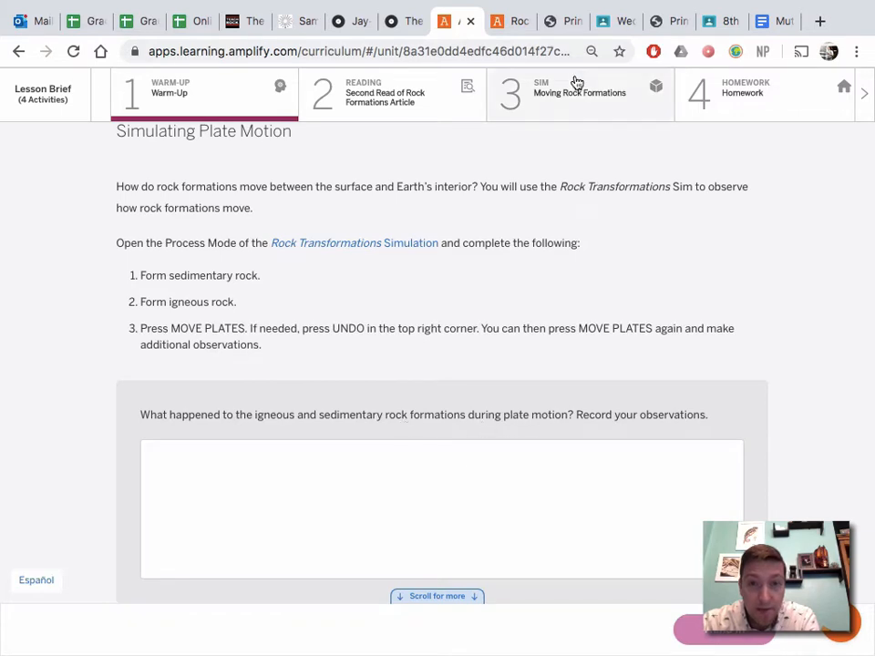
left_click(354, 242)
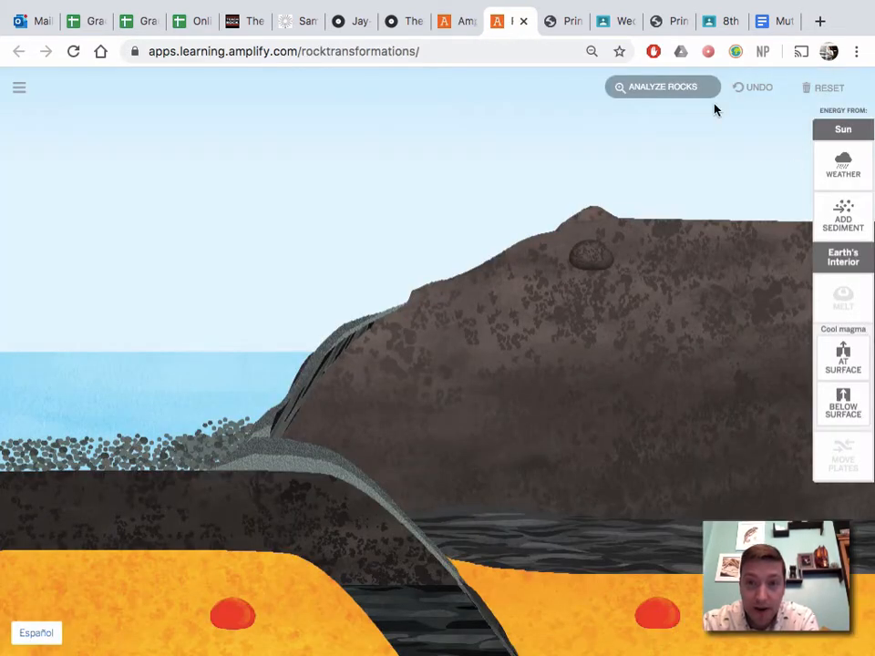
- Analyze rocks to identify the sandy layer as sedimentary sandstone, then return to the lesson
left_click(664, 87)
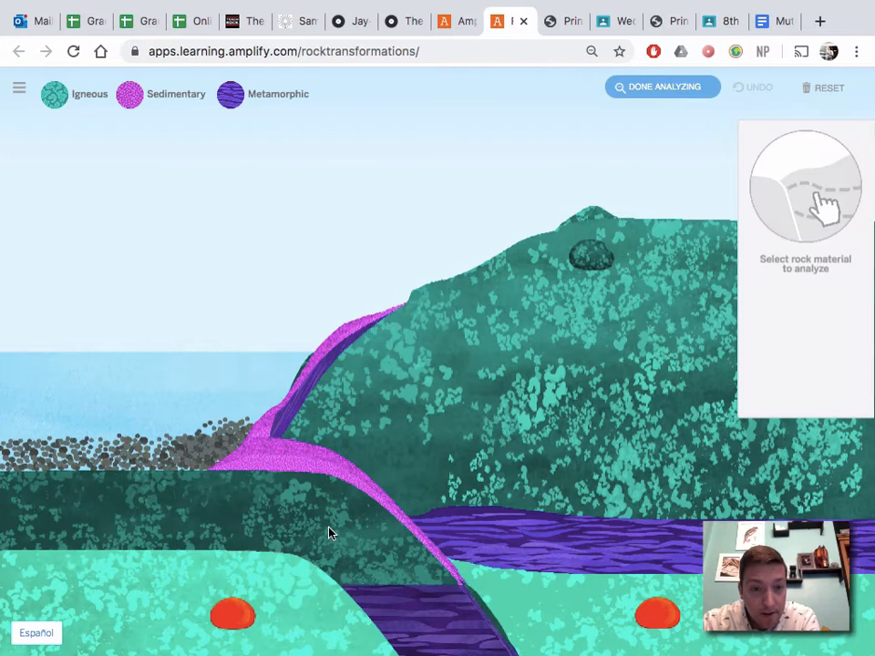
left_click(307, 460)
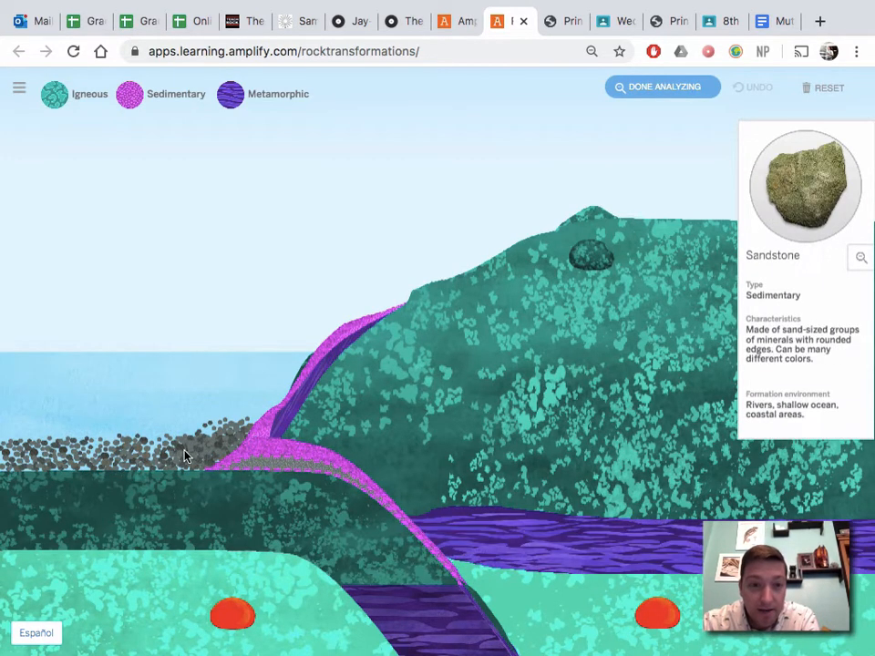
left_click(592, 255)
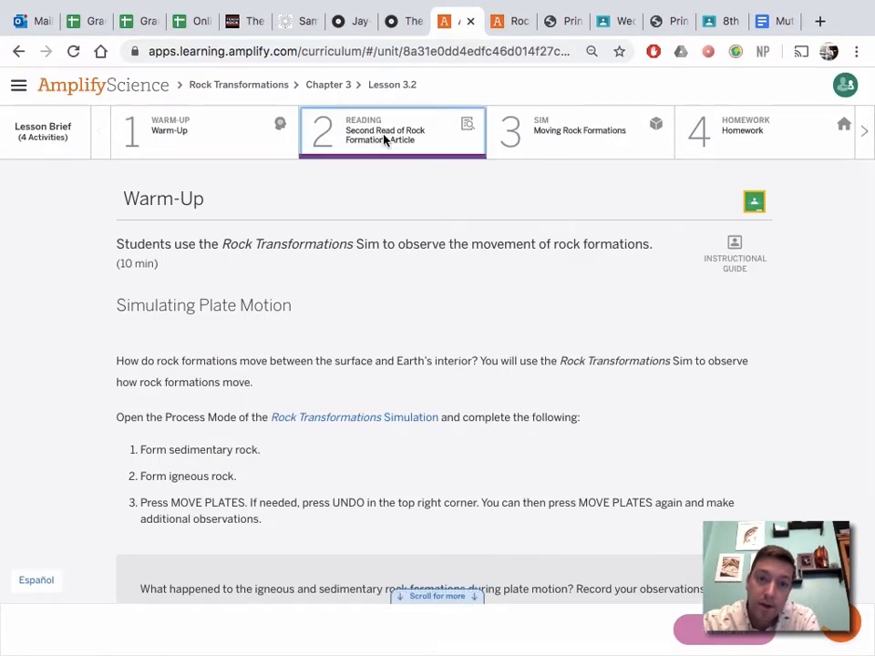
- Go to the Second Read of Rock Formations Article activity and reload the blank page
left_click(392, 131)
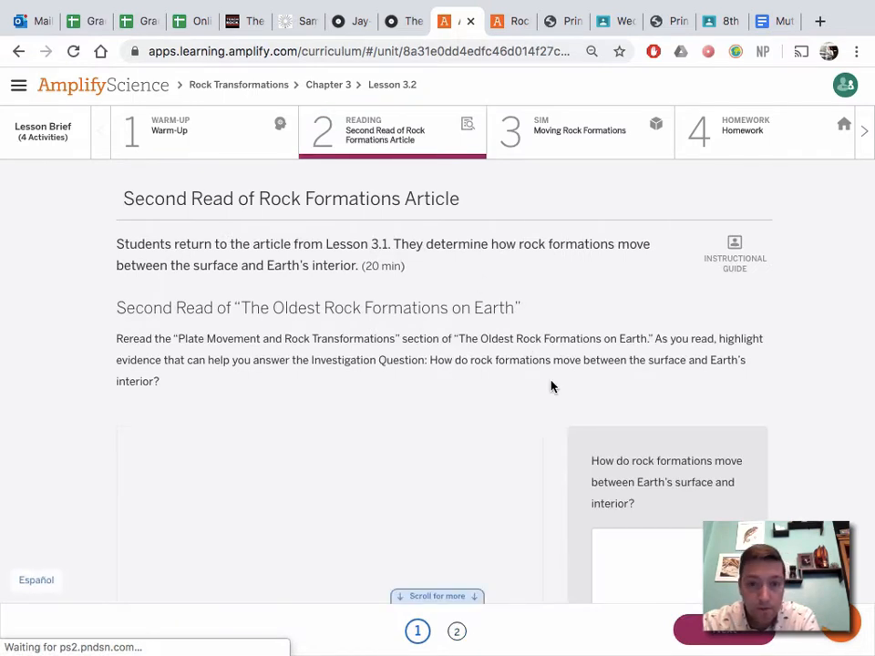
scroll("down", 3)
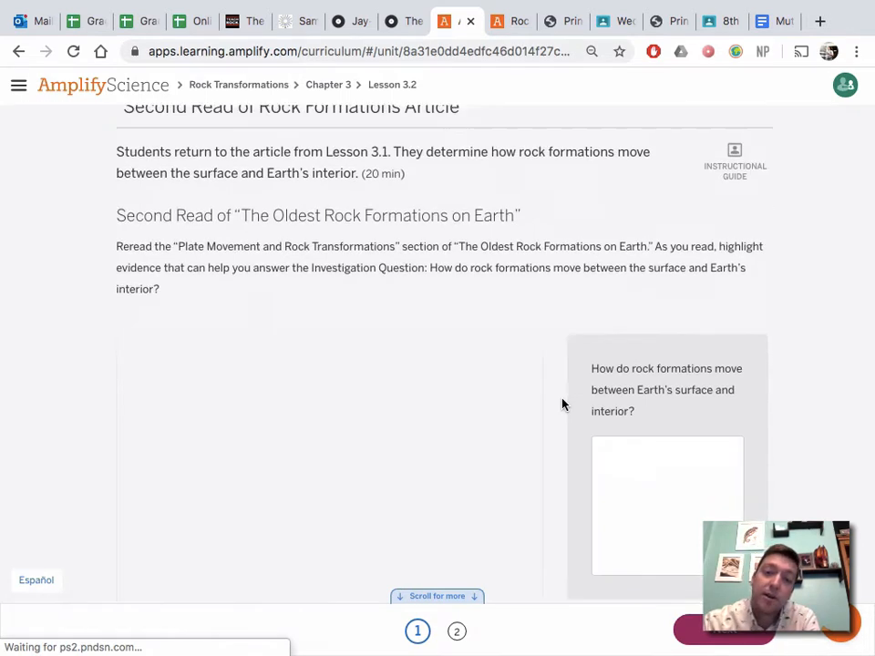
scroll("down", 3)
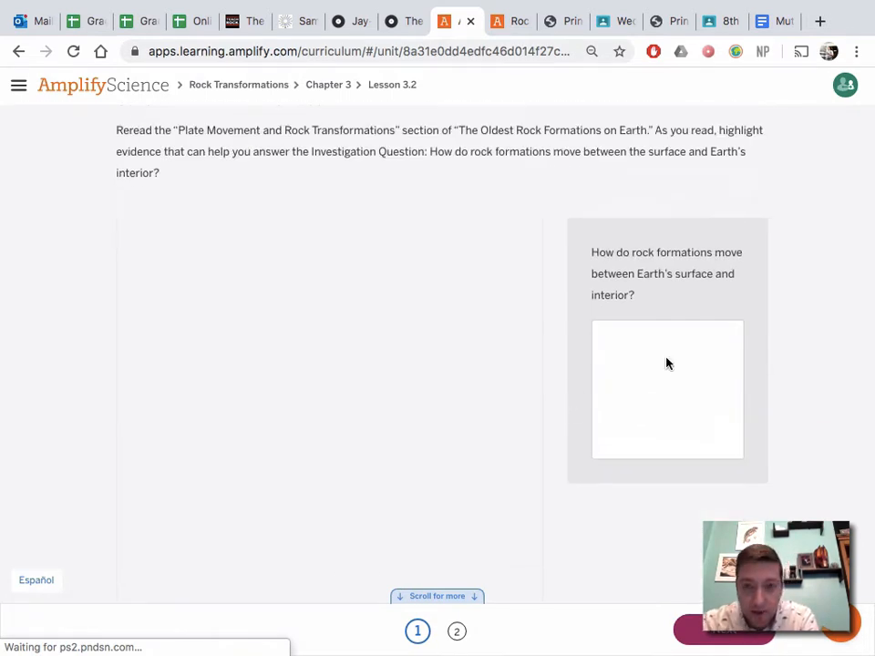
mouse_move(511, 365)
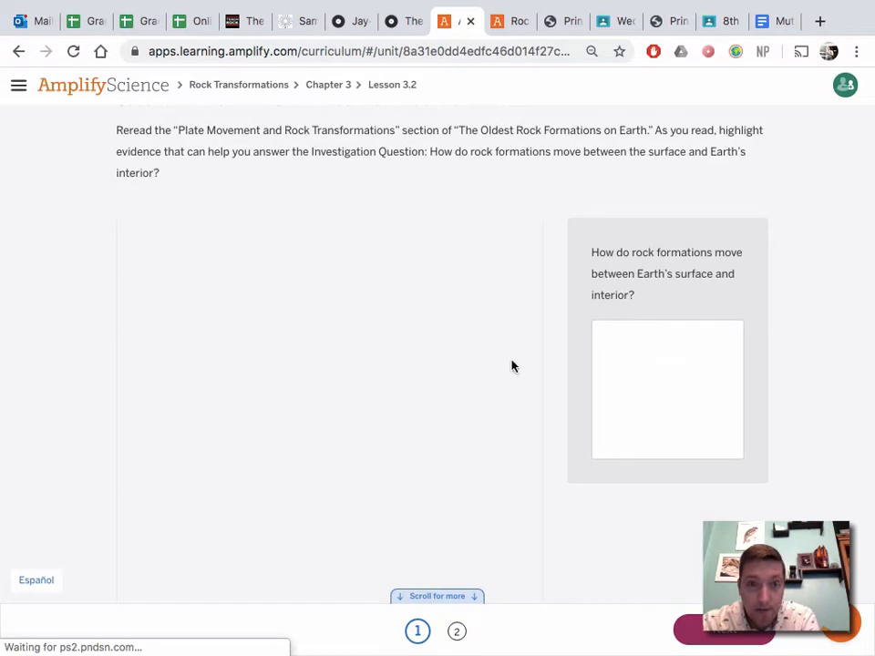
mouse_move(319, 361)
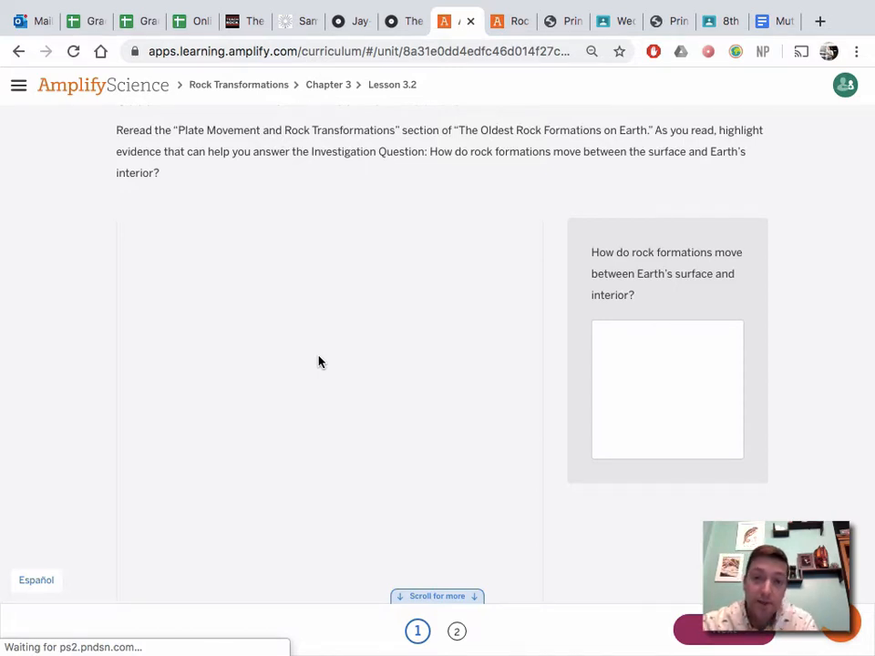
mouse_move(237, 483)
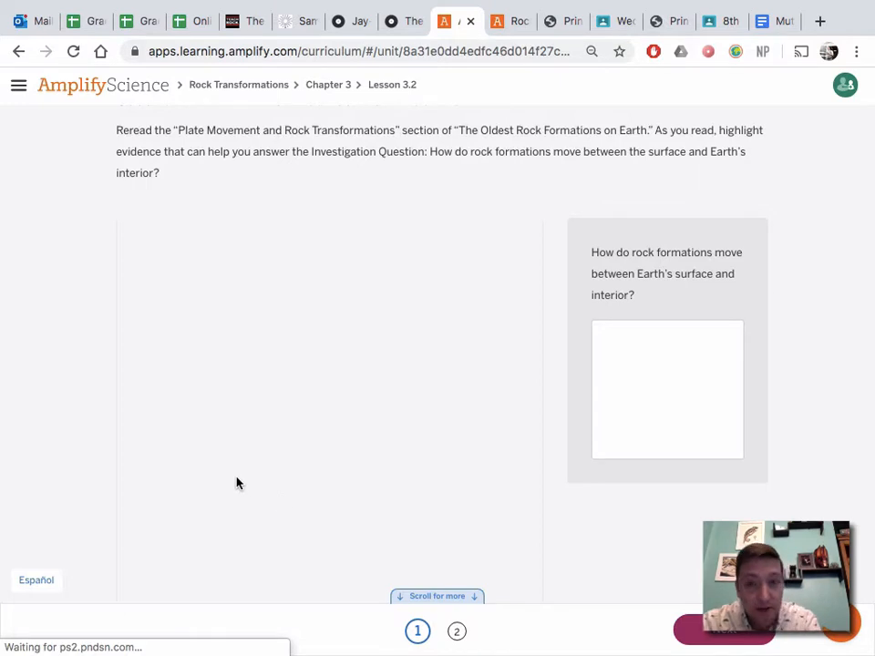
mouse_move(124, 109)
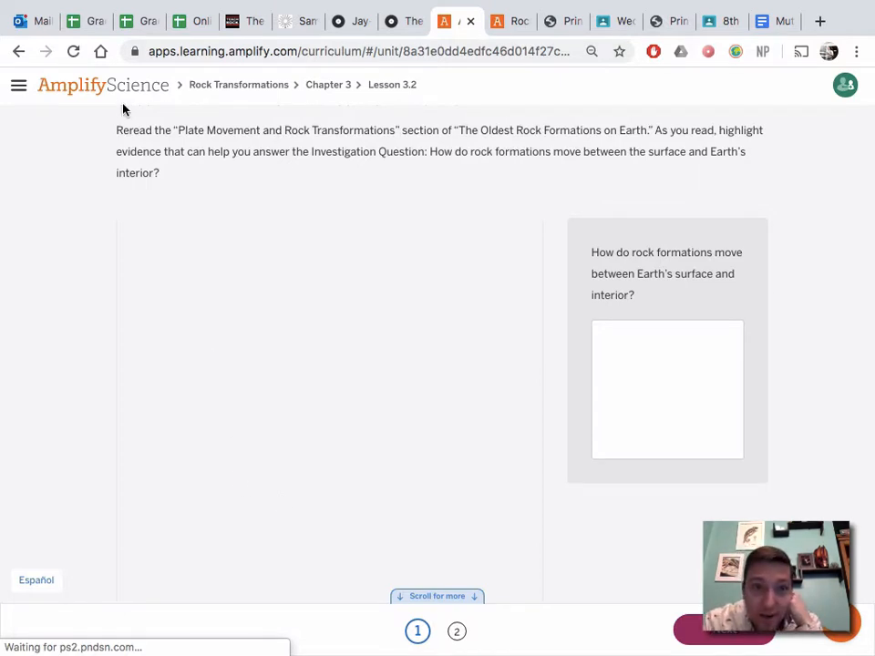
left_click(73, 51)
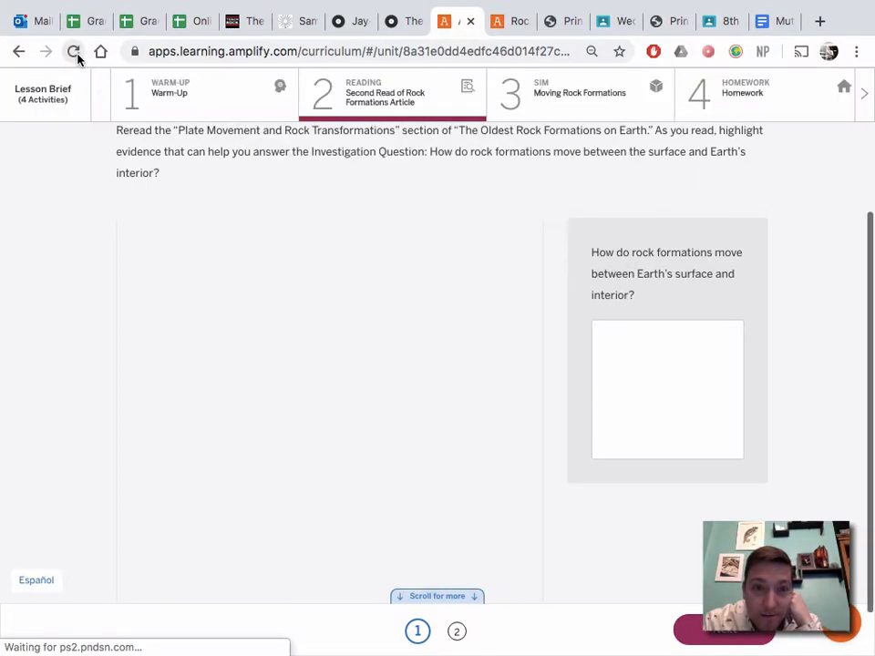
- Scroll the article to read the Plate Movement and Rock Transformations subduction and uplift paragraphs
left_click(73, 51)
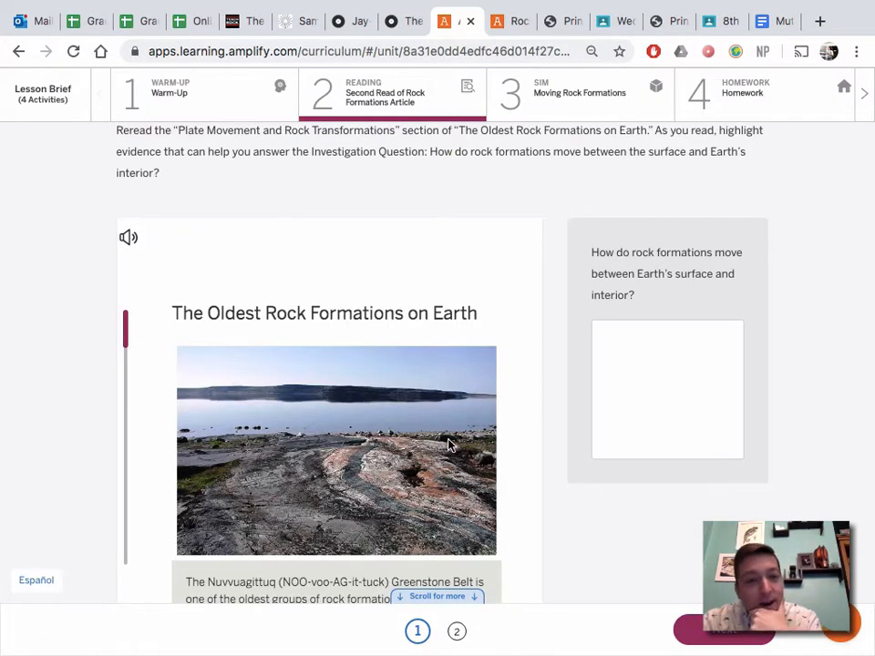
scroll("down", 3)
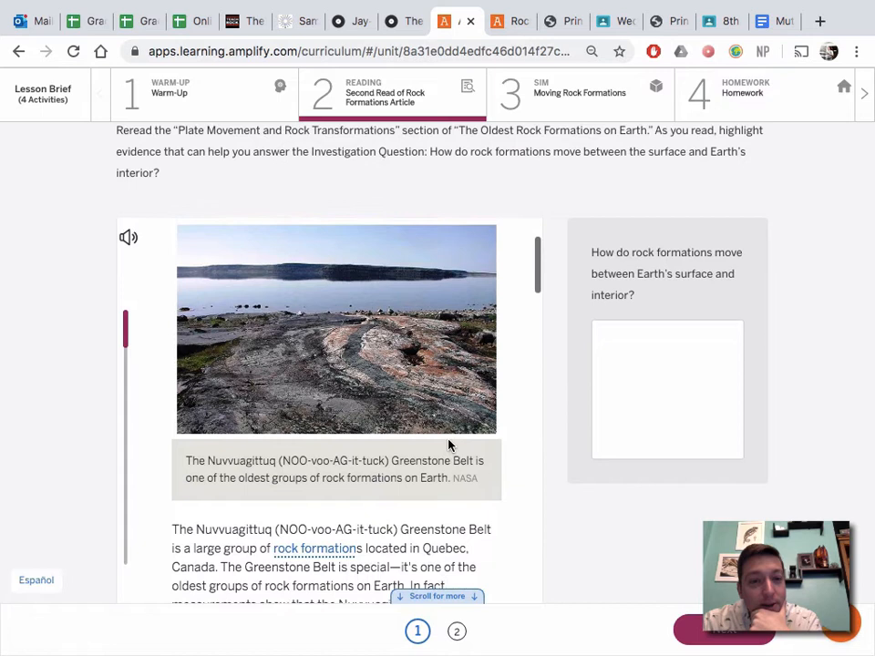
scroll("down", 3)
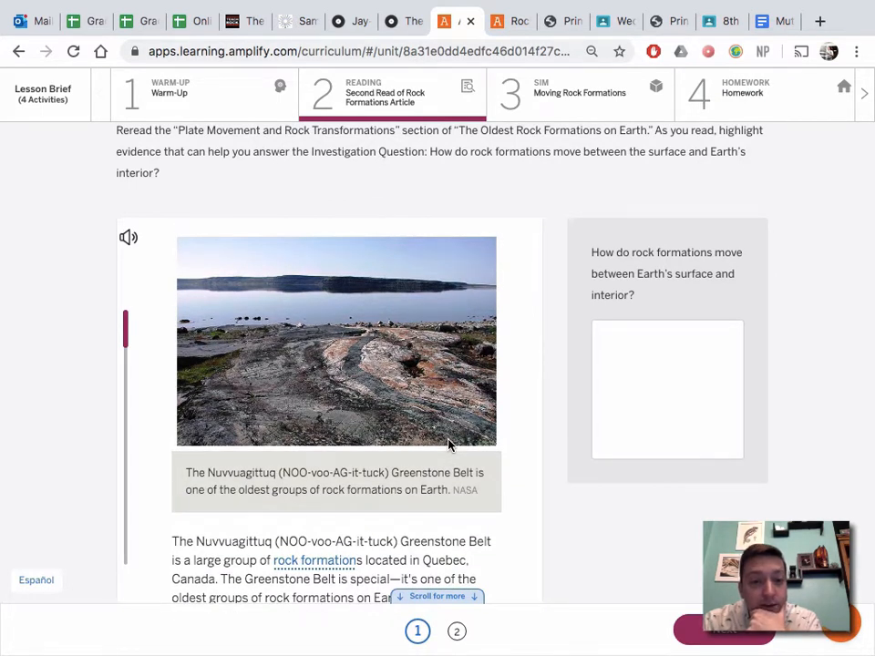
scroll("down", 3)
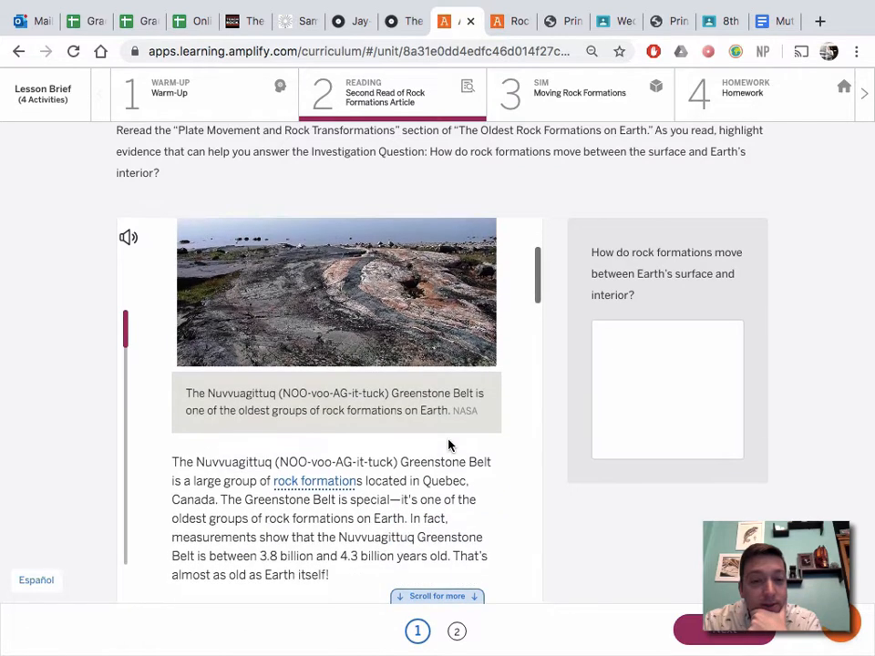
scroll("down", 3)
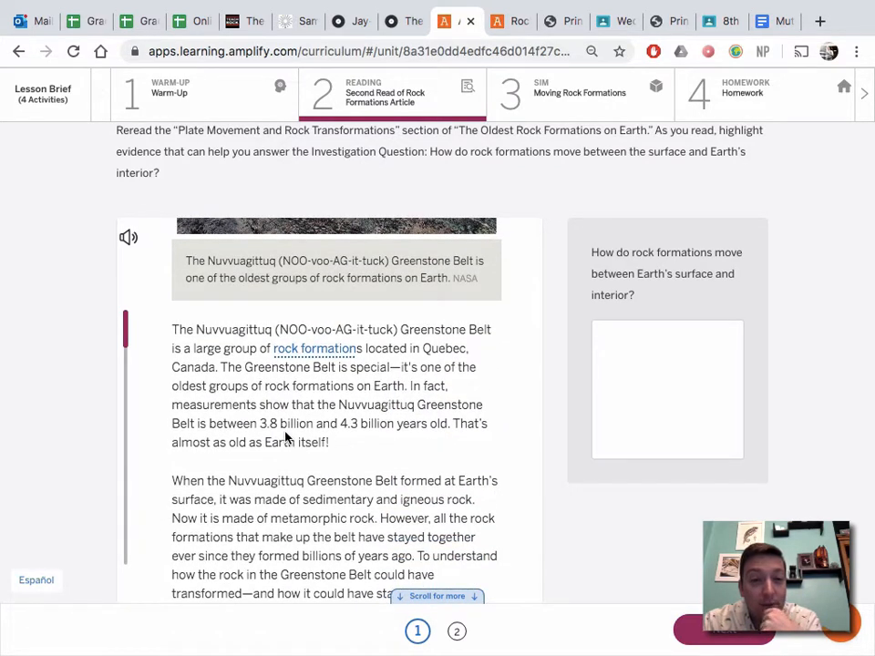
mouse_move(363, 441)
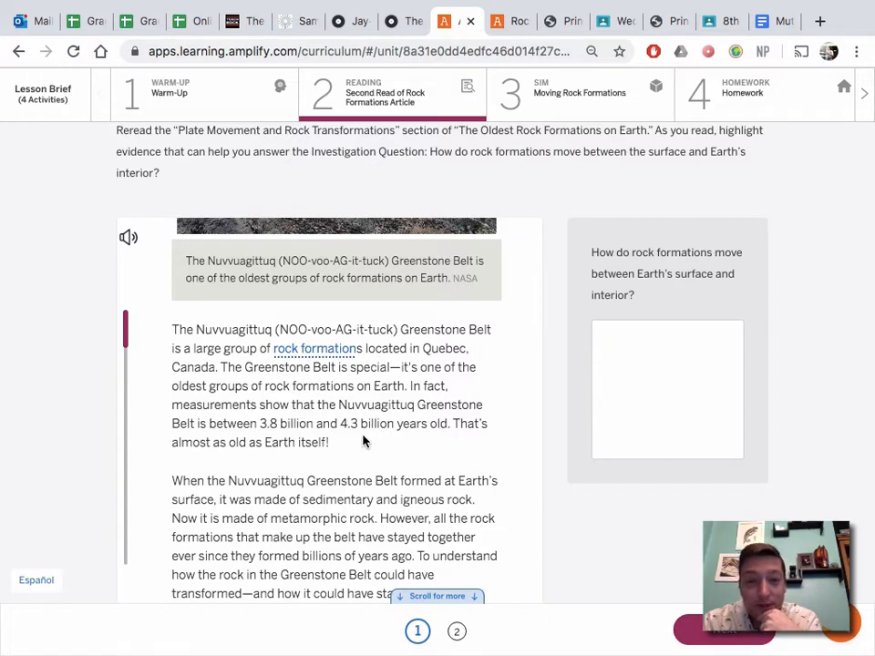
scroll("down", 3)
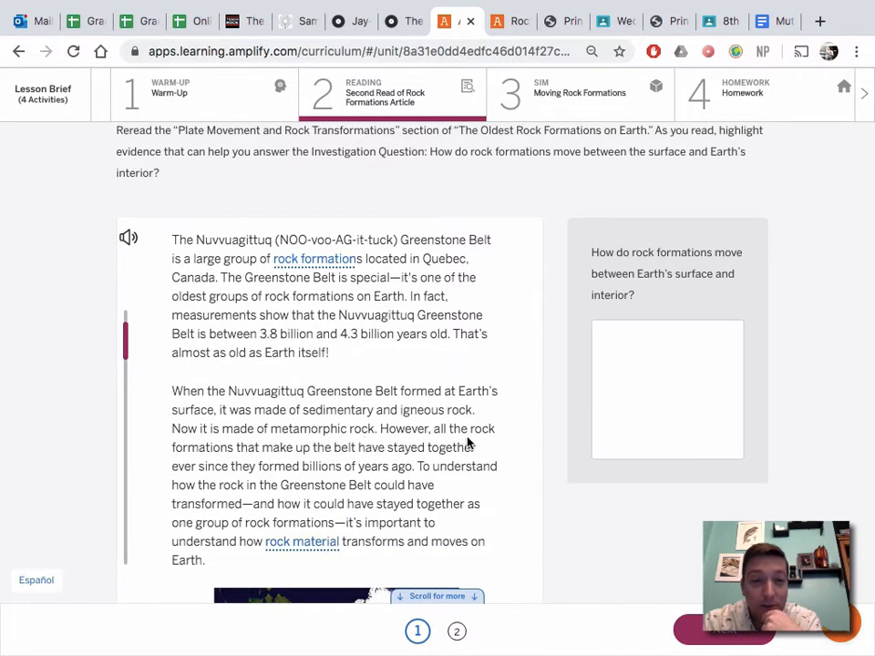
scroll("down", 3)
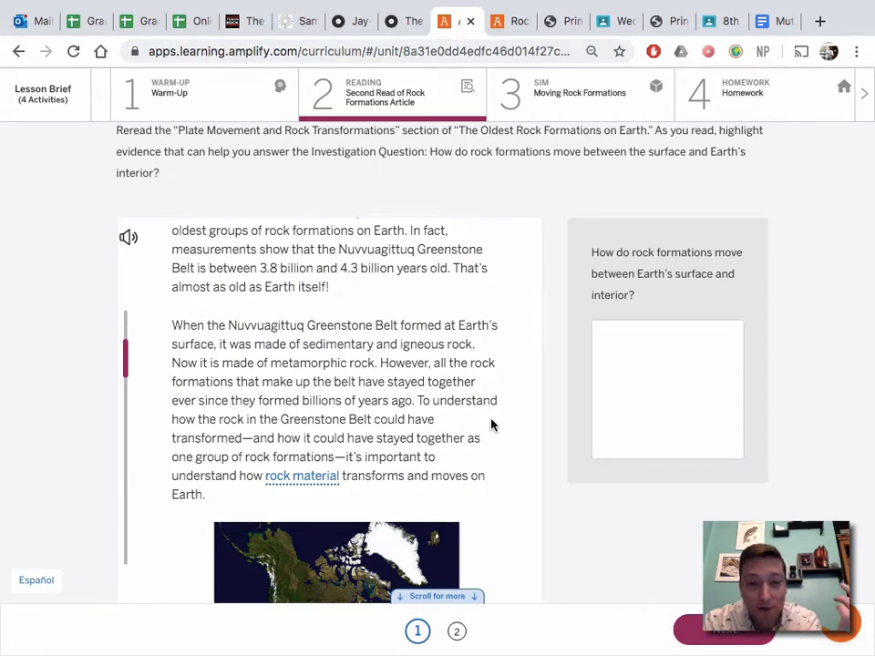
scroll("down", 3)
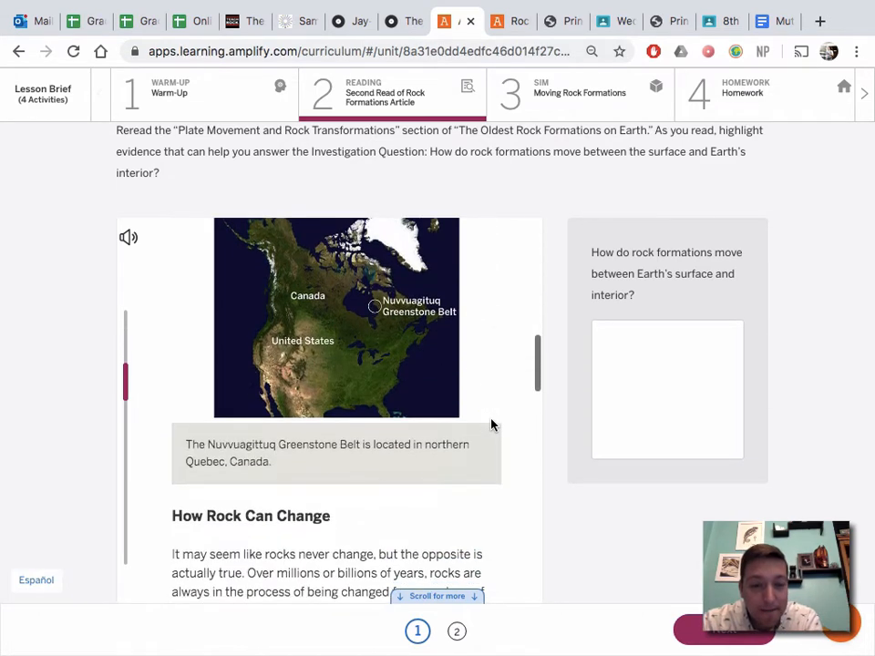
scroll("down", 3)
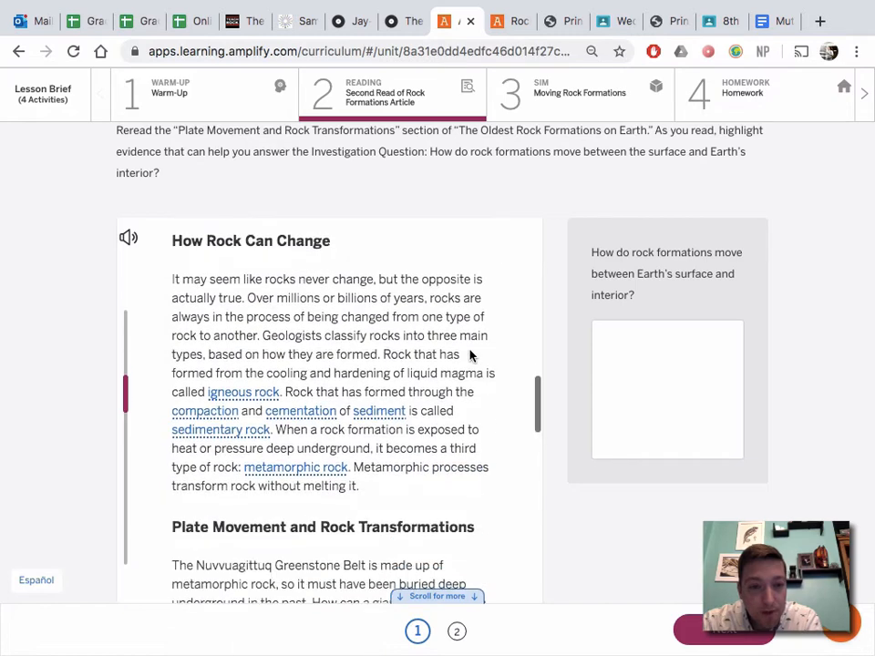
mouse_move(419, 456)
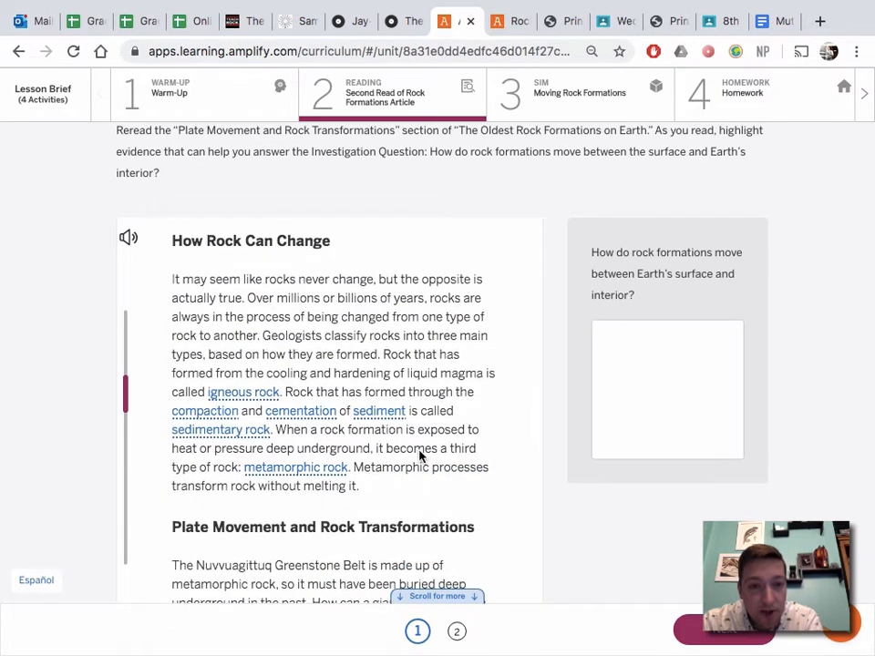
mouse_move(474, 426)
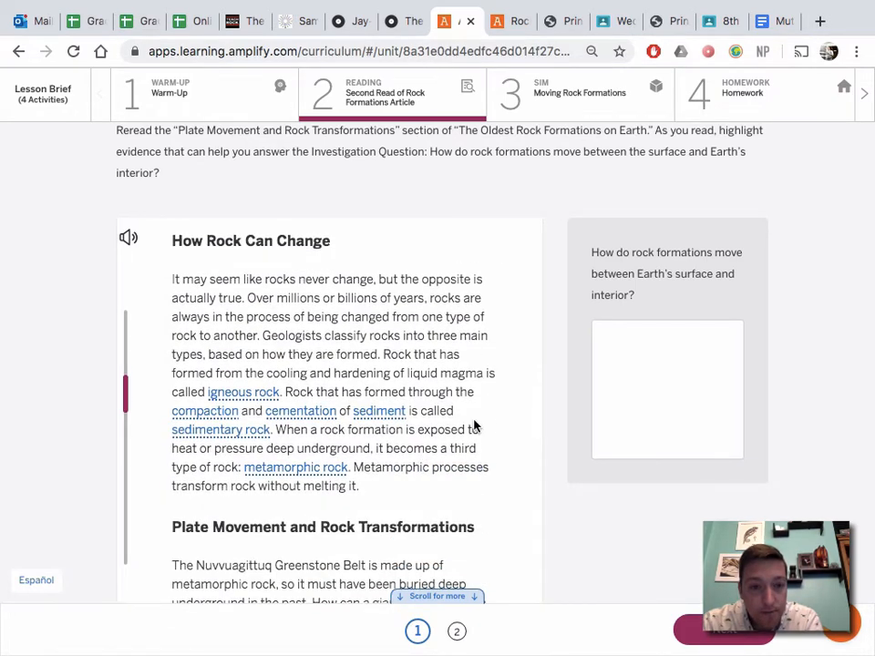
scroll("down", 3)
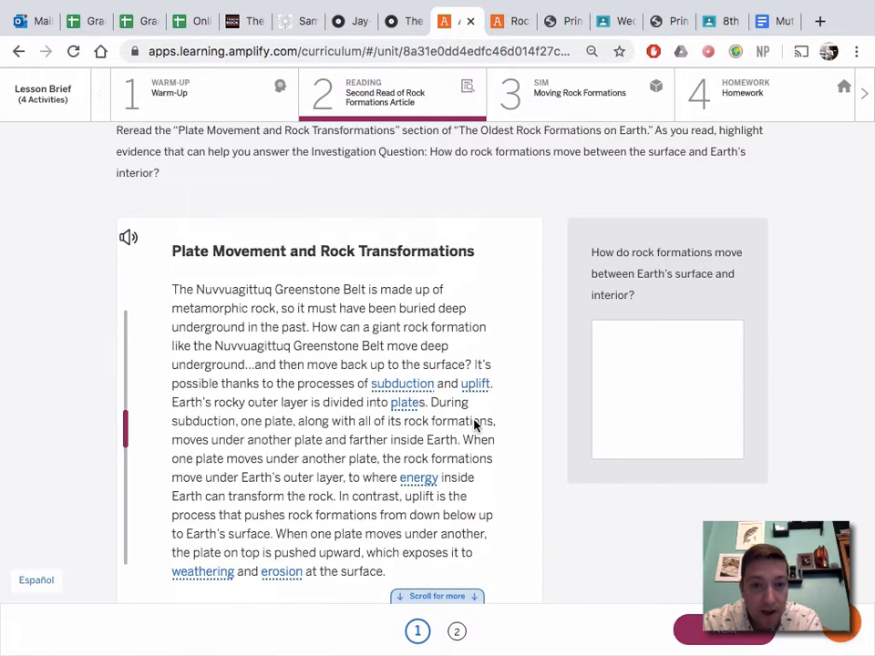
scroll("up", 3)
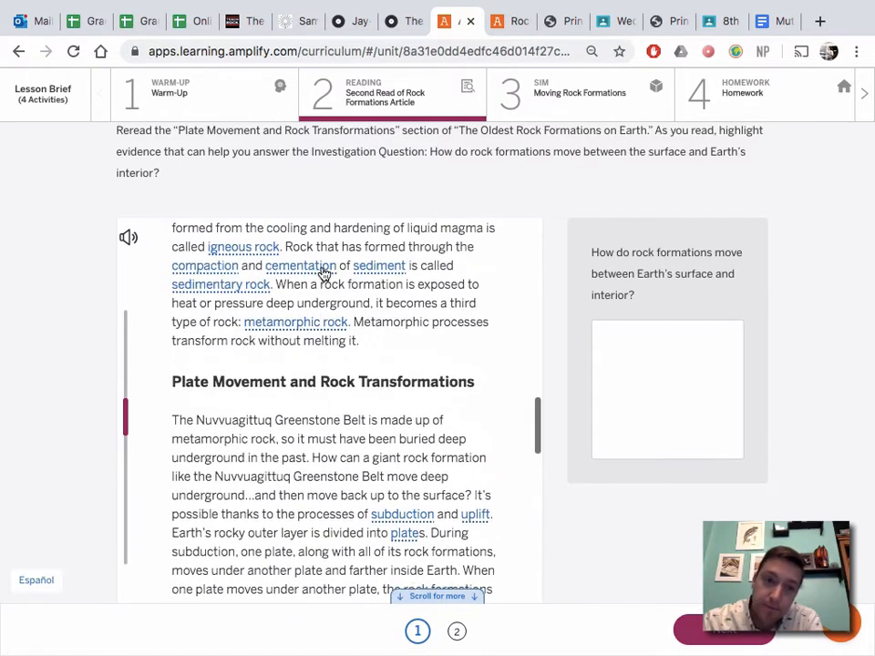
scroll("up", 3)
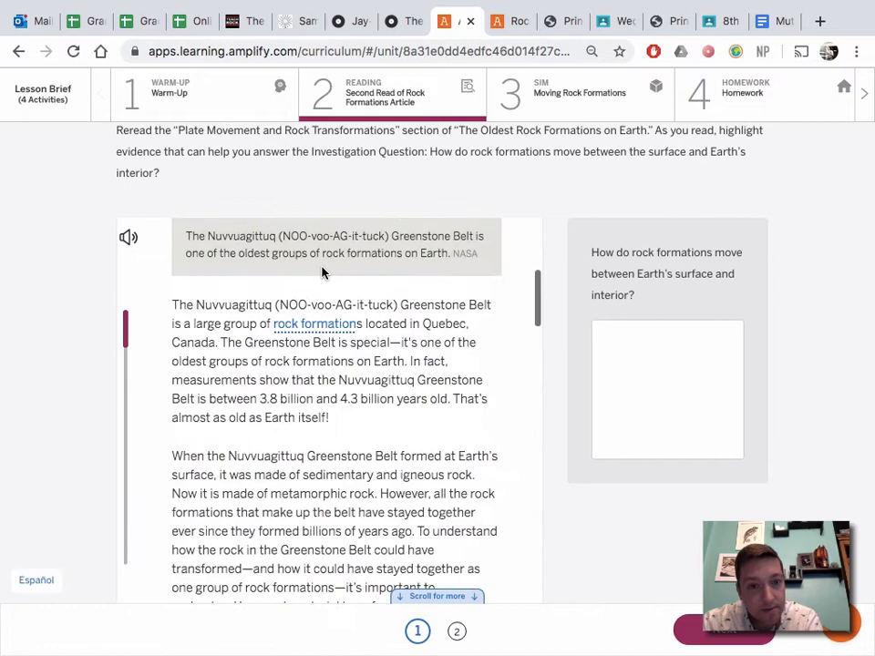
scroll("down", 3)
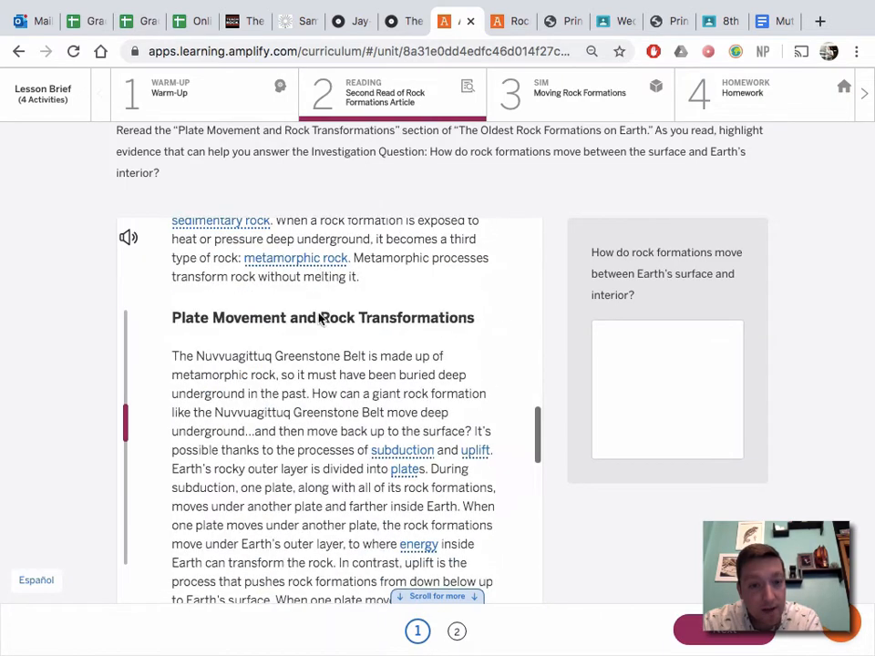
scroll("down", 3)
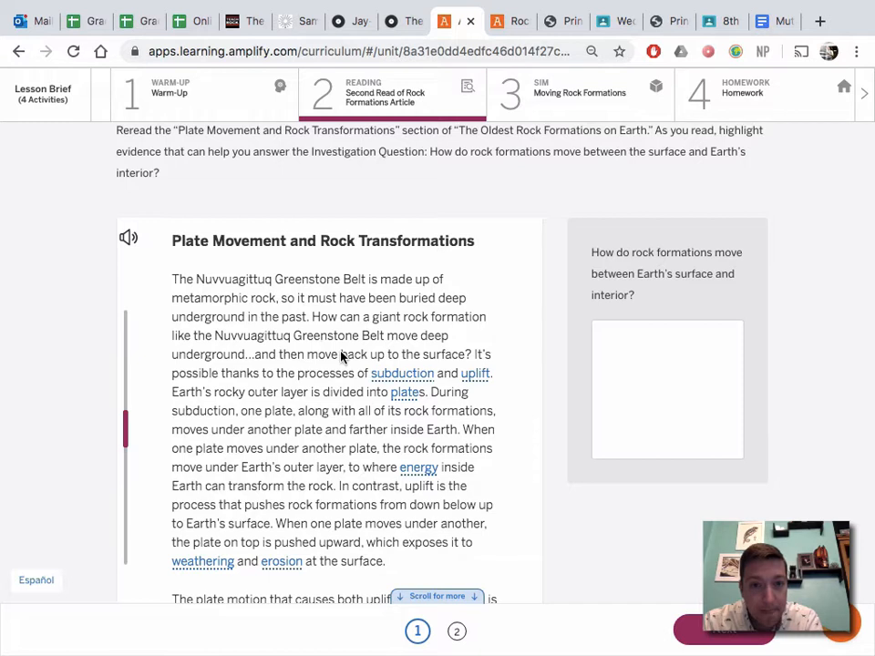
mouse_move(354, 361)
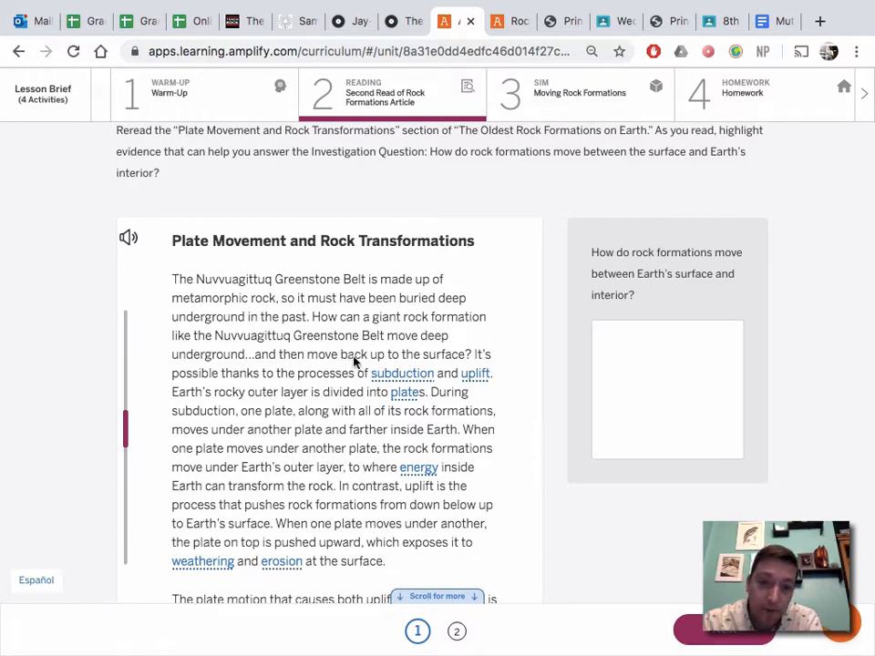
mouse_move(391, 381)
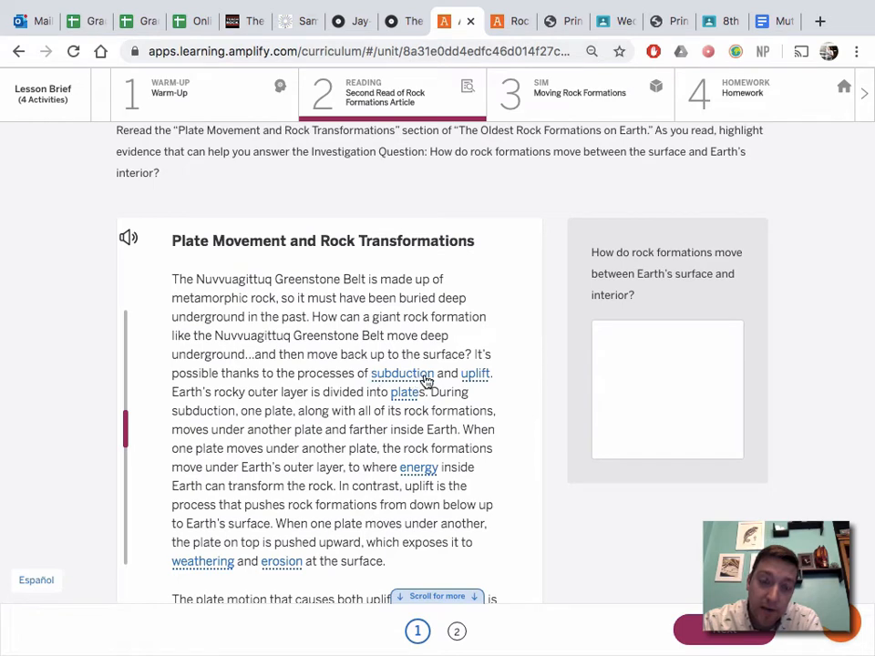
mouse_move(474, 381)
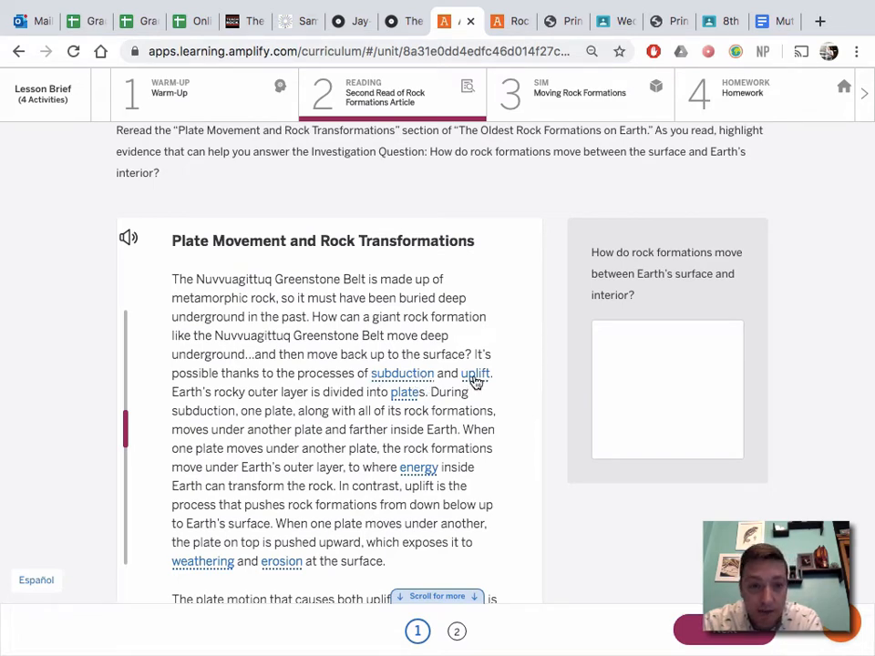
scroll("down", 3)
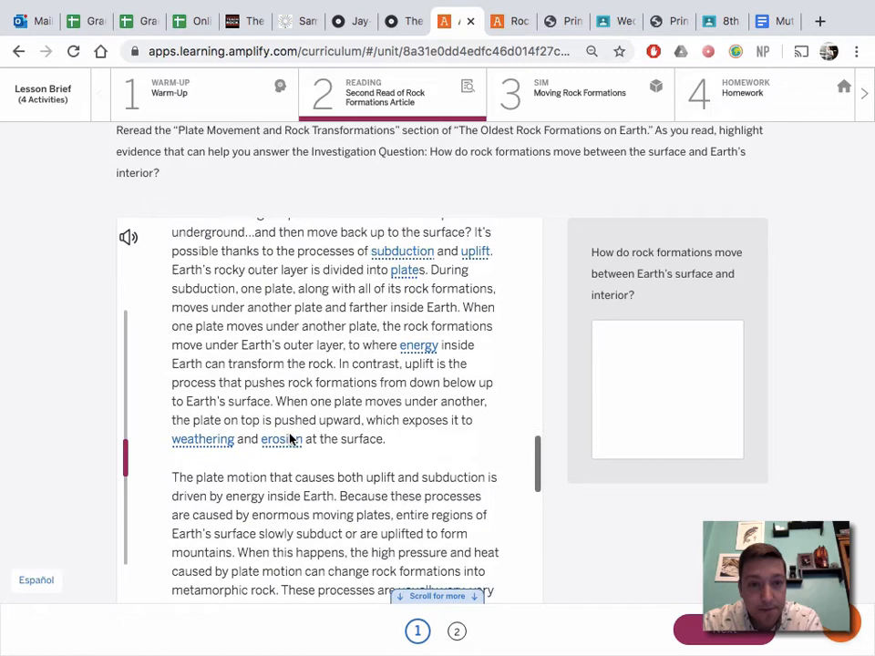
- Scroll past the plate subduction diagram and caption to the Nuvvuagittuq Greenstone Belt heading
scroll("down", 3)
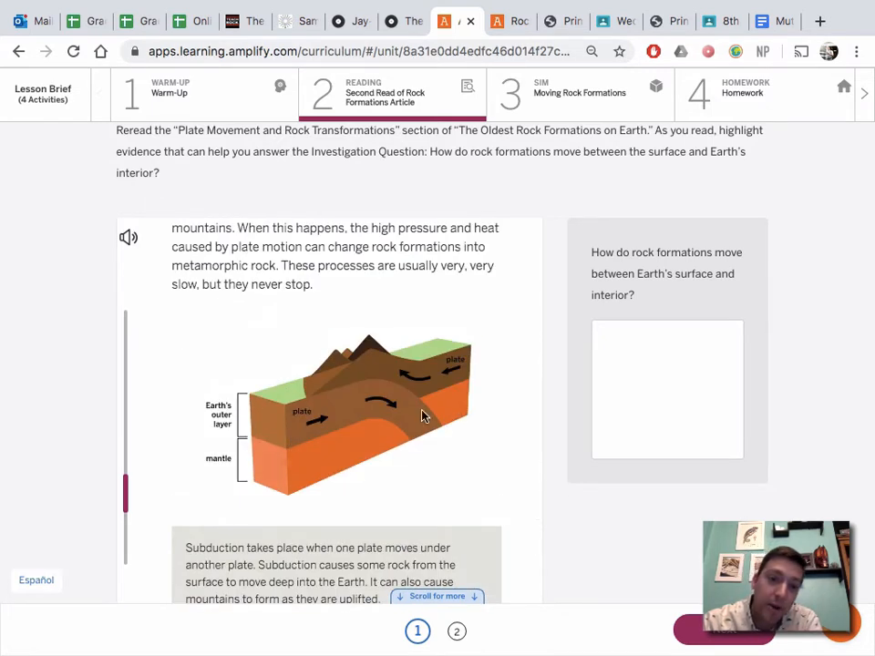
mouse_move(345, 410)
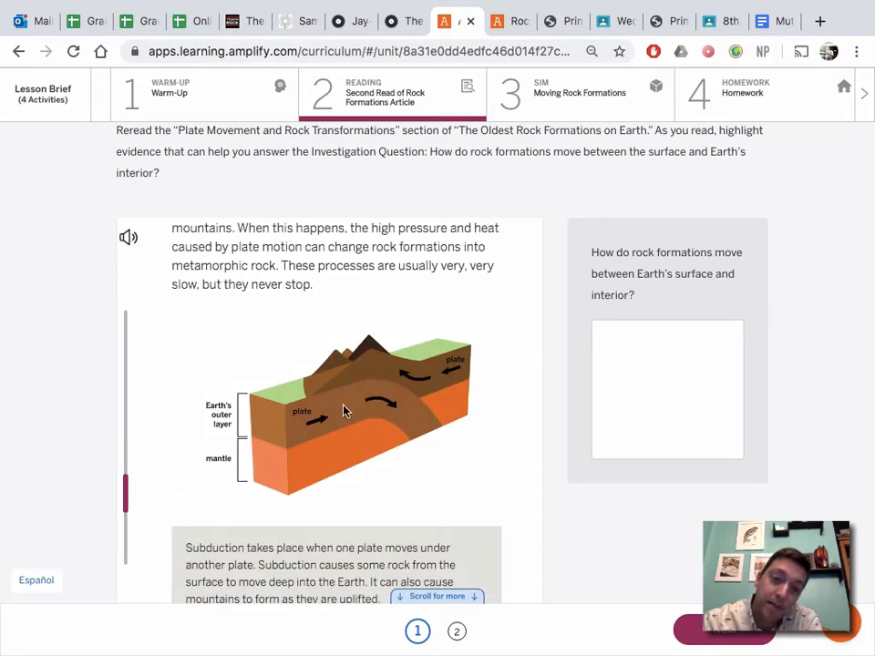
mouse_move(295, 419)
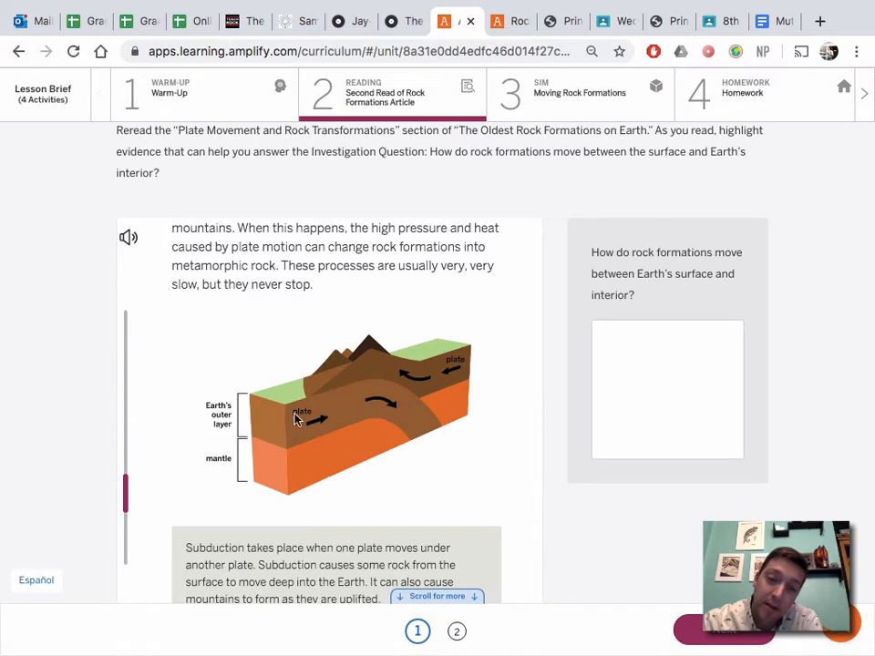
mouse_move(266, 429)
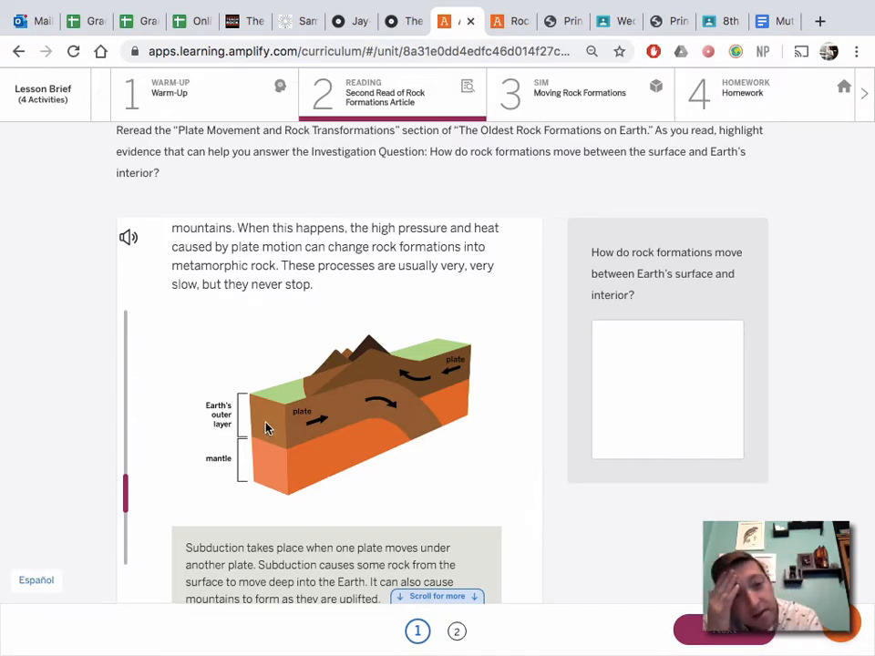
mouse_move(442, 404)
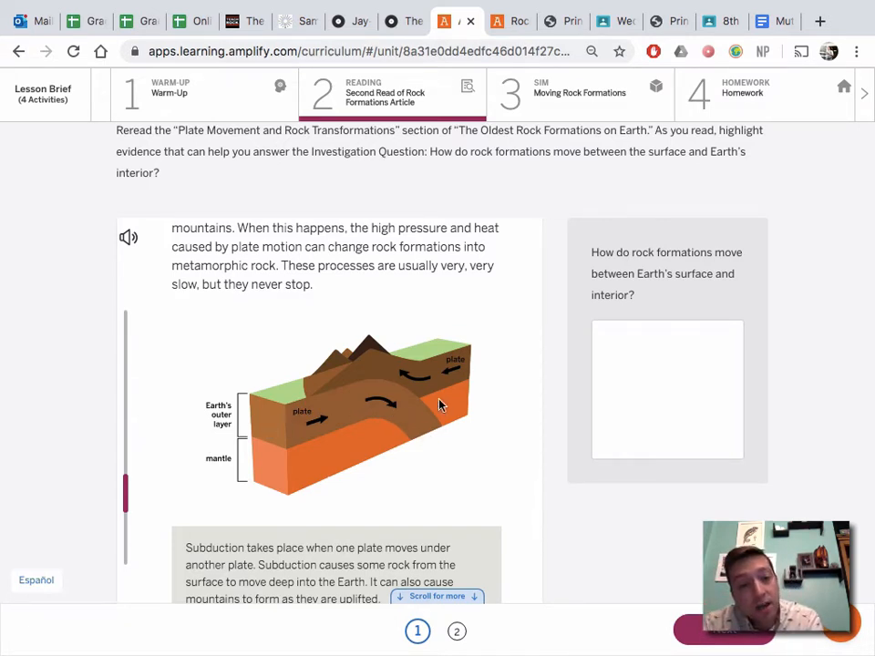
mouse_move(401, 434)
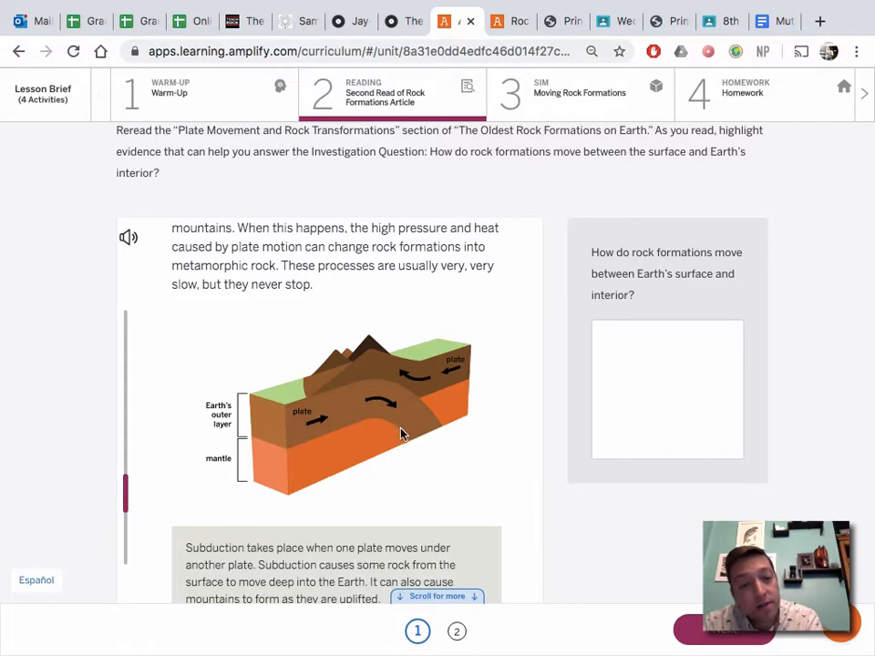
mouse_move(437, 381)
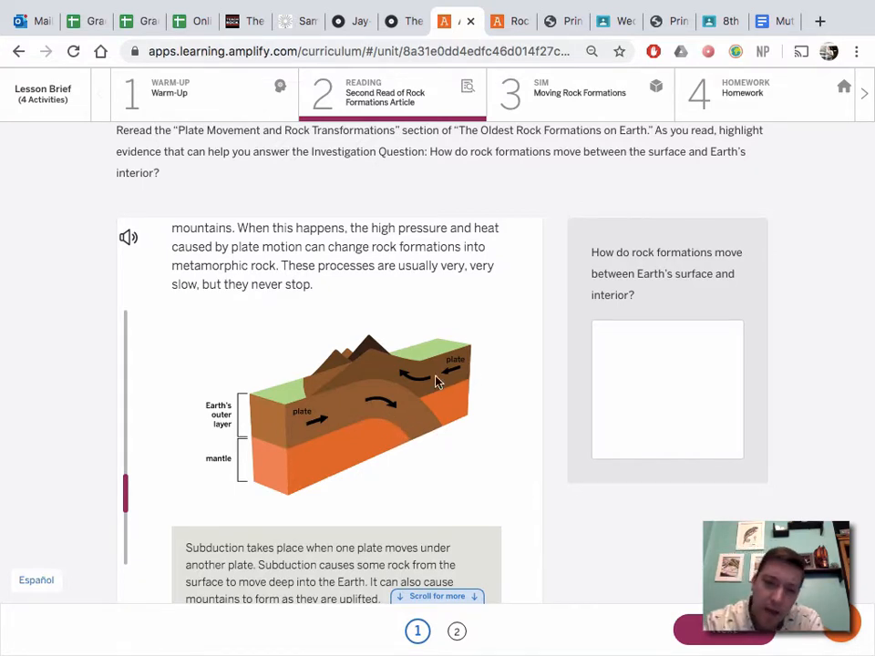
mouse_move(386, 368)
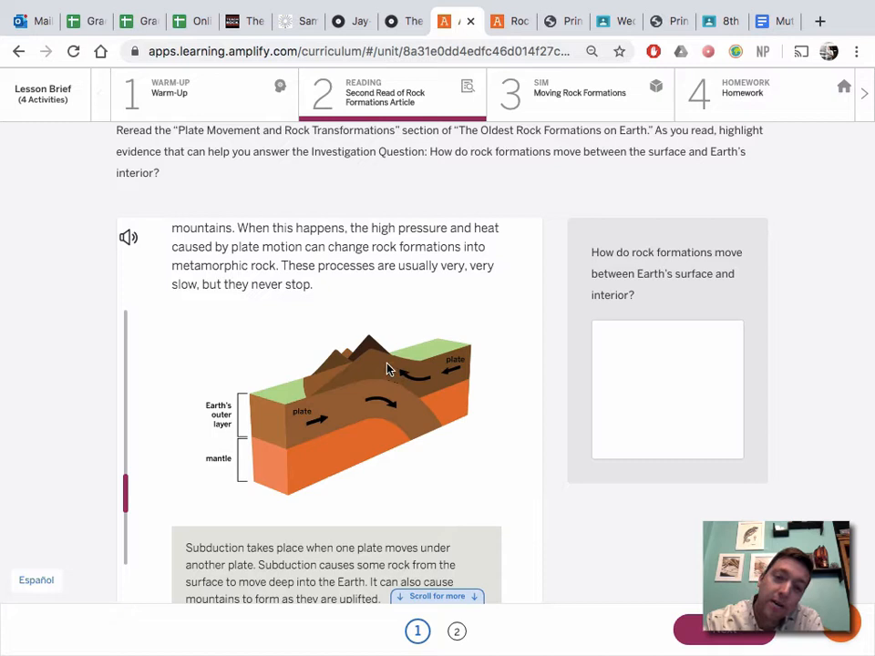
mouse_move(392, 387)
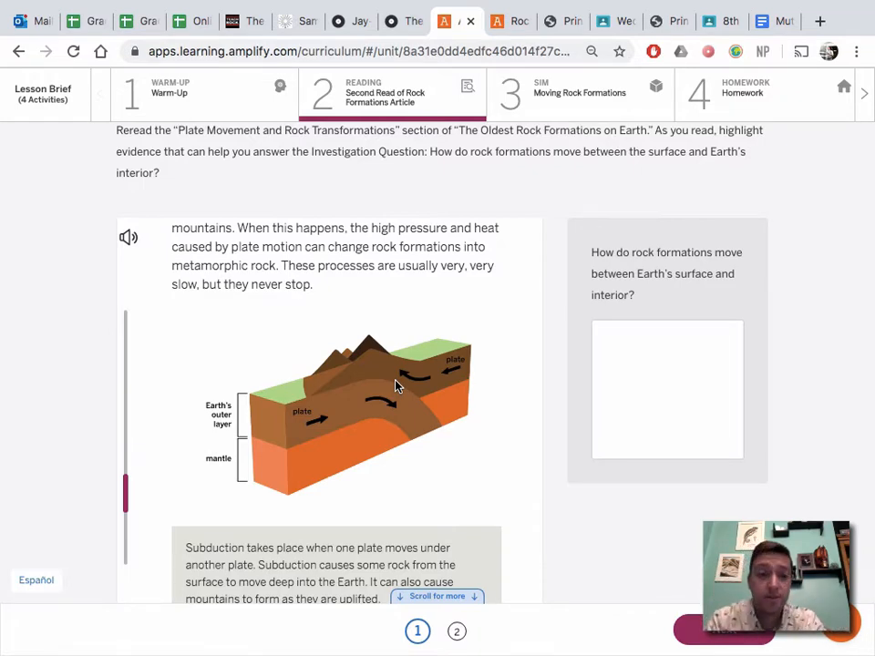
scroll("down", 3)
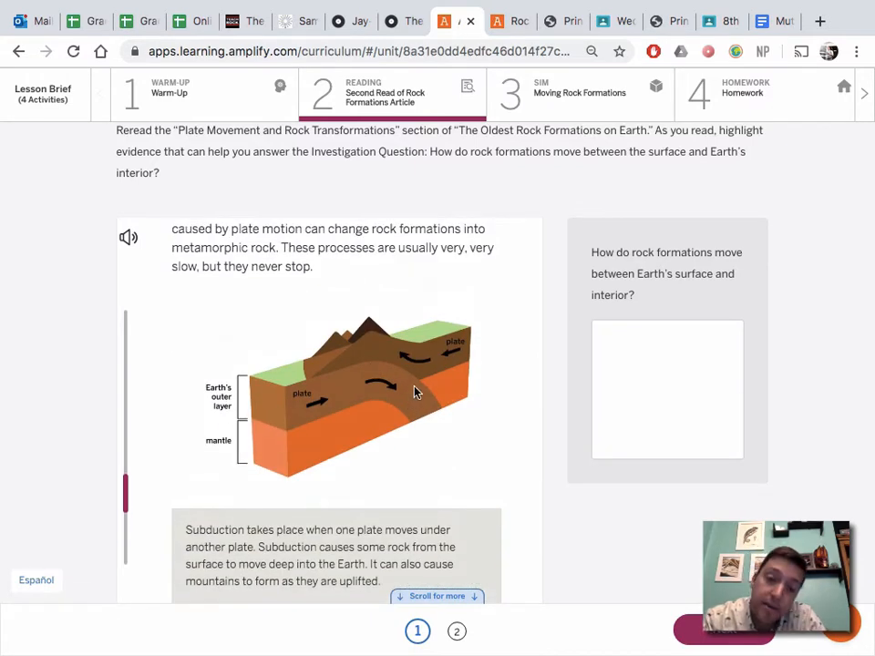
mouse_move(543, 328)
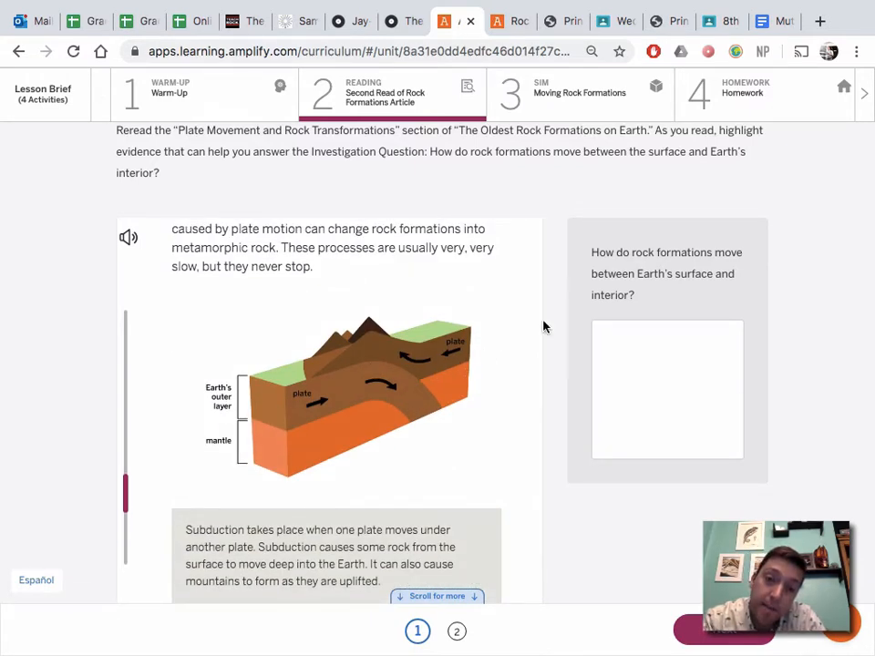
mouse_move(368, 344)
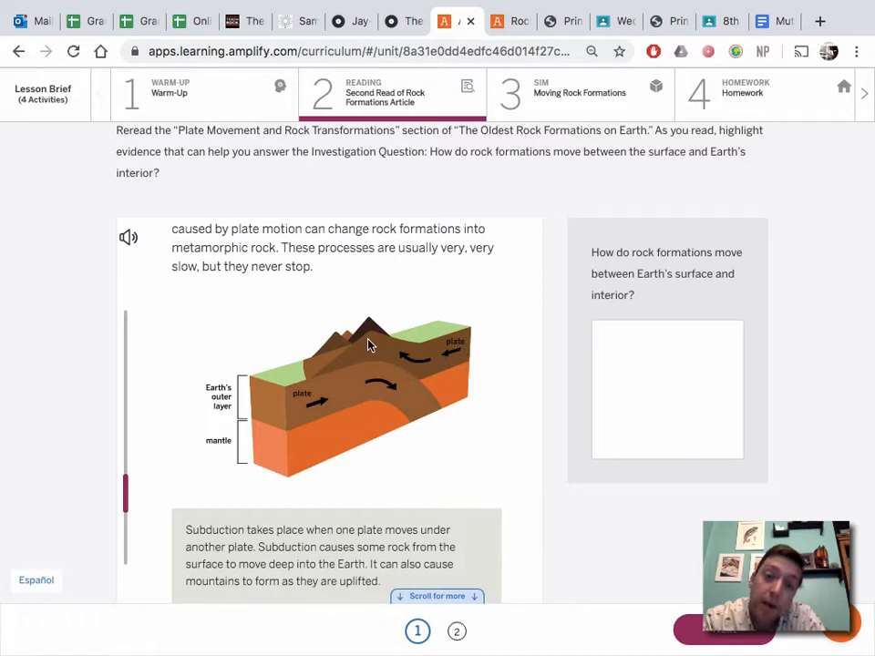
mouse_move(313, 412)
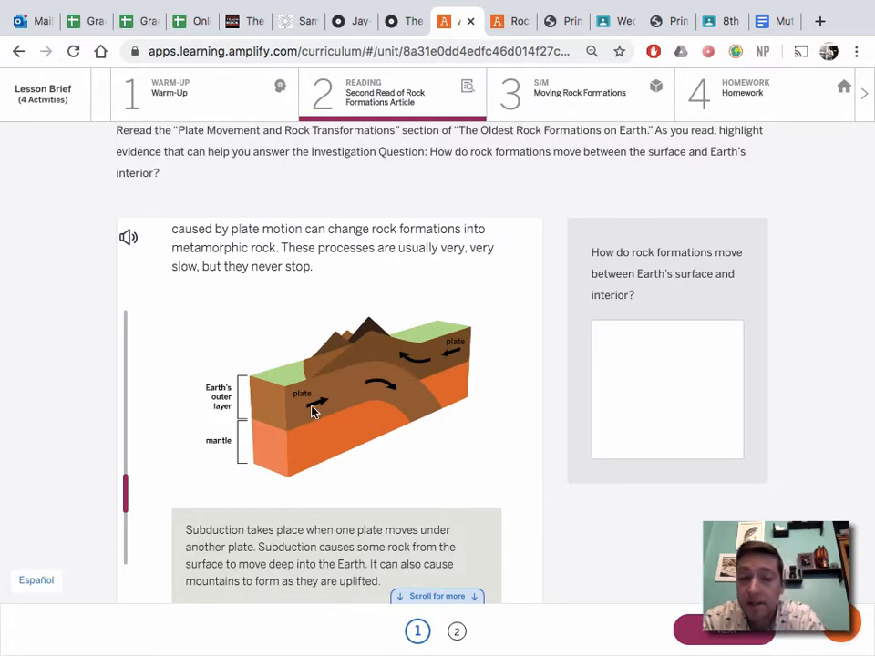
mouse_move(423, 398)
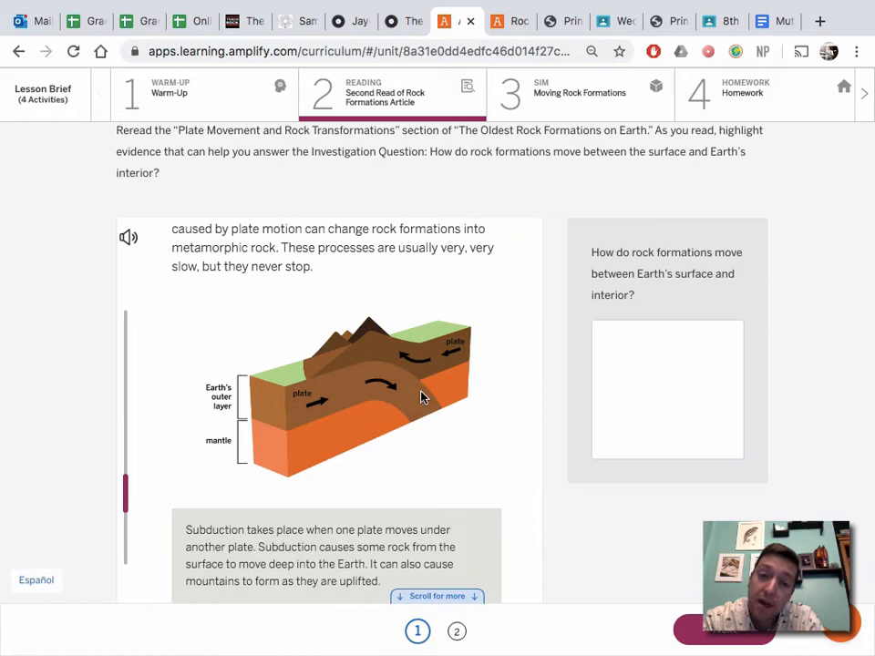
scroll("down", 3)
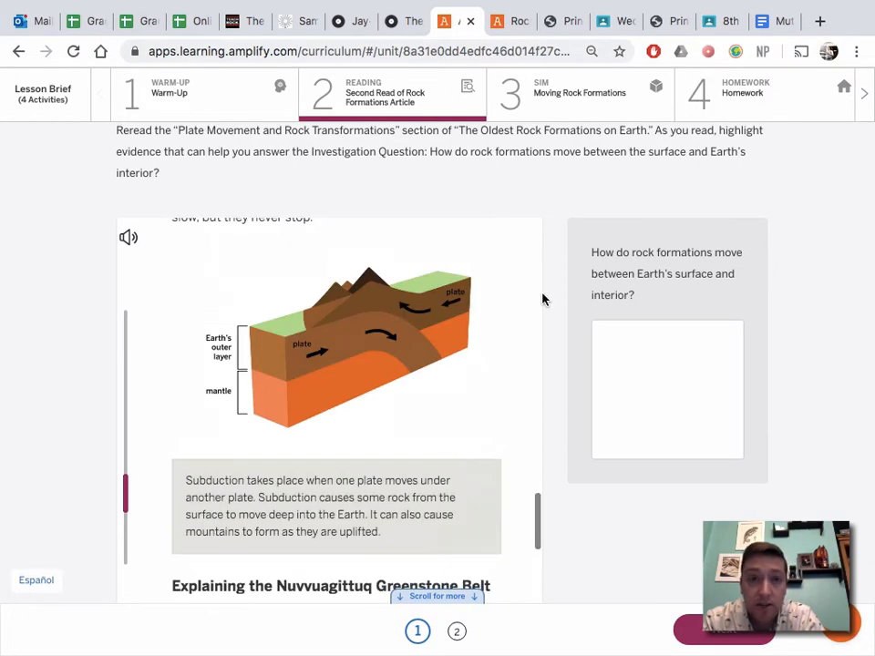
mouse_move(580, 93)
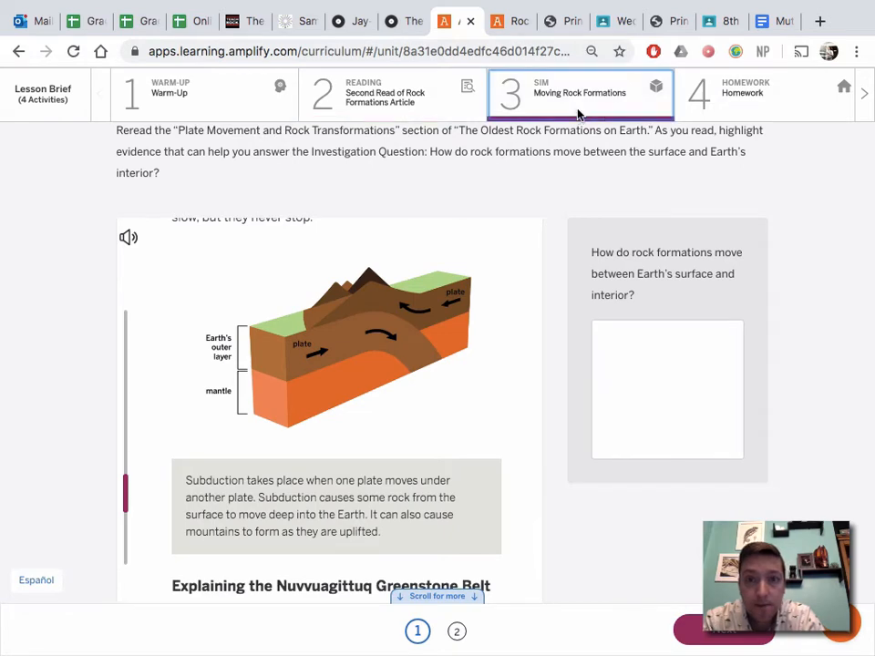
left_click(580, 91)
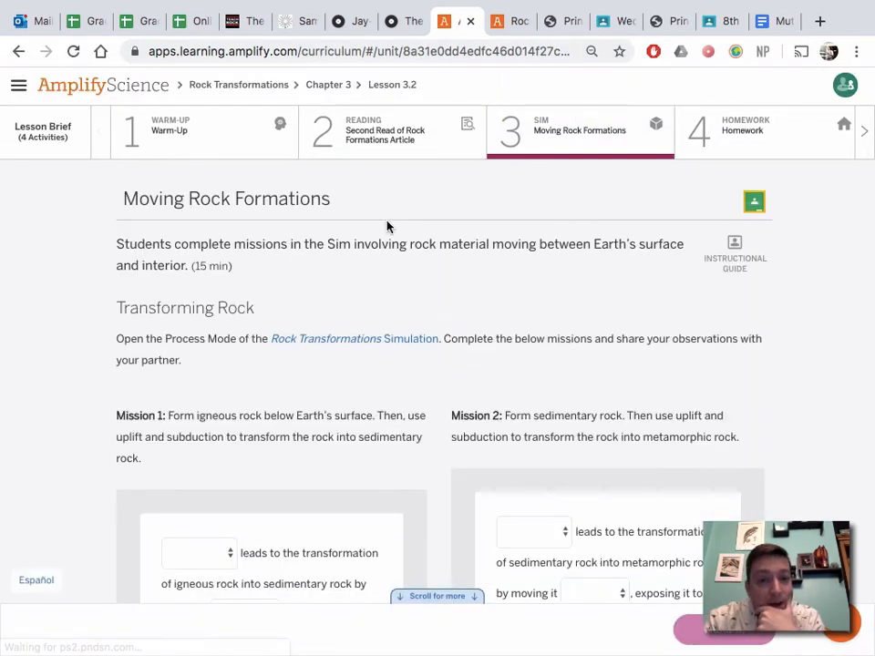
scroll("down", 3)
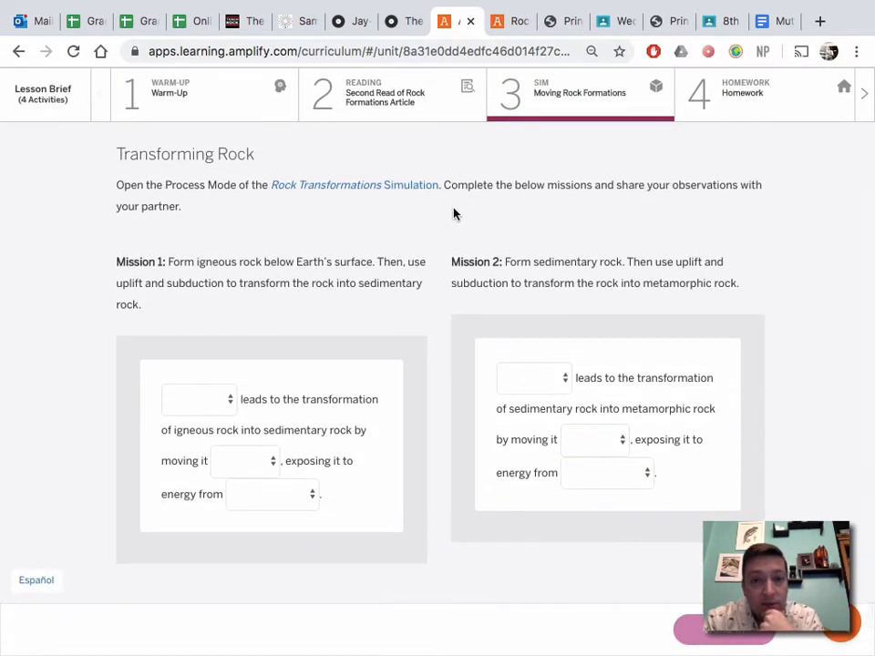
mouse_move(235, 277)
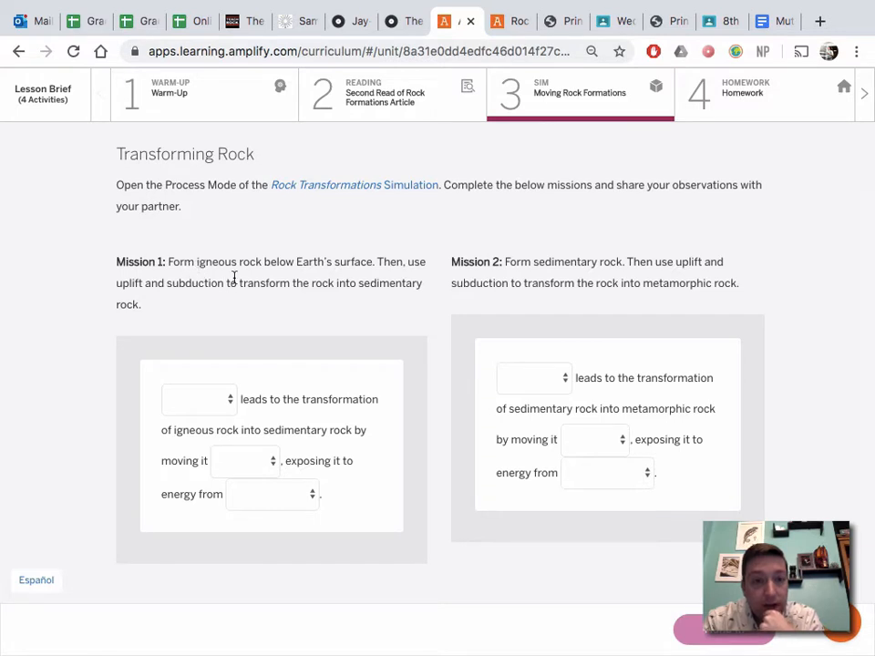
mouse_move(343, 270)
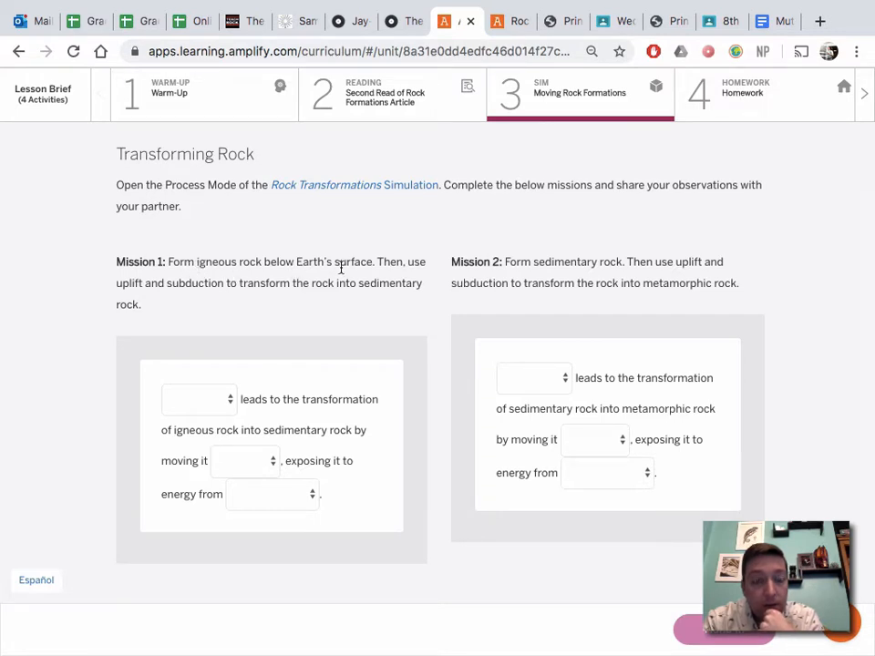
mouse_move(131, 301)
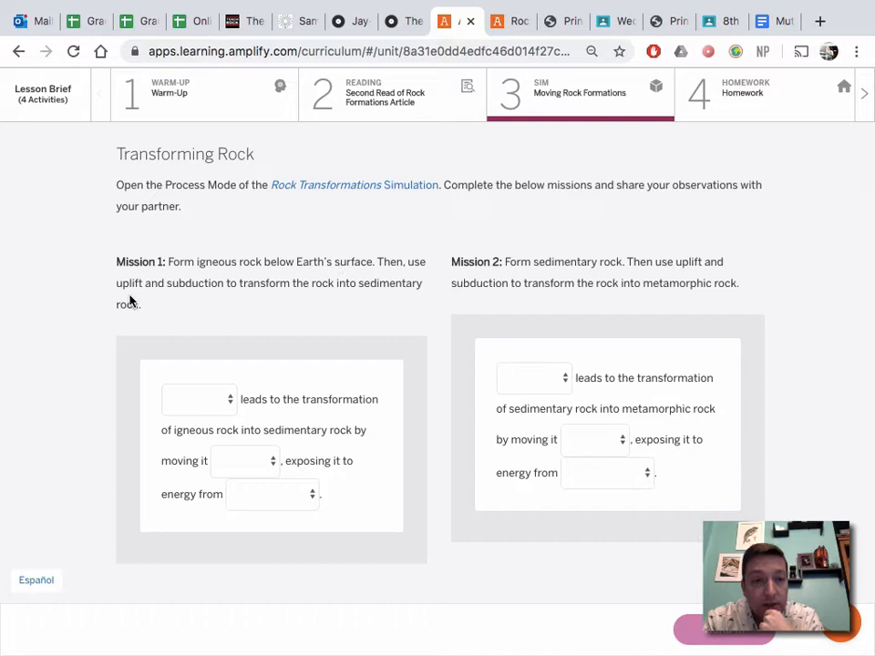
mouse_move(368, 290)
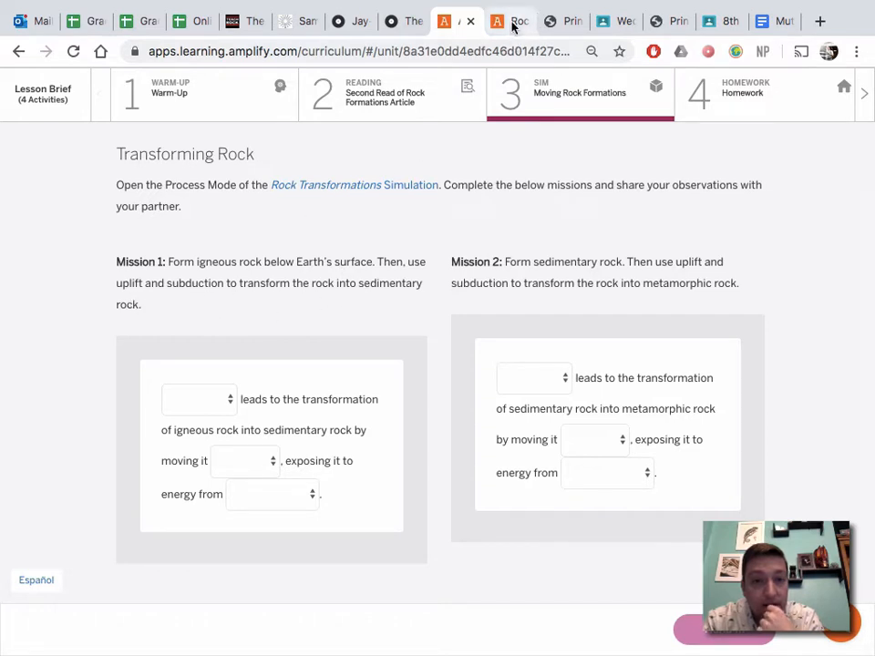
mouse_move(520, 21)
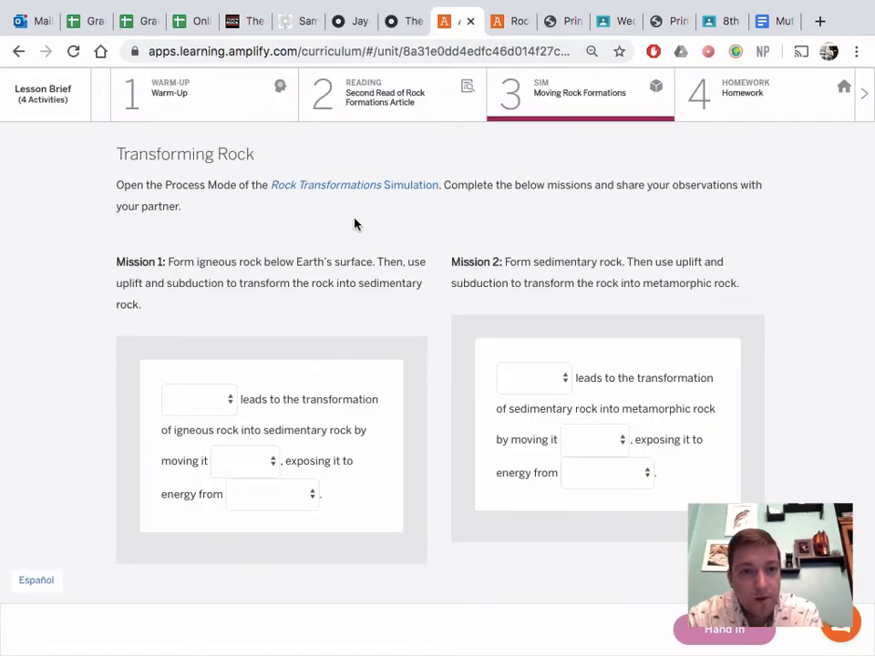
mouse_move(259, 279)
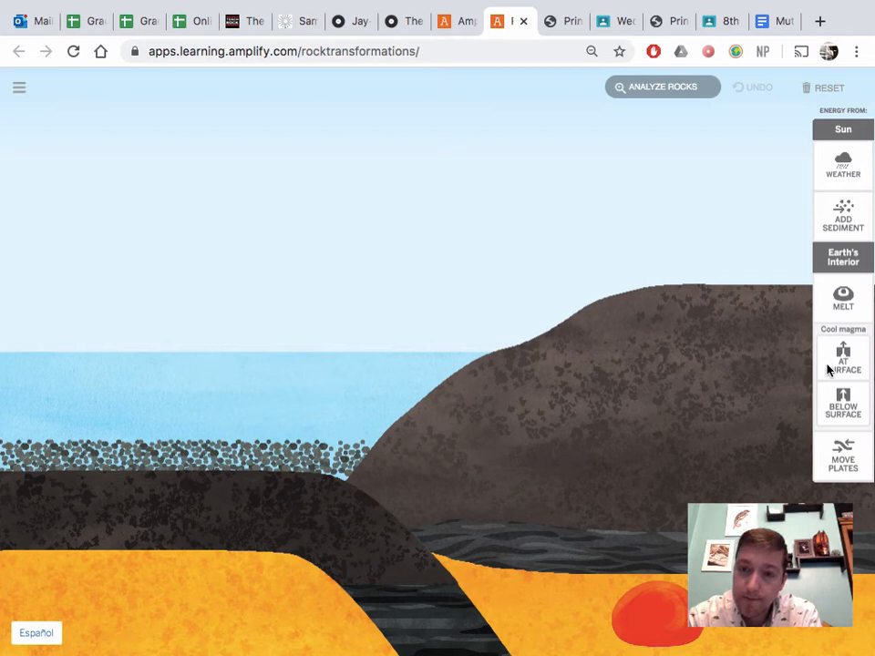
- Cool magma below the surface into rock, remelt and recool it, then uplift it by moving plates
left_click(842, 403)
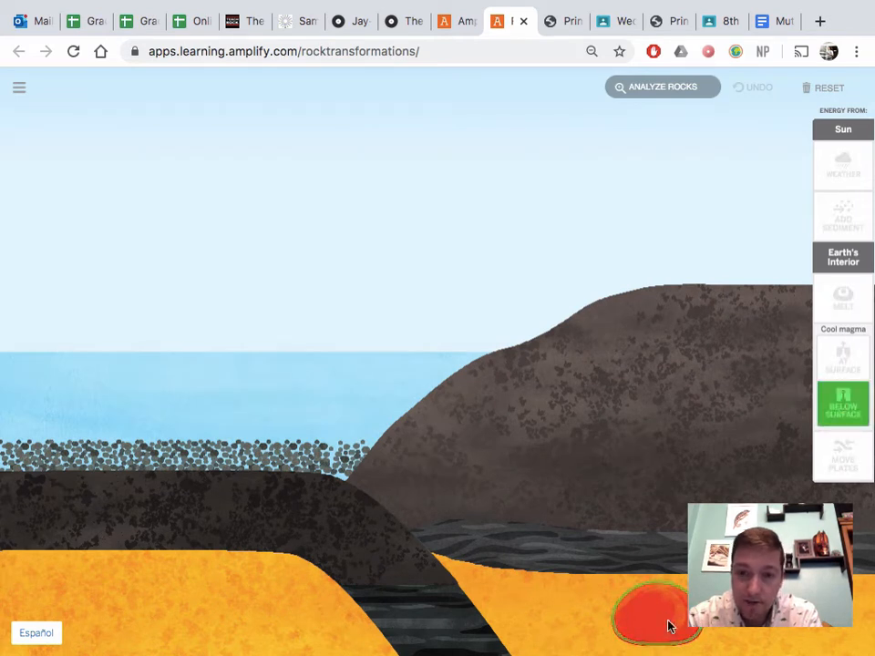
left_click(842, 403)
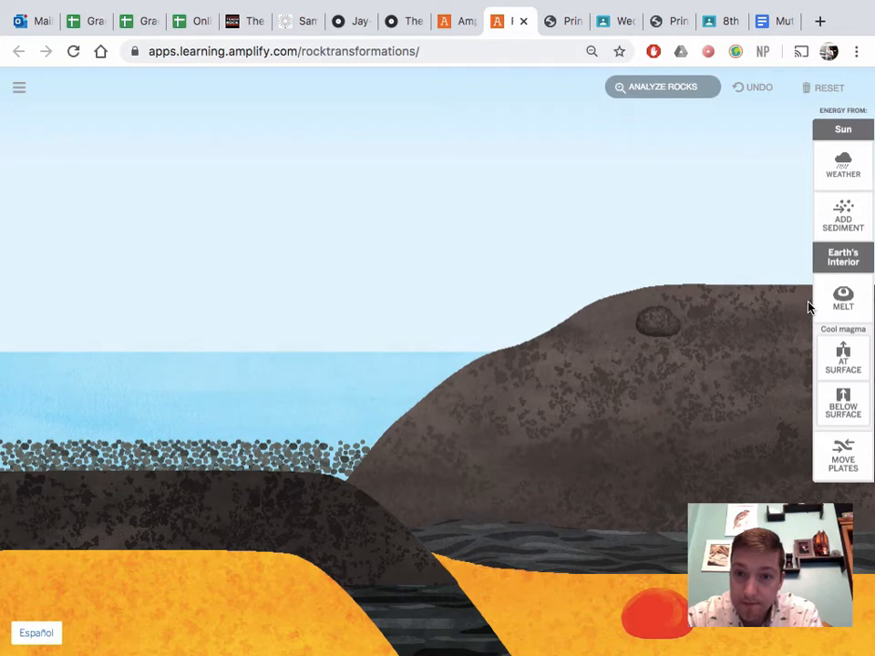
left_click(842, 295)
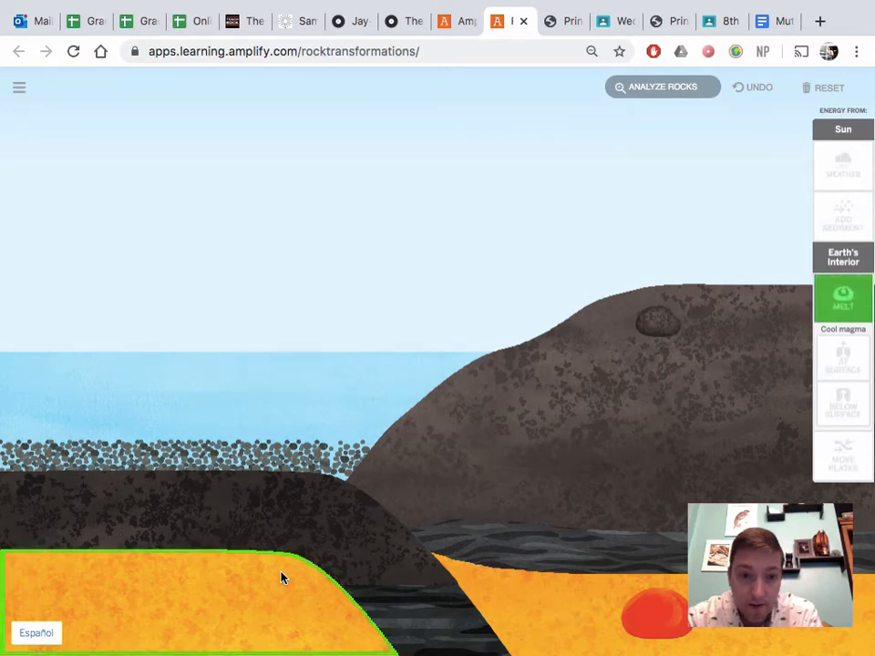
left_click(842, 299)
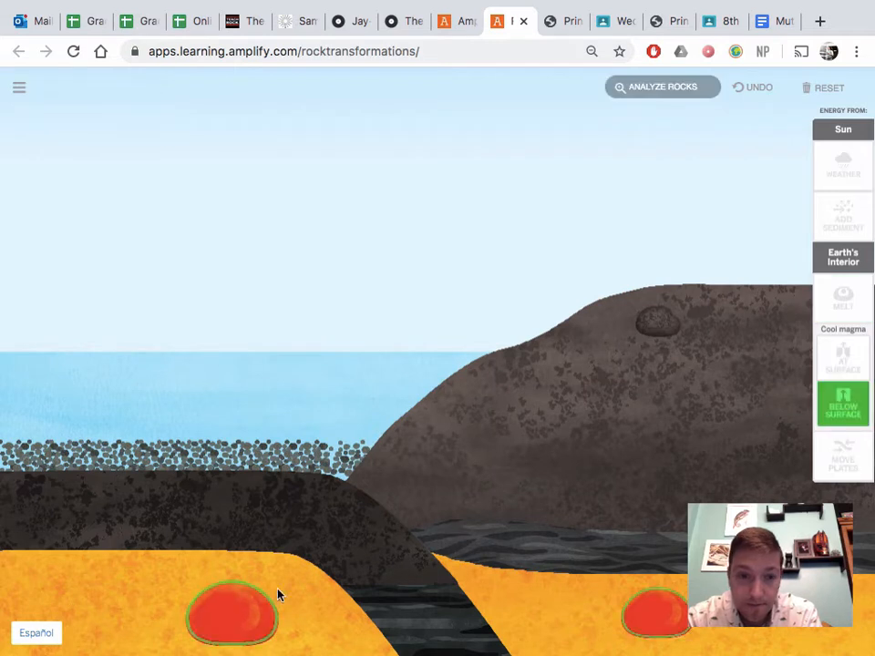
left_click(842, 405)
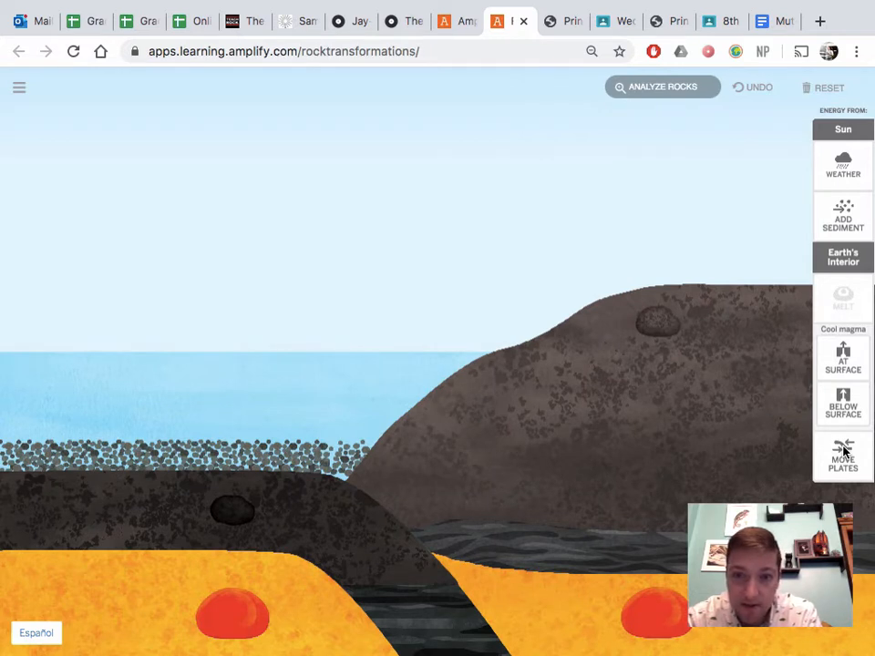
left_click(842, 456)
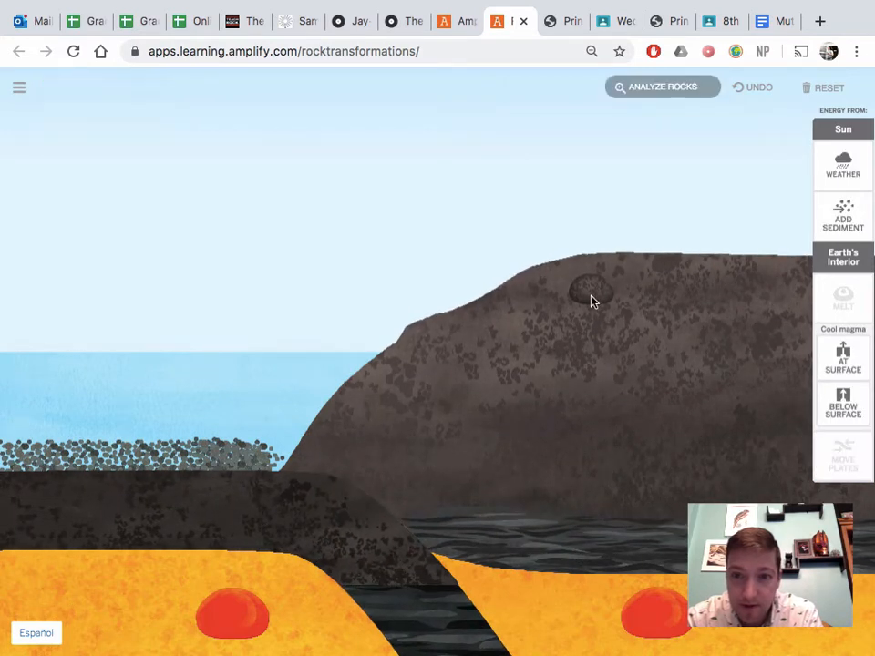
- Analyze rocks to identify amphibolite as metamorphic and the uplifted rock as granite
left_click(663, 87)
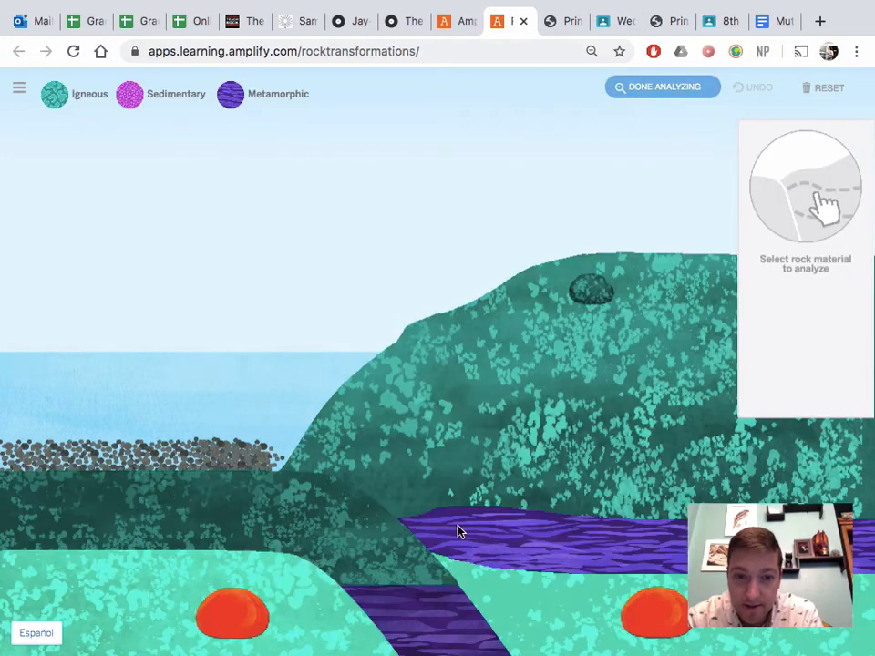
left_click(437, 611)
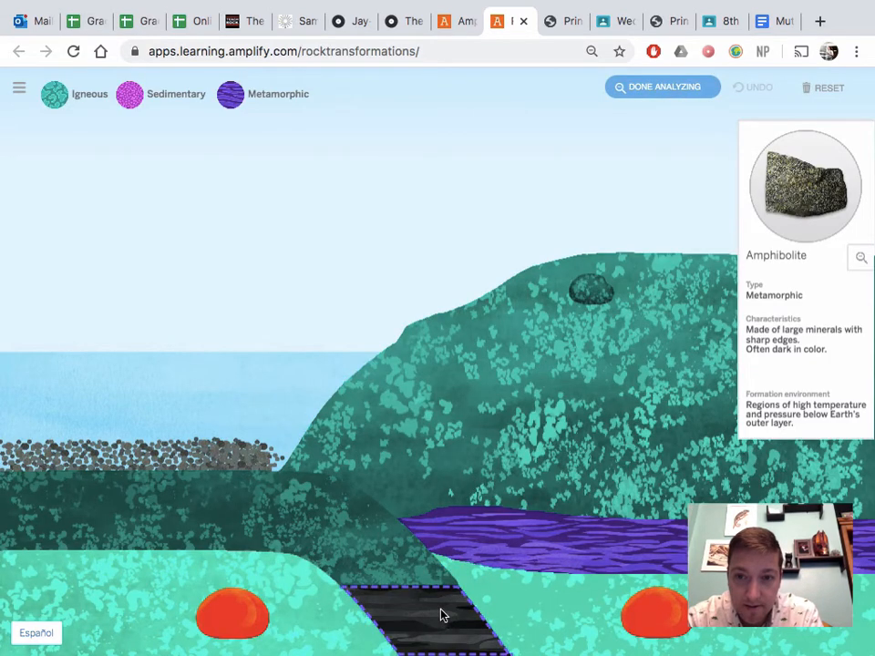
mouse_move(590, 290)
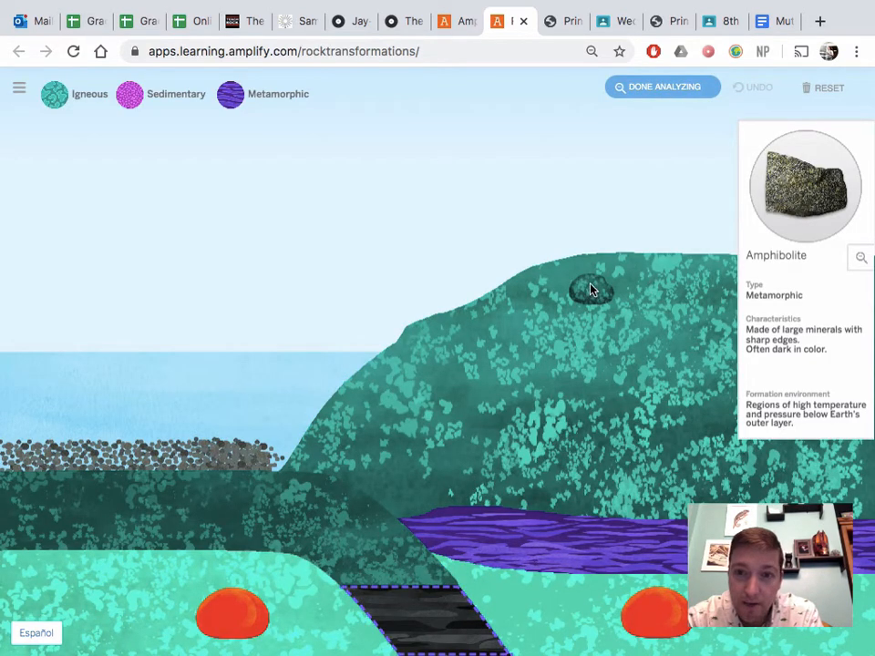
left_click(591, 290)
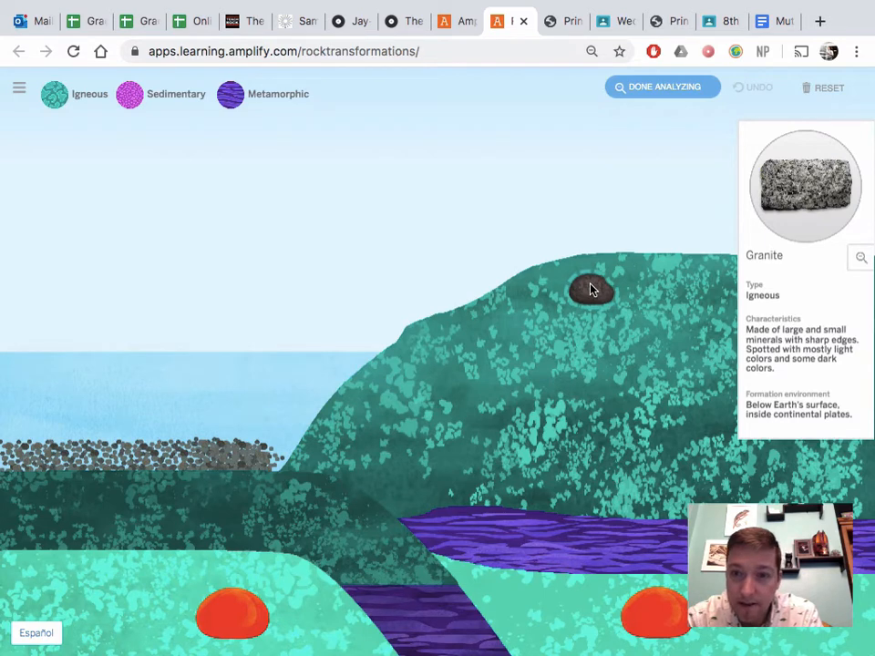
mouse_move(649, 215)
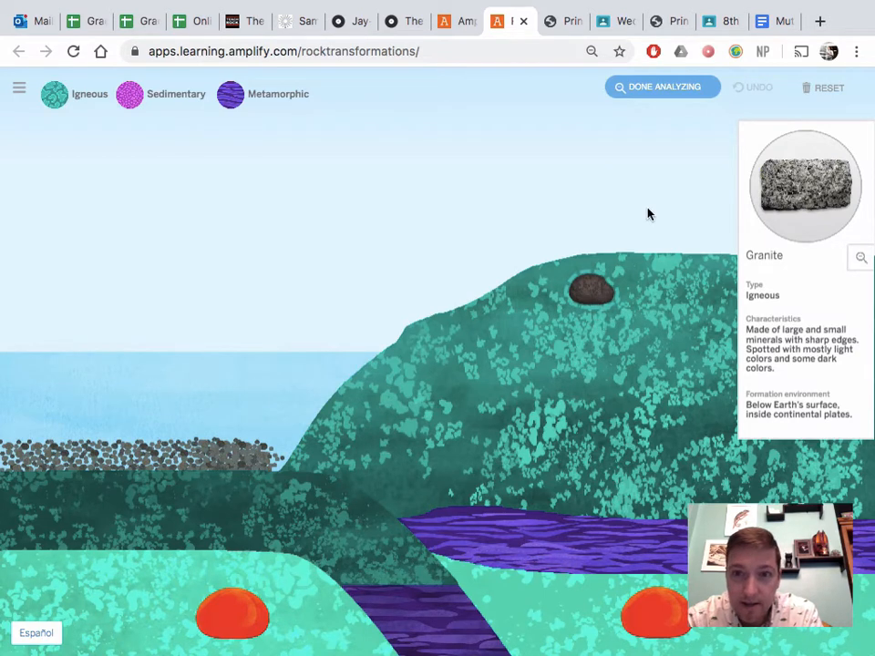
left_click(445, 22)
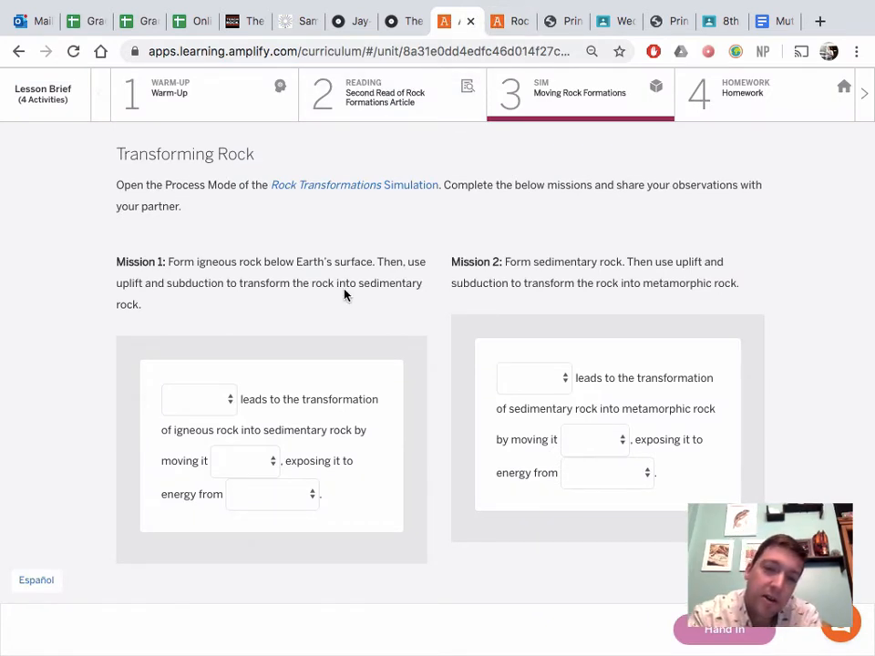
mouse_move(272, 361)
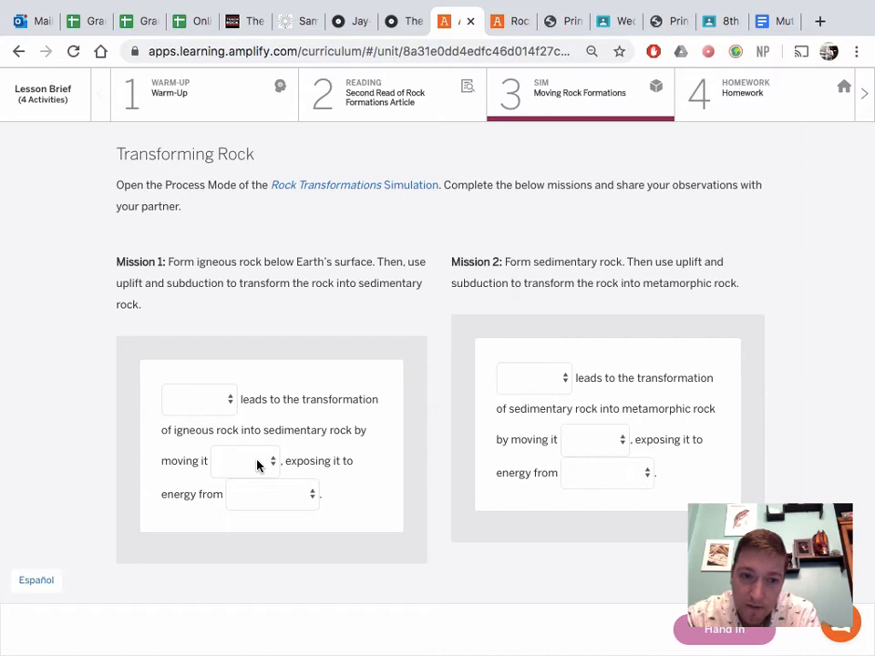
mouse_move(281, 506)
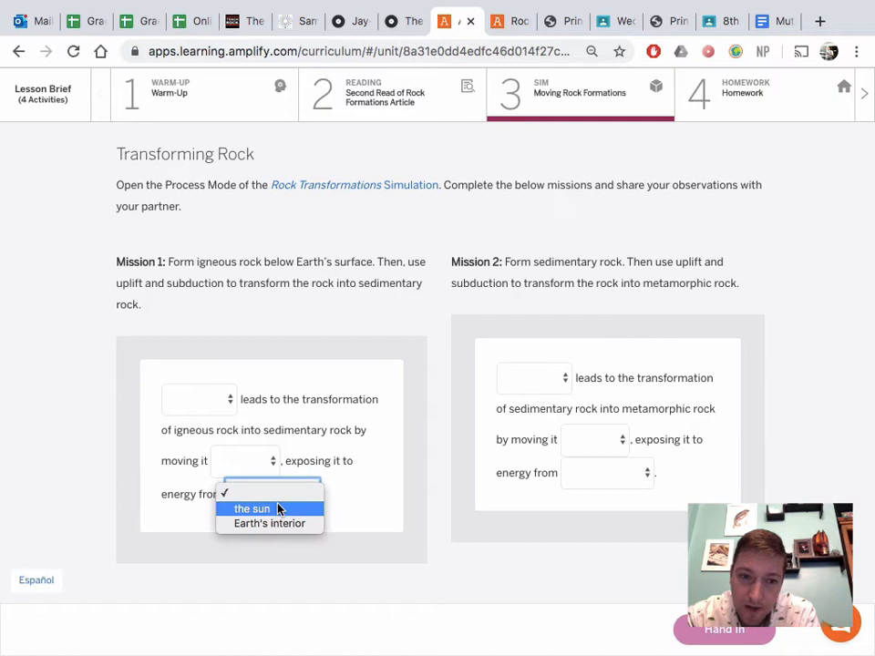
- Fill Mission 1's dropdowns with the sun, upward, and Uplift
left_click(252, 509)
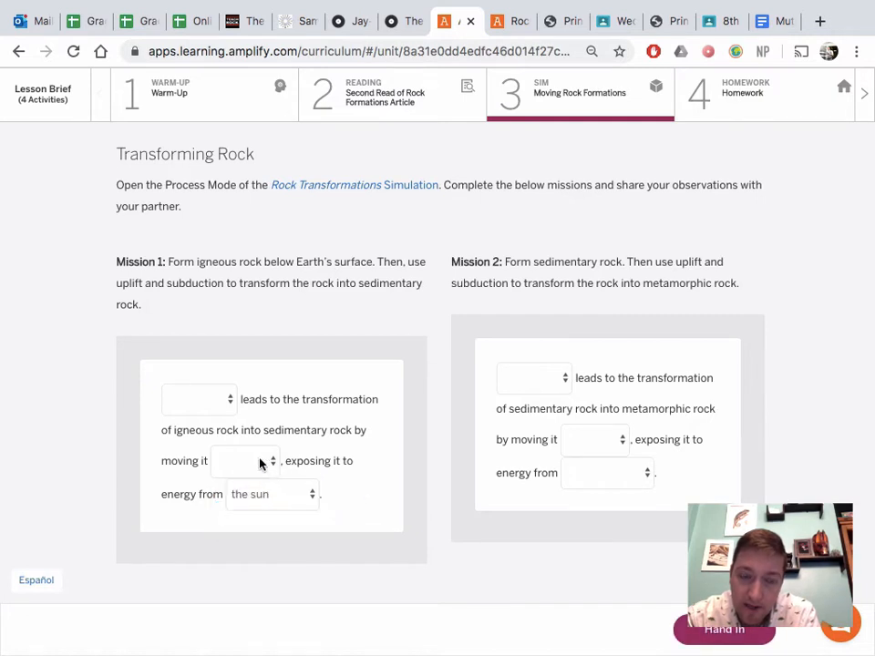
left_click(246, 459)
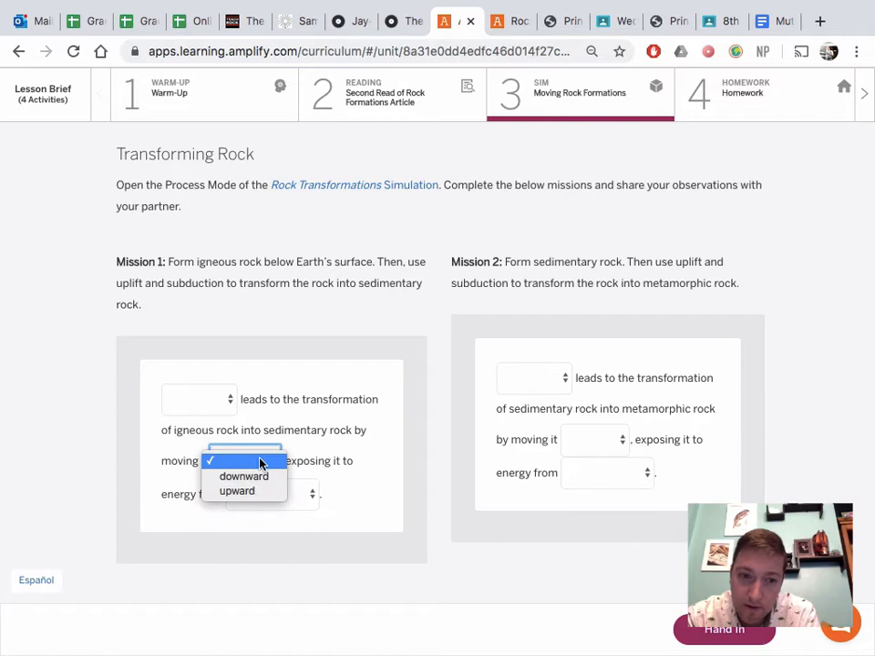
left_click(237, 490)
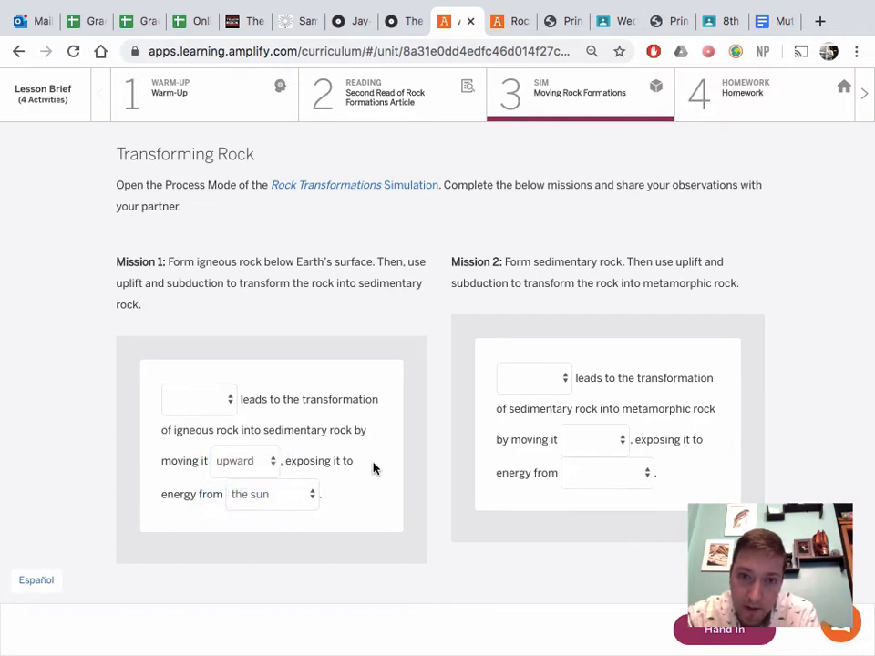
mouse_move(204, 474)
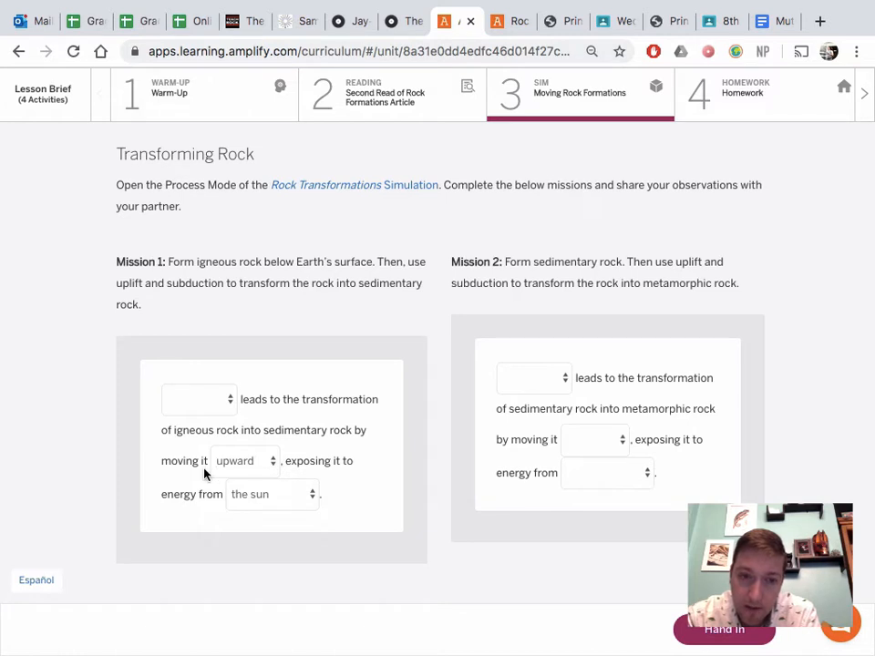
mouse_move(219, 464)
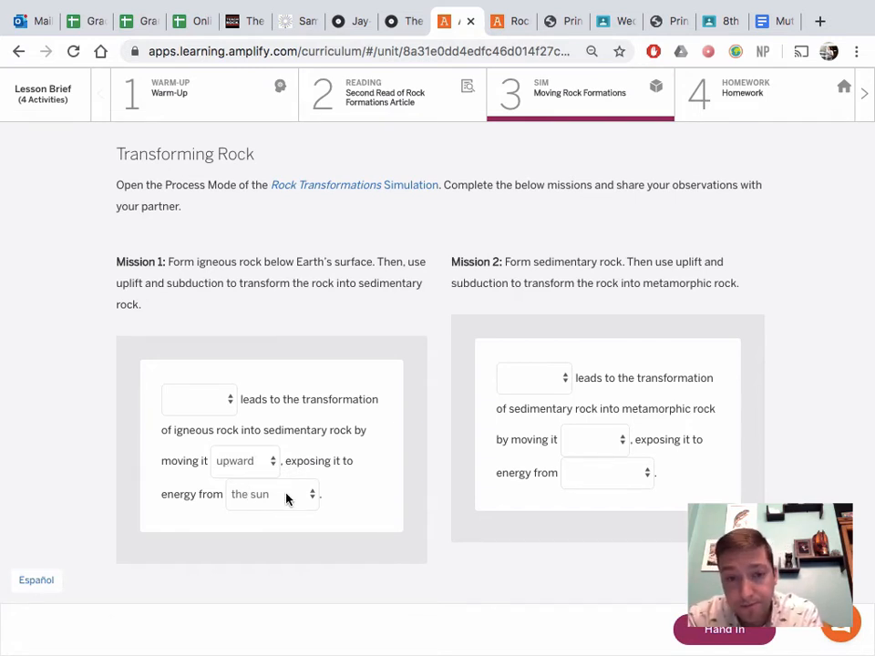
mouse_move(207, 408)
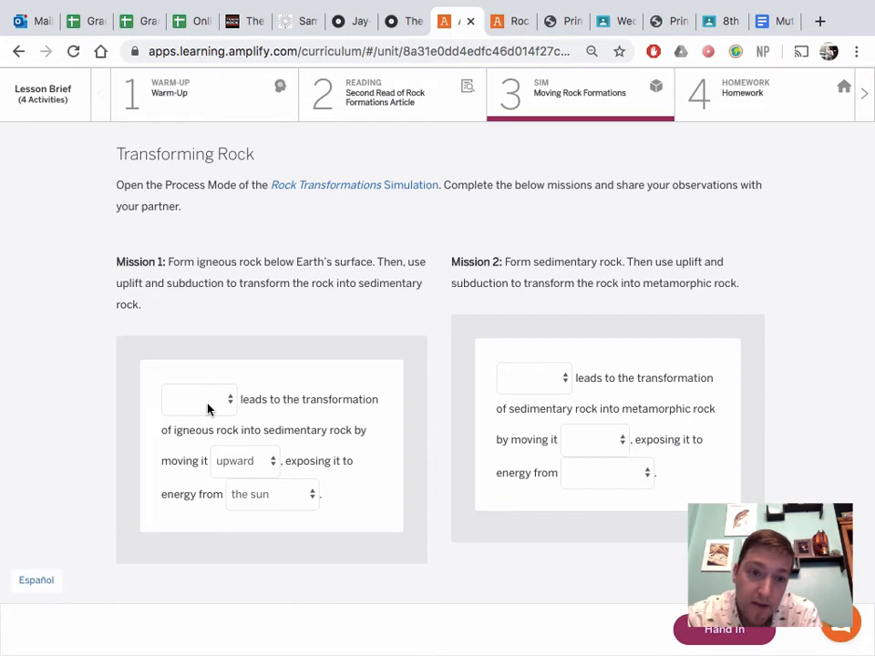
left_click(197, 399)
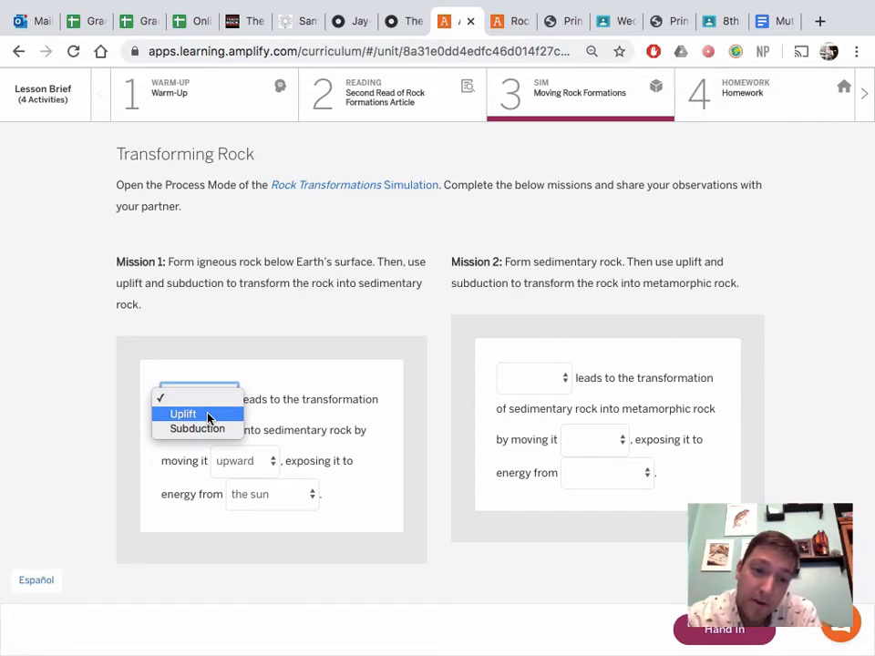
left_click(182, 414)
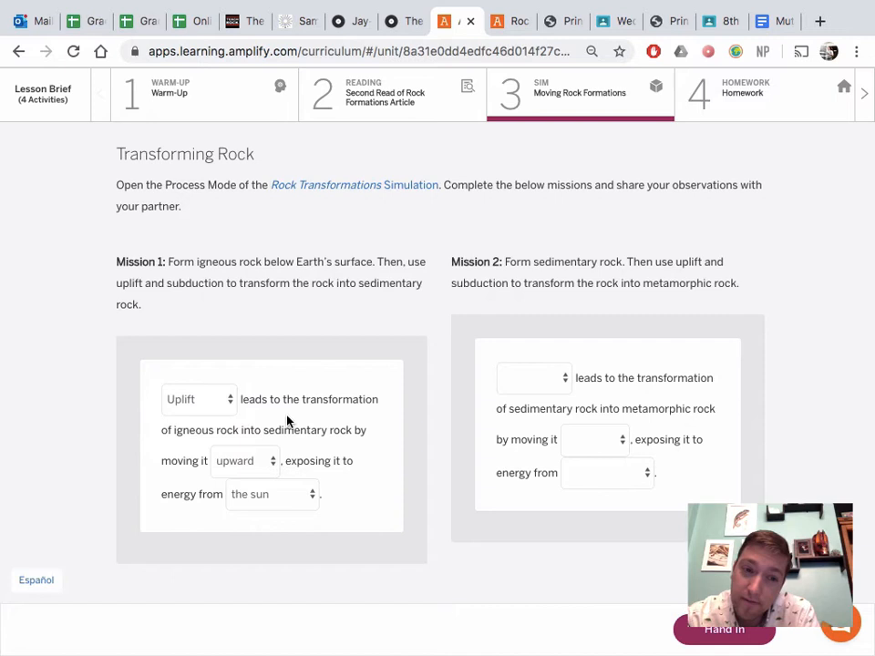
mouse_move(277, 499)
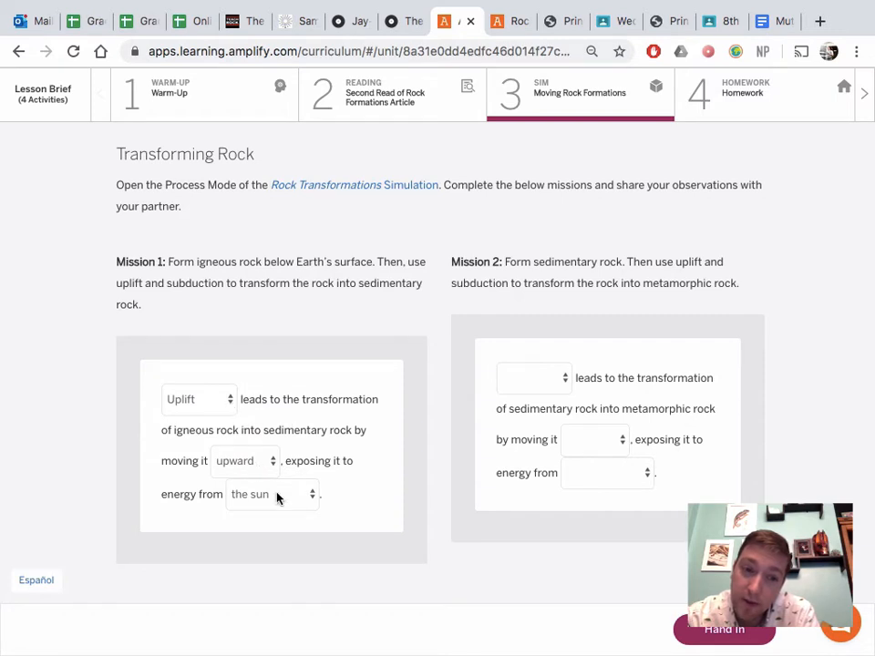
mouse_move(622, 308)
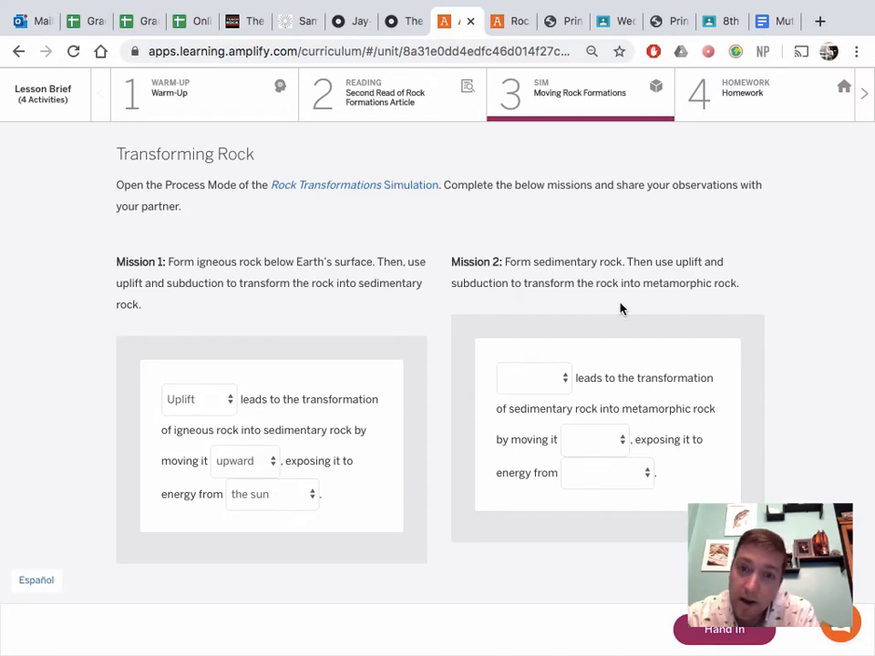
mouse_move(507, 281)
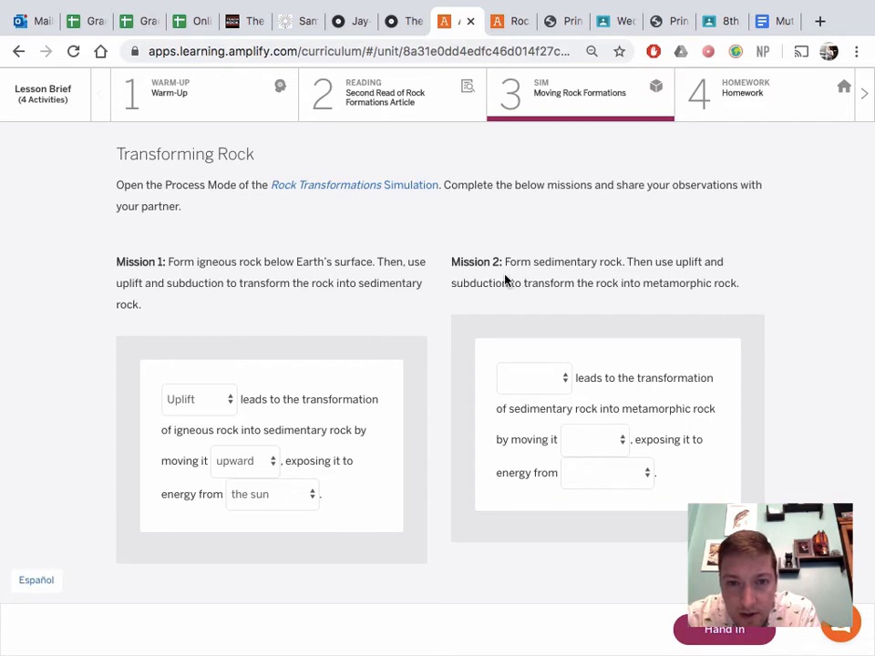
mouse_move(496, 77)
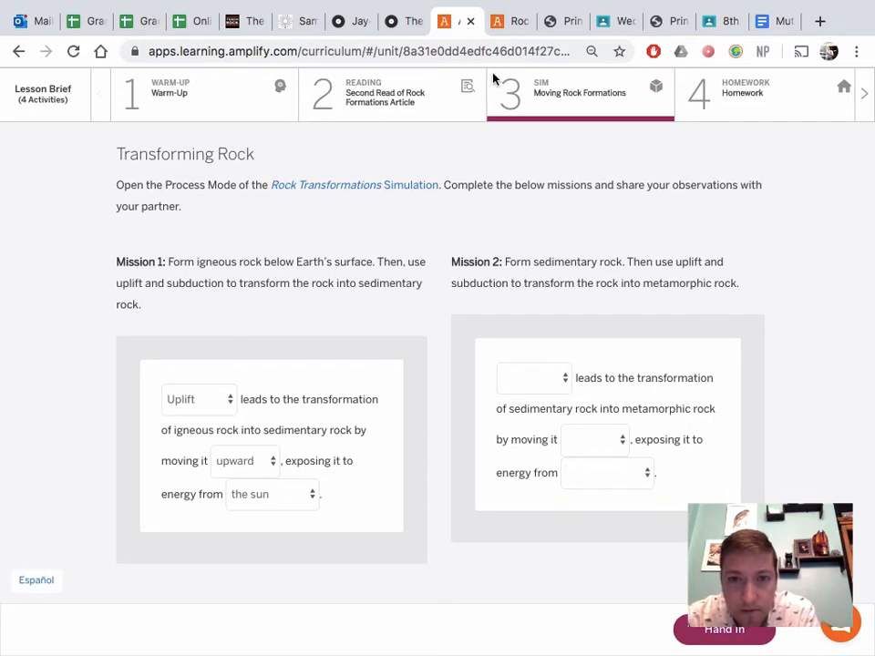
mouse_move(510, 20)
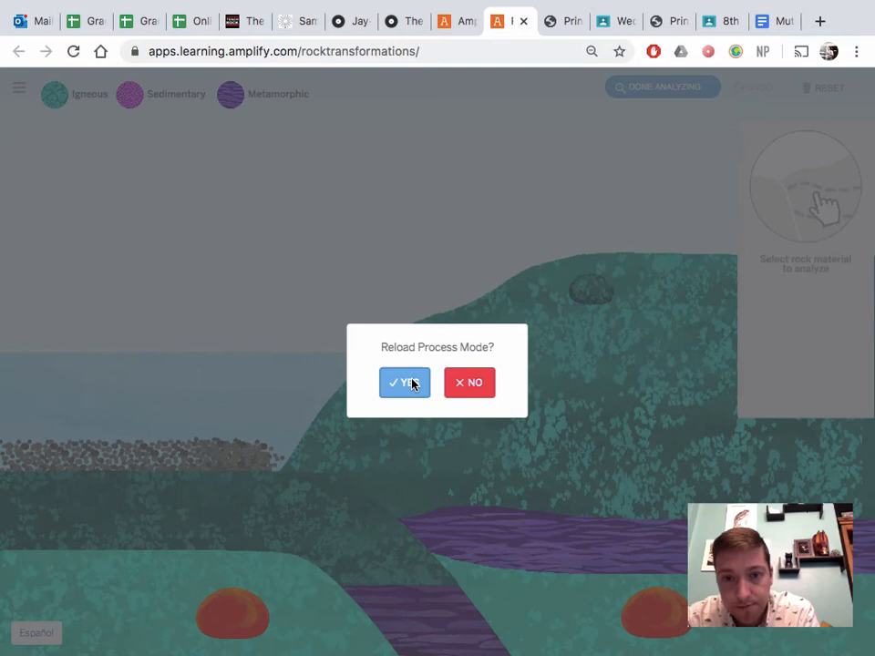
- Reload Process Mode, add sediment, and identify the new layer as sedimentary sandstone
left_click(405, 383)
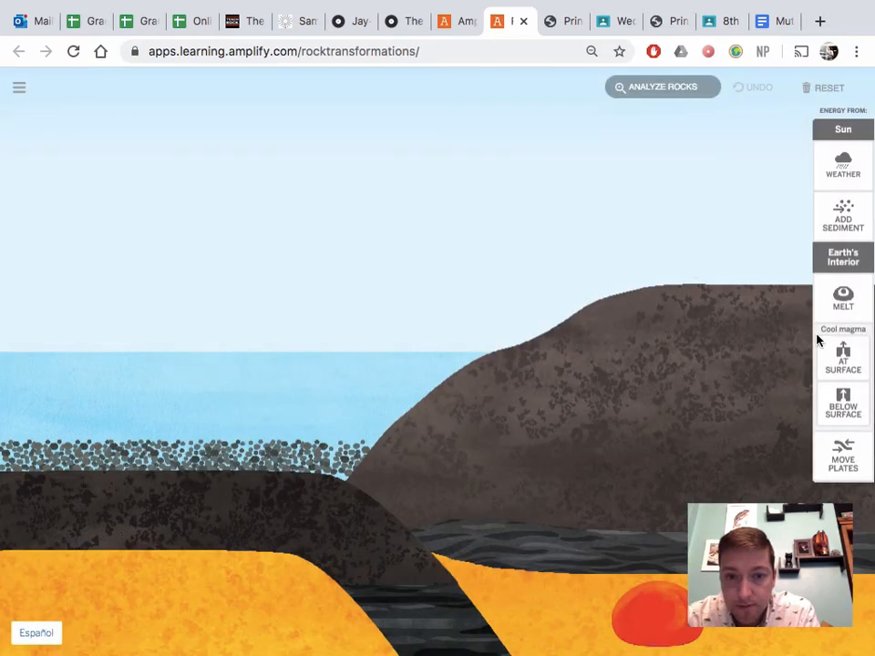
left_click(842, 215)
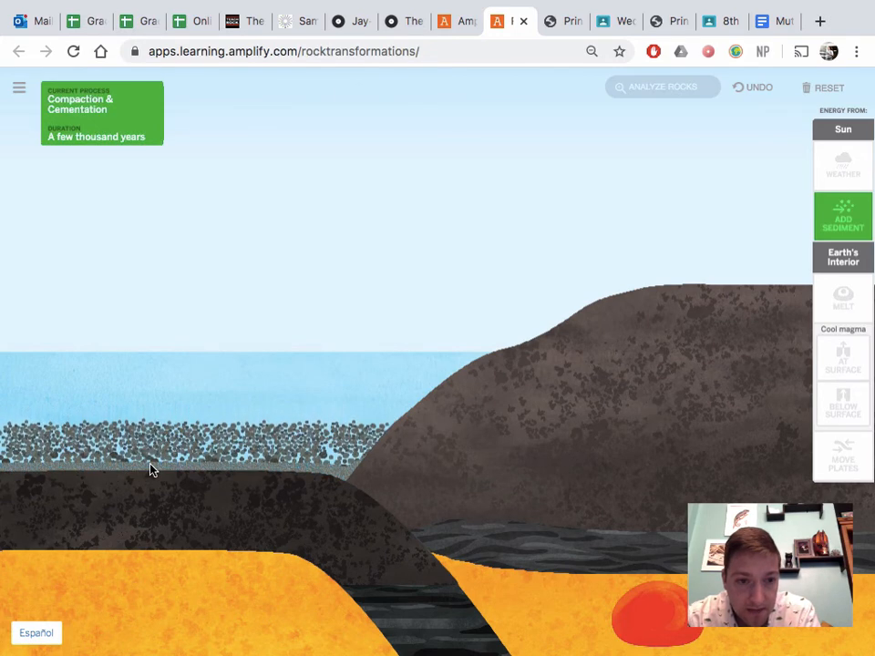
left_click(662, 87)
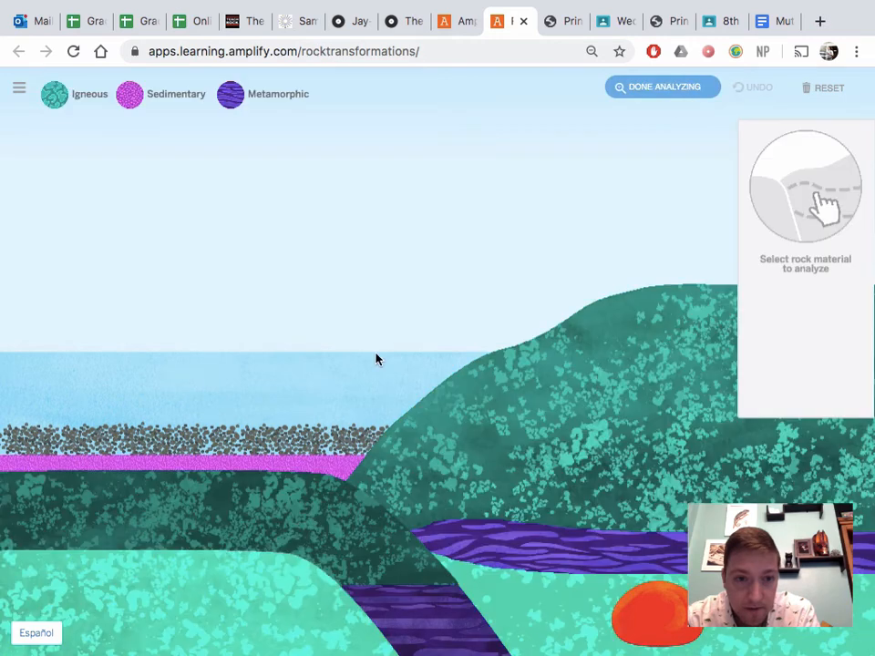
left_click(183, 465)
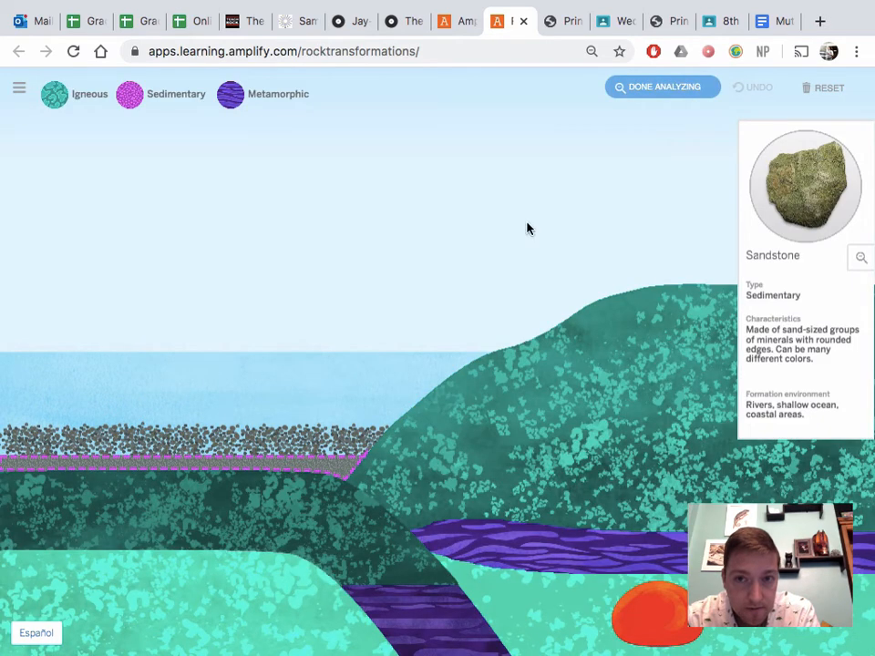
left_click(663, 87)
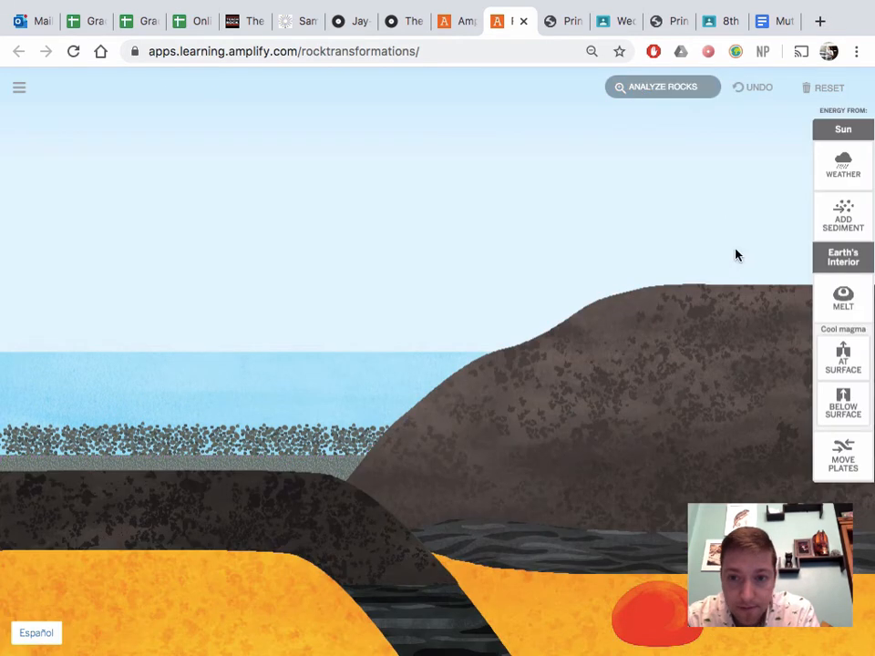
- Move plates to push the rock downward, then return to the Mission 2 questions
left_click(842, 455)
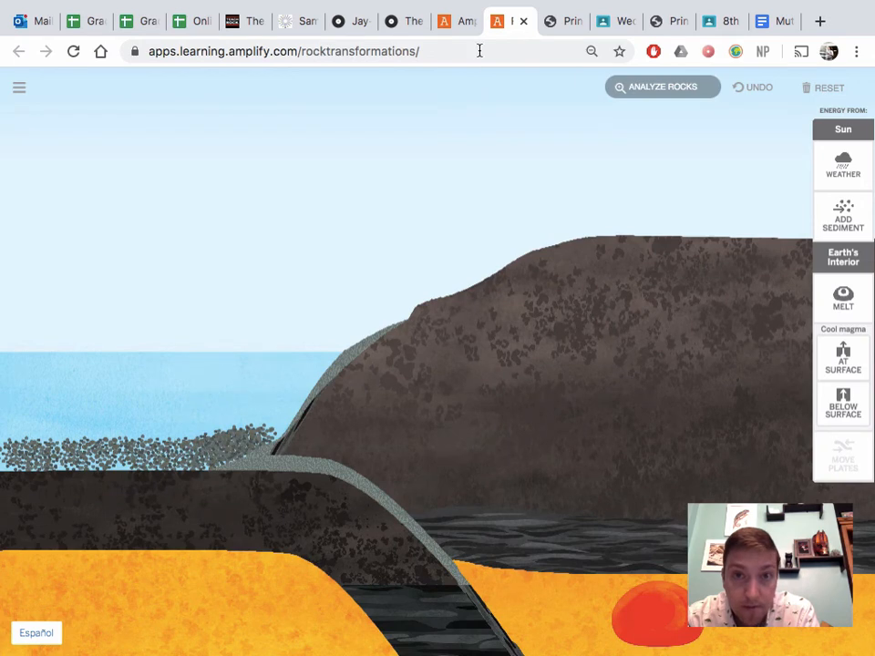
left_click(511, 22)
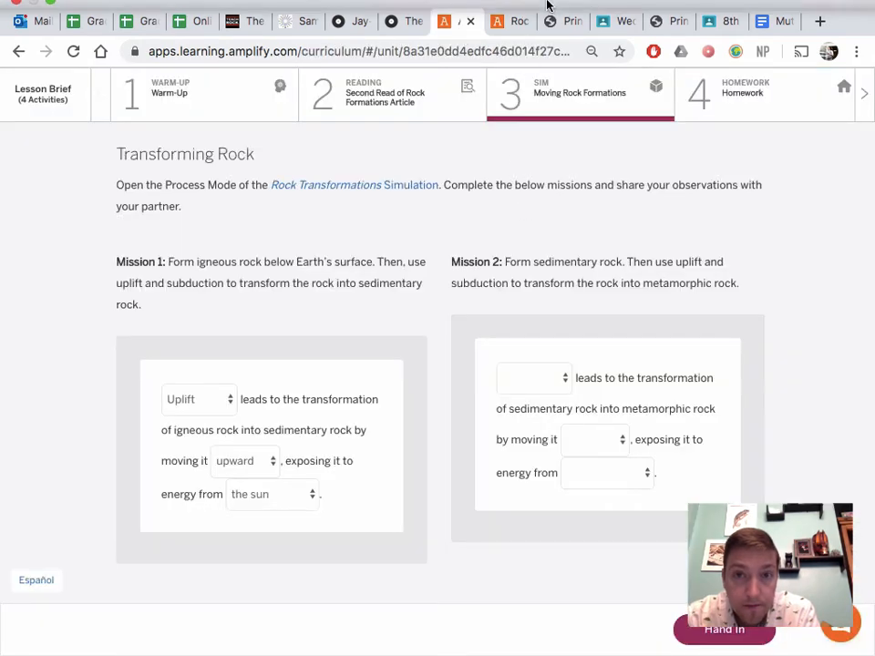
left_click(354, 186)
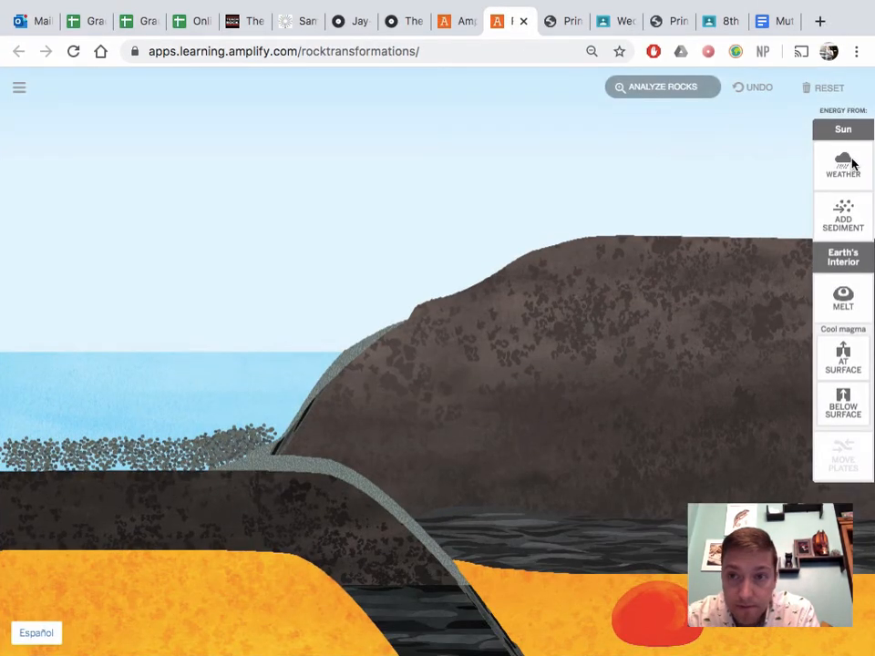
mouse_move(715, 162)
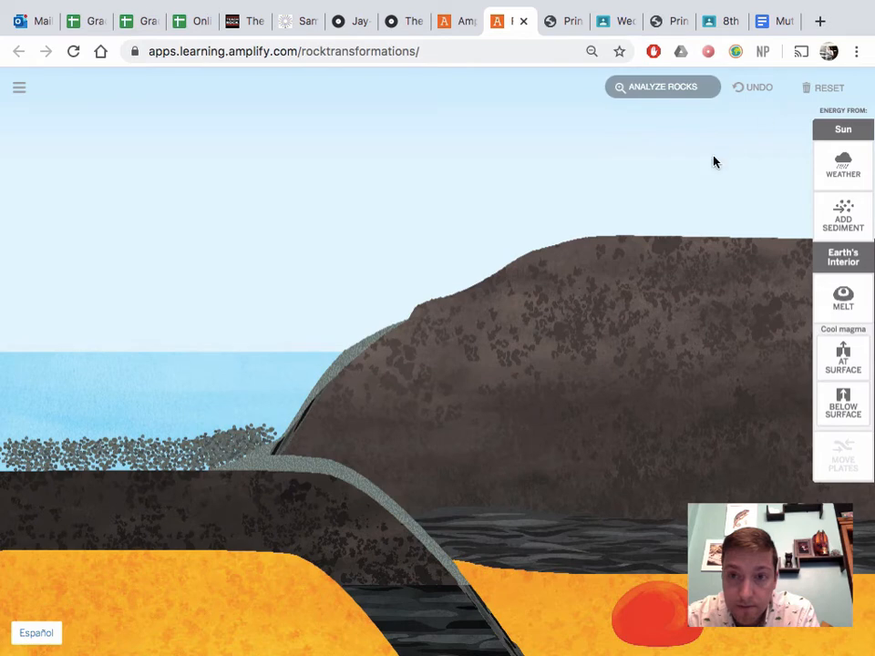
left_click(662, 87)
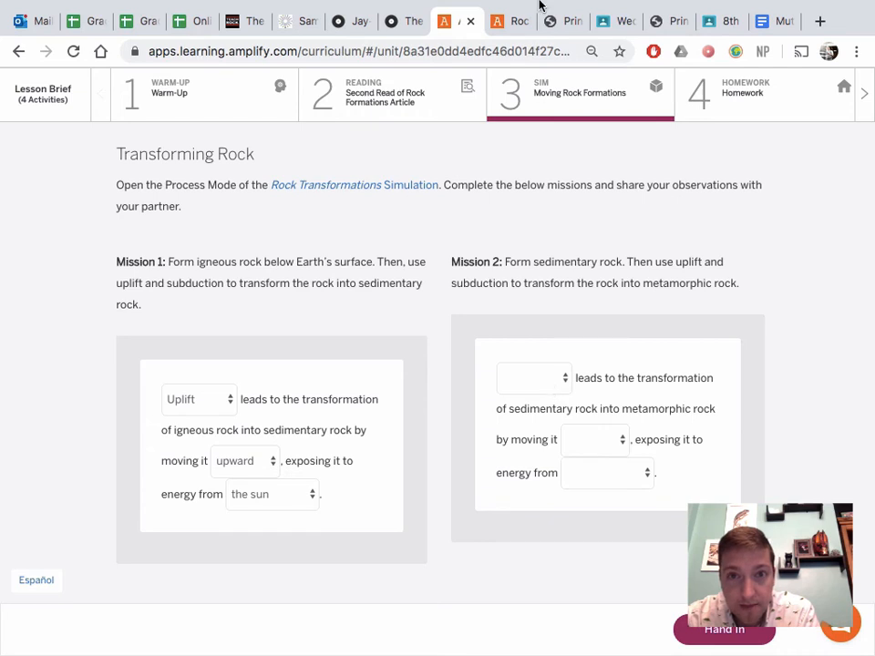
mouse_move(558, 386)
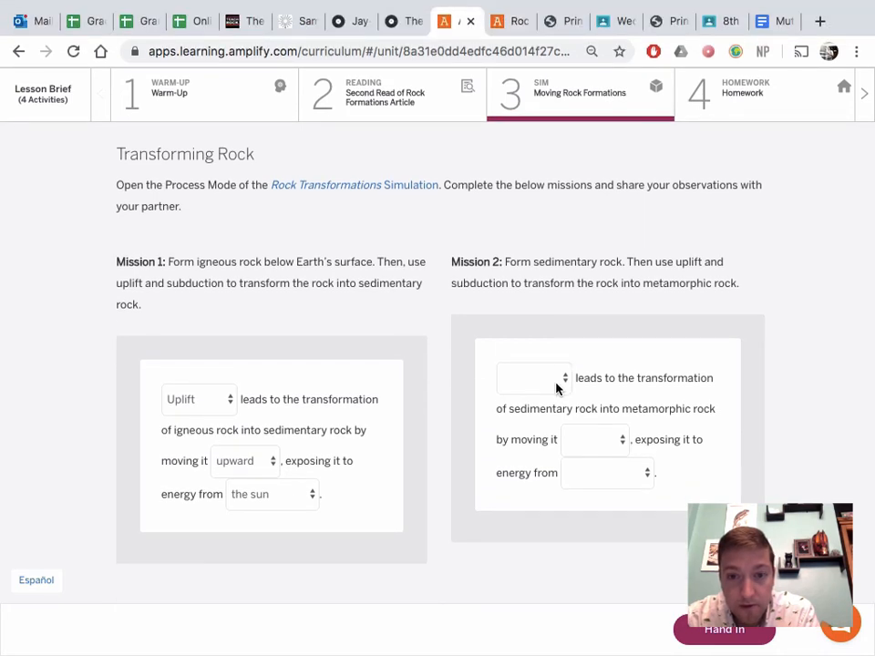
- Answer Mission 2 with Subduction moving the sedimentary rock downward toward Earth's interior energy
left_click(593, 440)
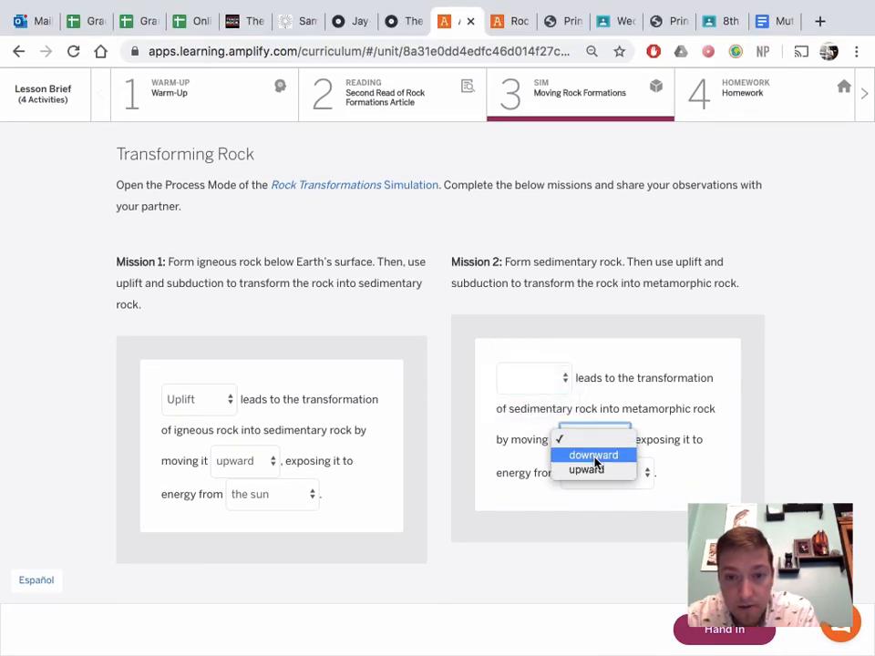
left_click(594, 456)
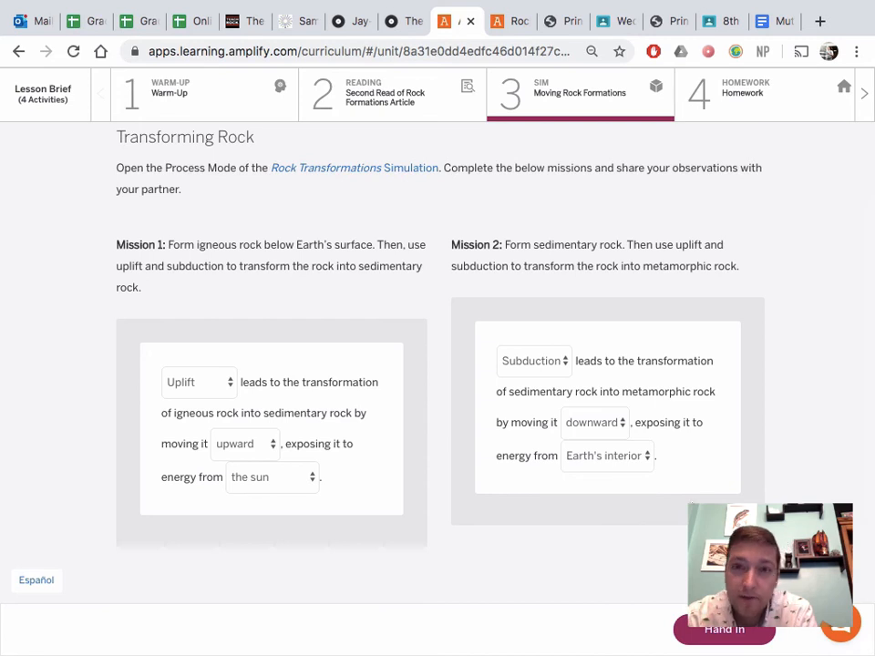
scroll("up", 3)
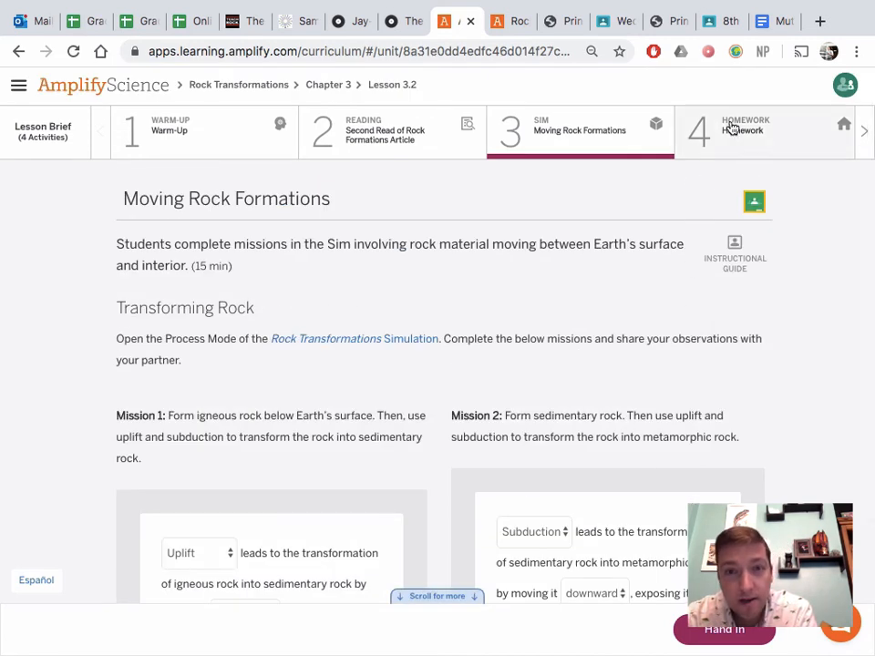
- Switch to the Homework activity and skim its Rock Transformation Challenges
left_click(764, 131)
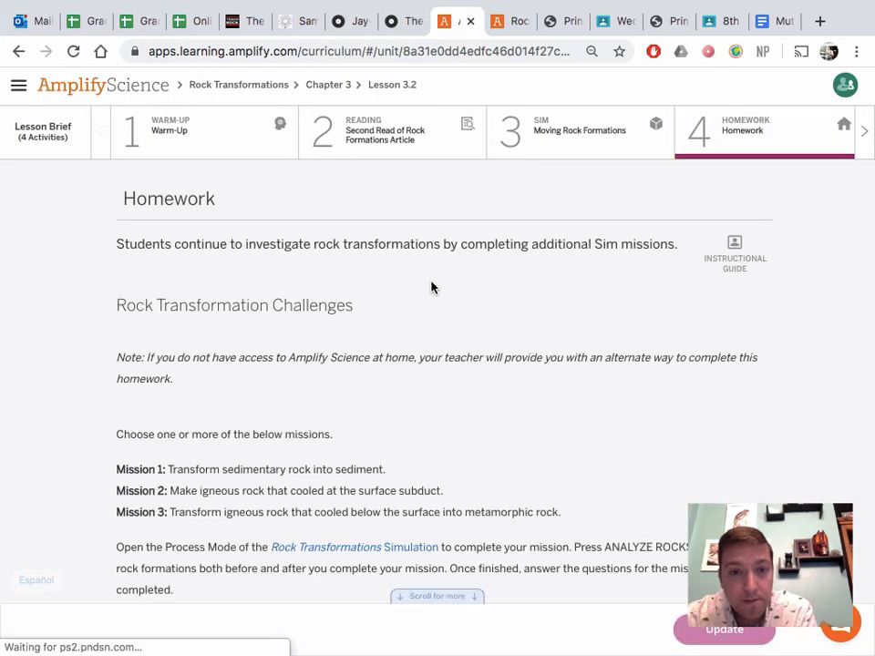
scroll("down", 3)
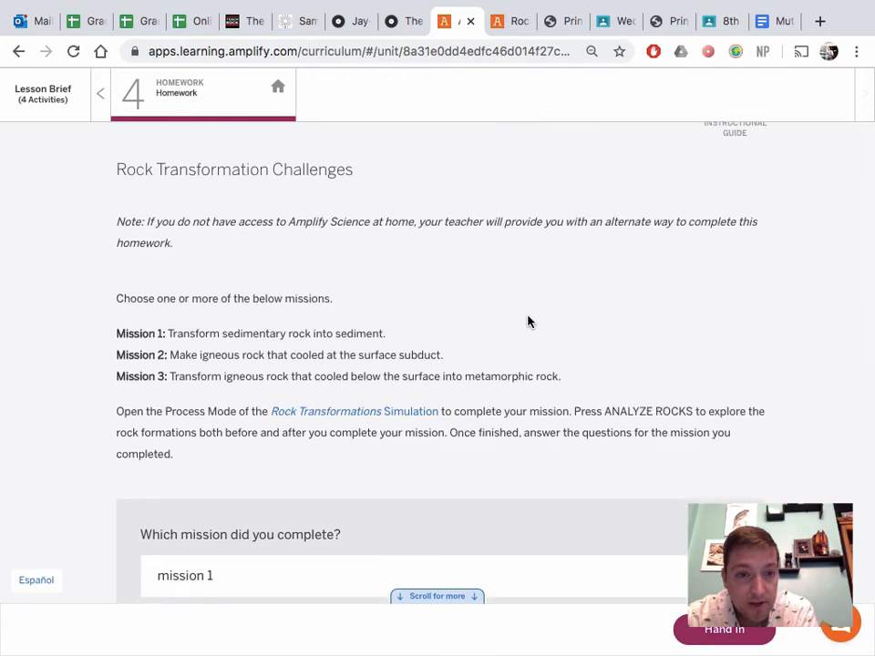
scroll("up", 3)
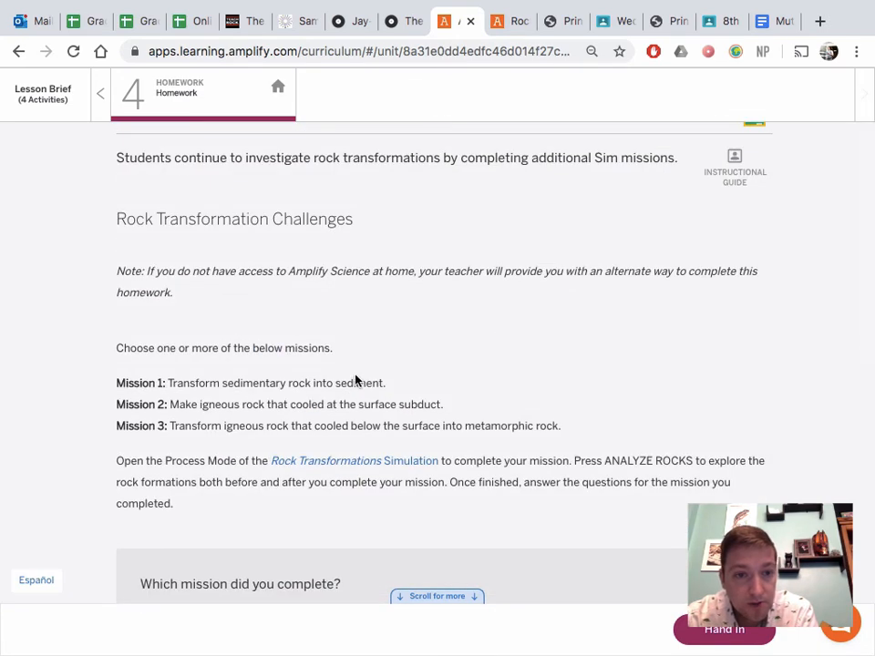
mouse_move(574, 372)
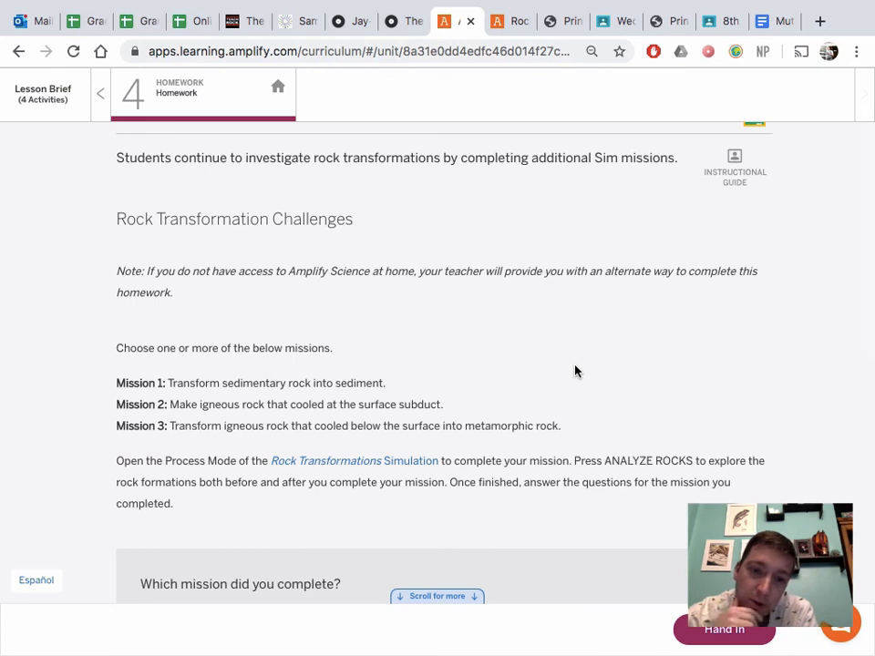
mouse_move(441, 411)
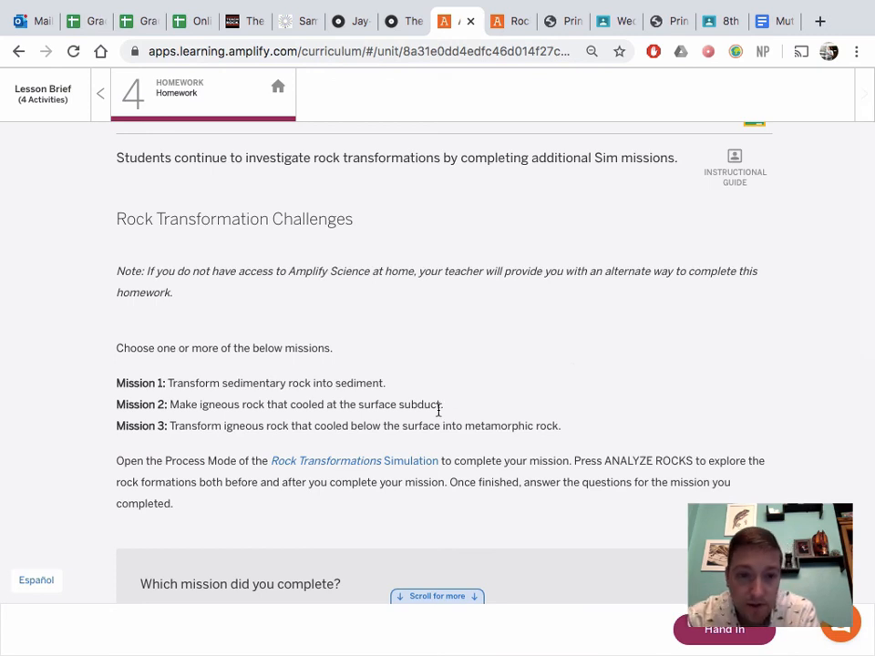
- Review the three challenge missions, highlighting 'subduct' in Mission 2 and noting Mission 3 completed
double_click(423, 405)
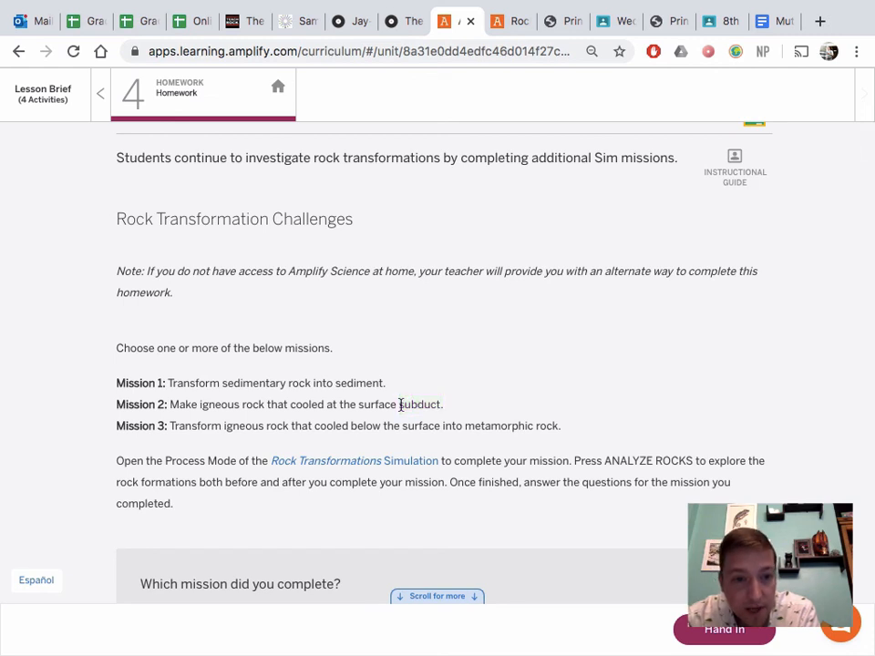
mouse_move(399, 383)
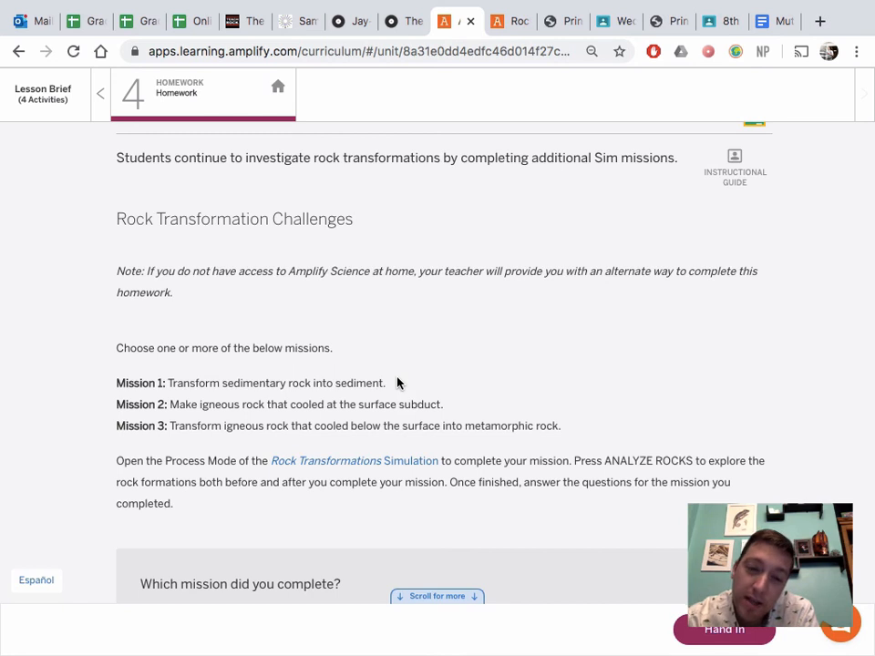
scroll("down", 3)
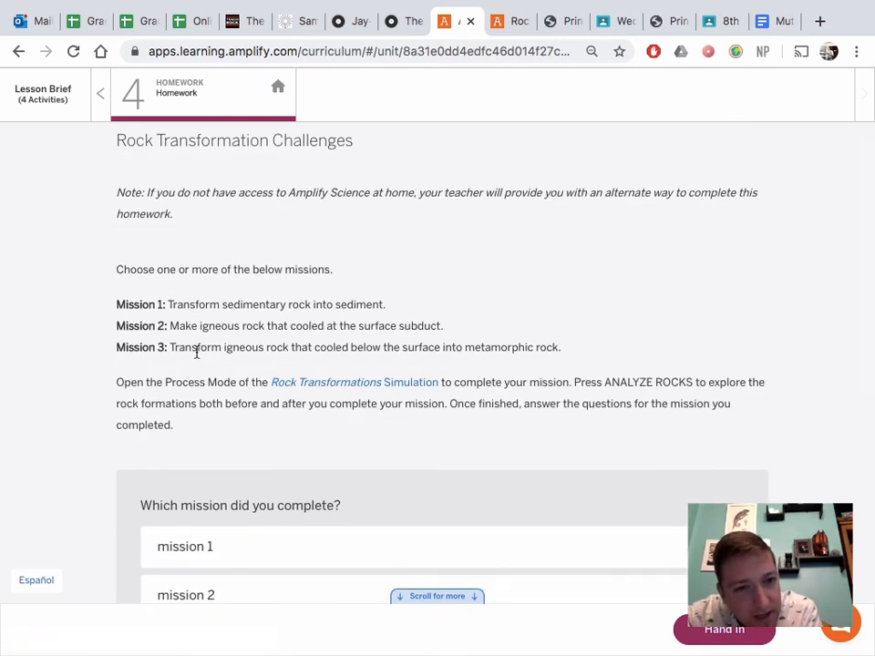
mouse_move(414, 359)
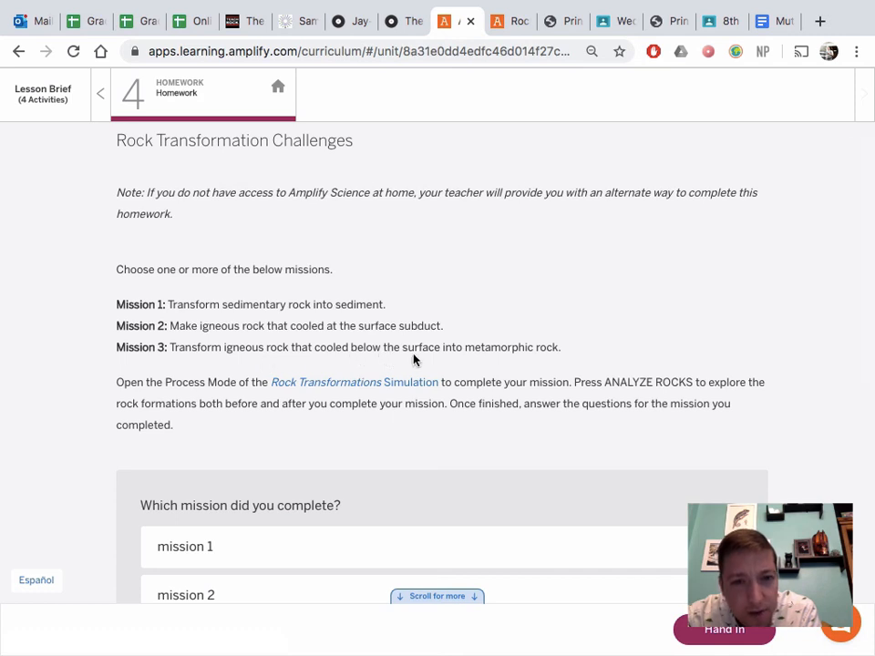
mouse_move(543, 368)
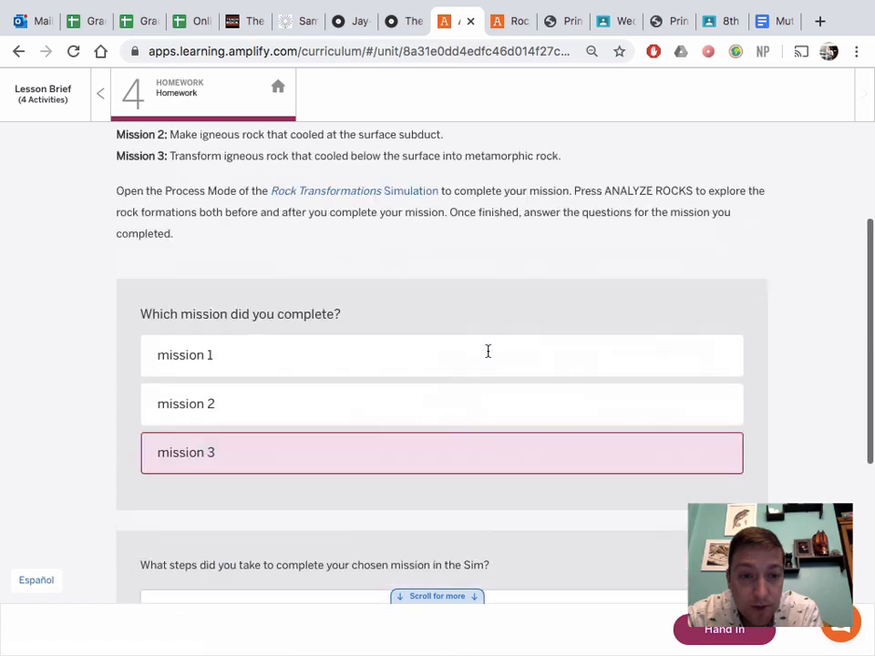
scroll("up", 3)
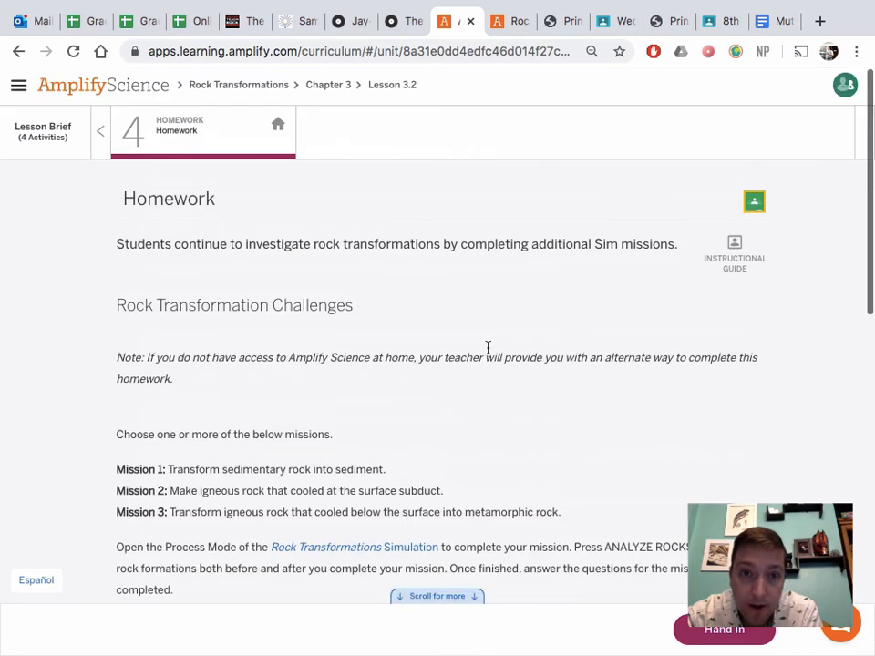